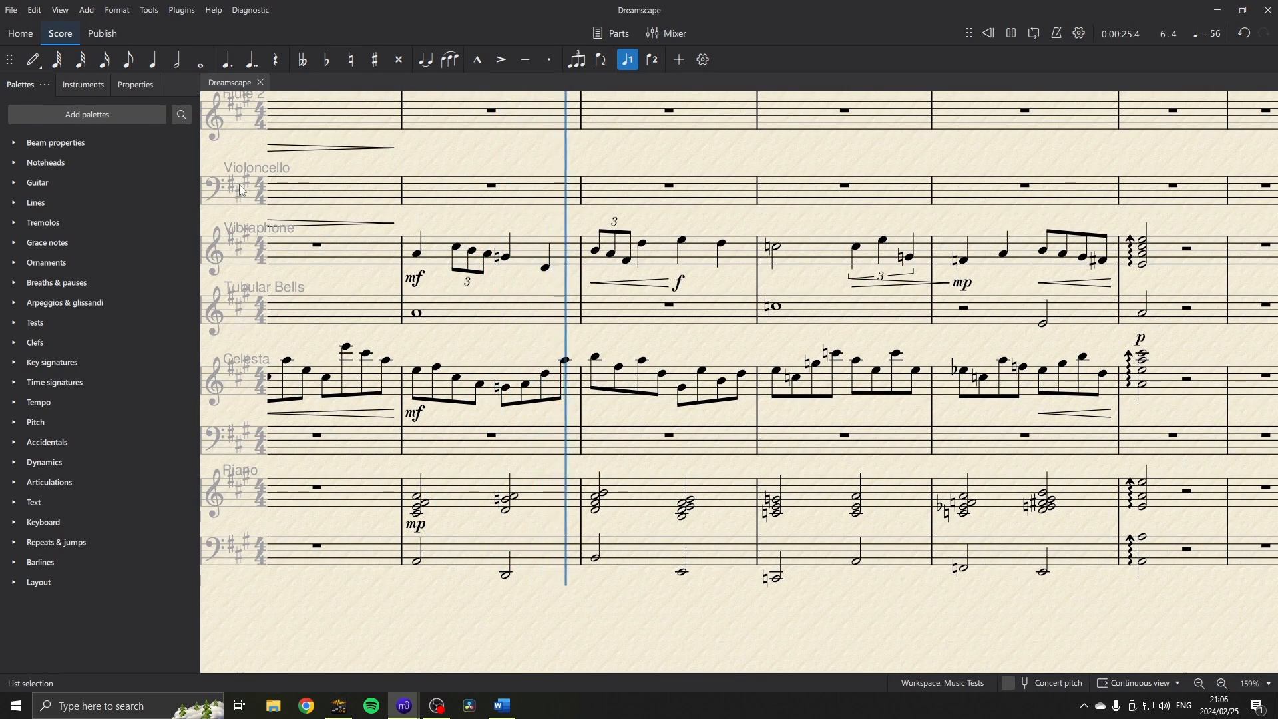
- Play Museing for Strings into bar eight, then switch to the Dreamscape raw score tab
{"action": "left_click", "coordinate": [1009, 32]}
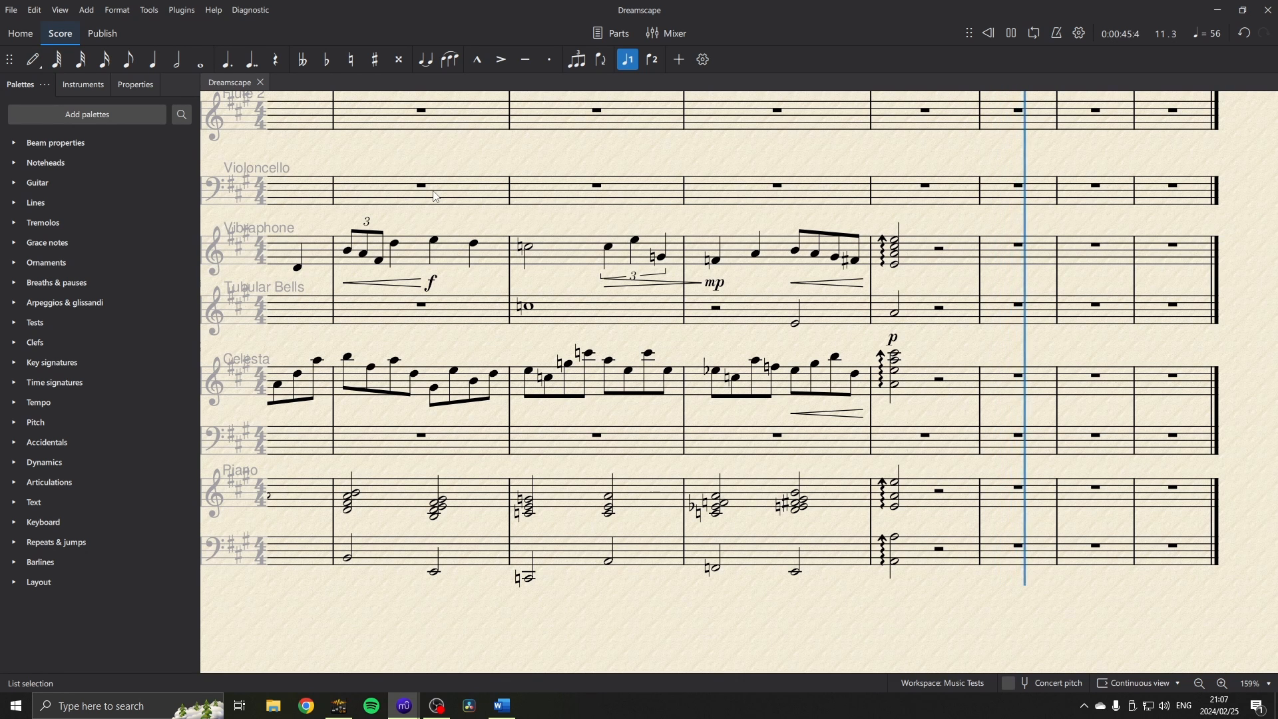
{"action": "left_click", "coordinate": [1009, 32]}
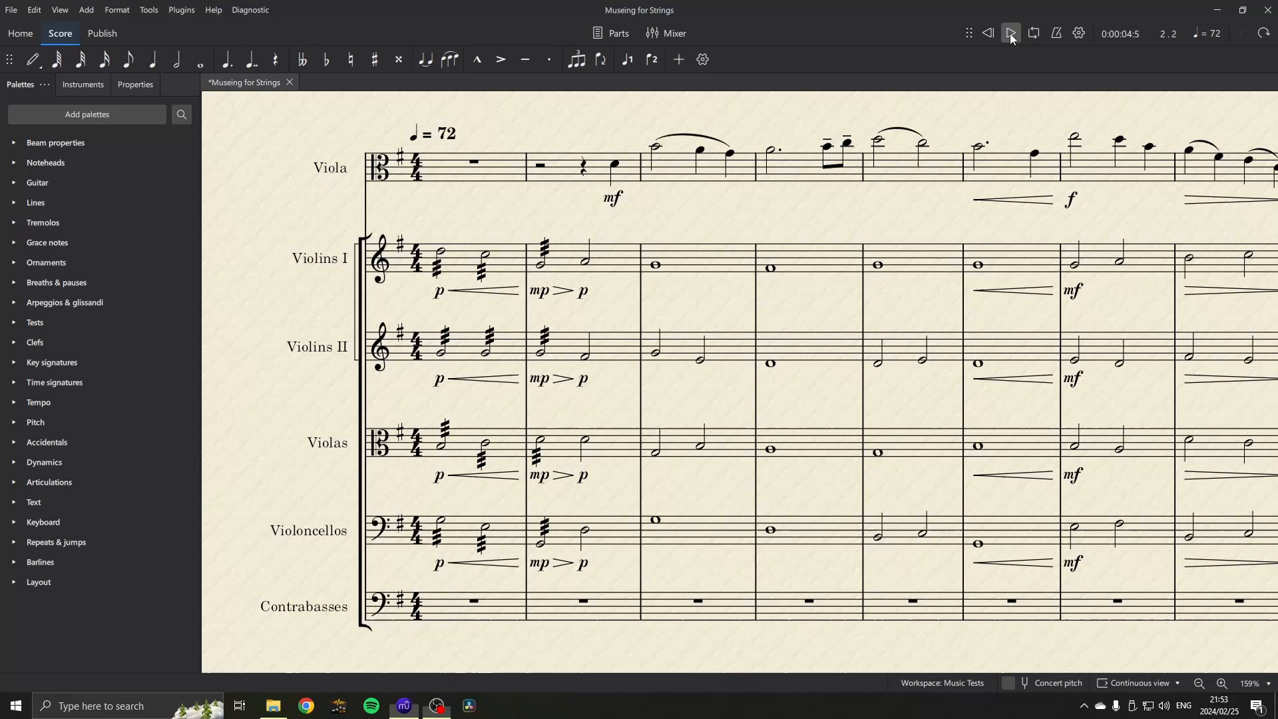
{"action": "left_click", "coordinate": [987, 33]}
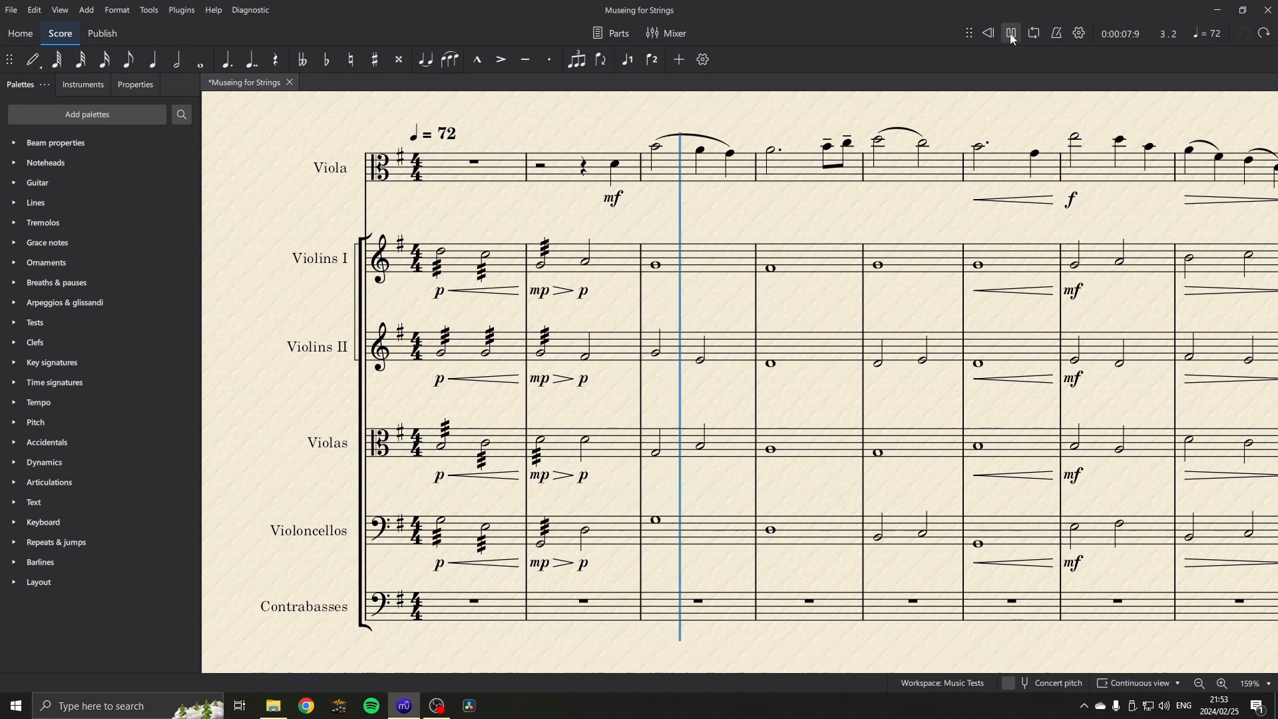
{"action": "left_click", "coordinate": [1010, 33]}
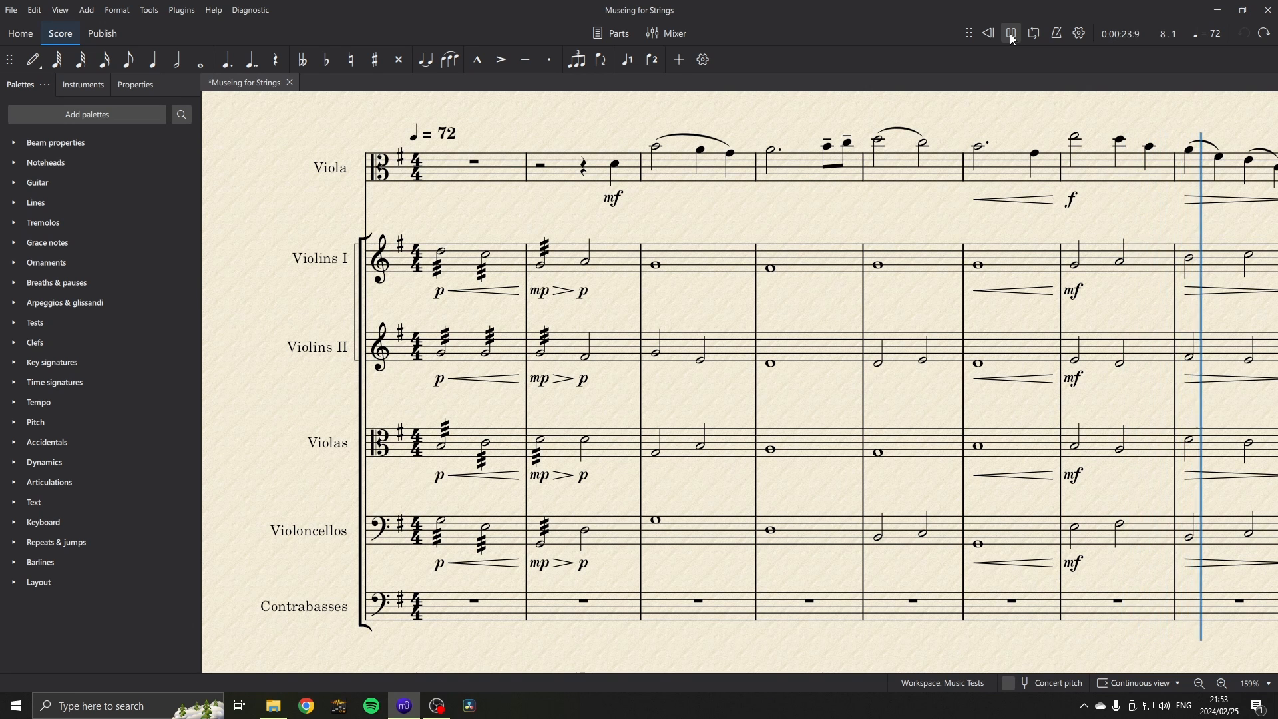
{"action": "left_click", "coordinate": [1010, 32]}
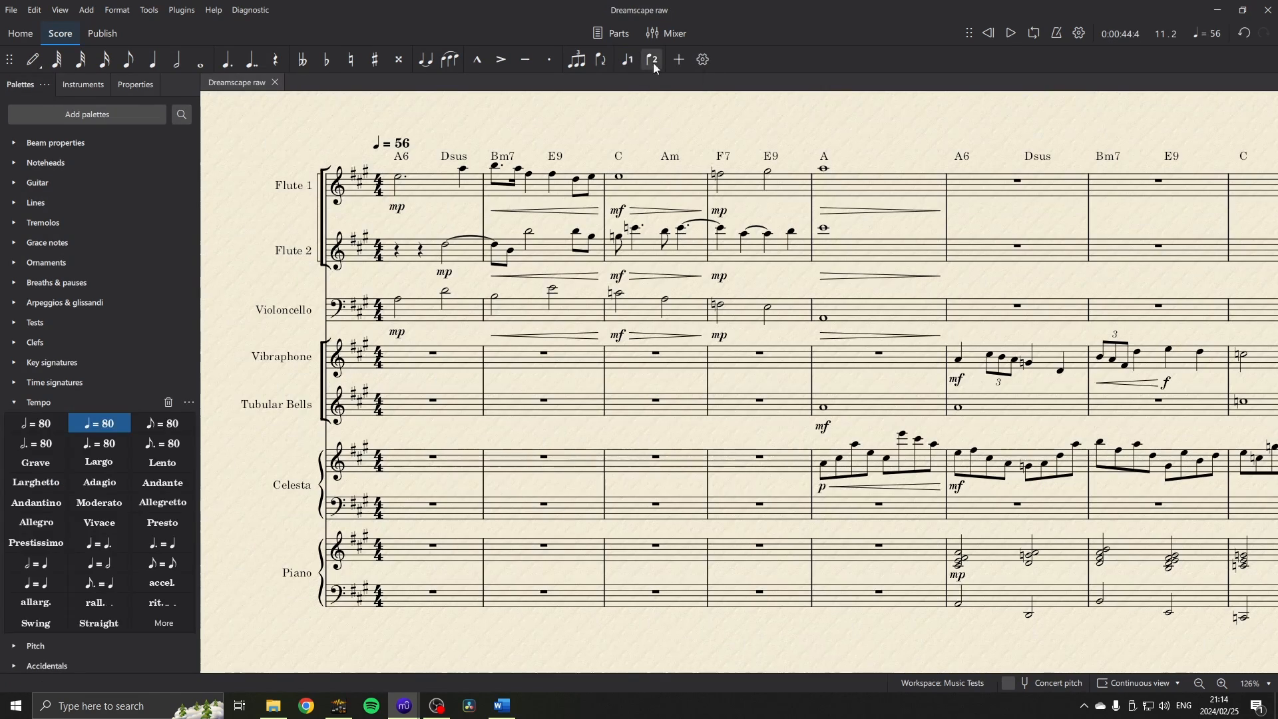
- Open the Dreamscape mixer, check Aux sends and Vibraphone's MuseFX list, and scroll across channels
{"action": "left_click", "coordinate": [666, 33]}
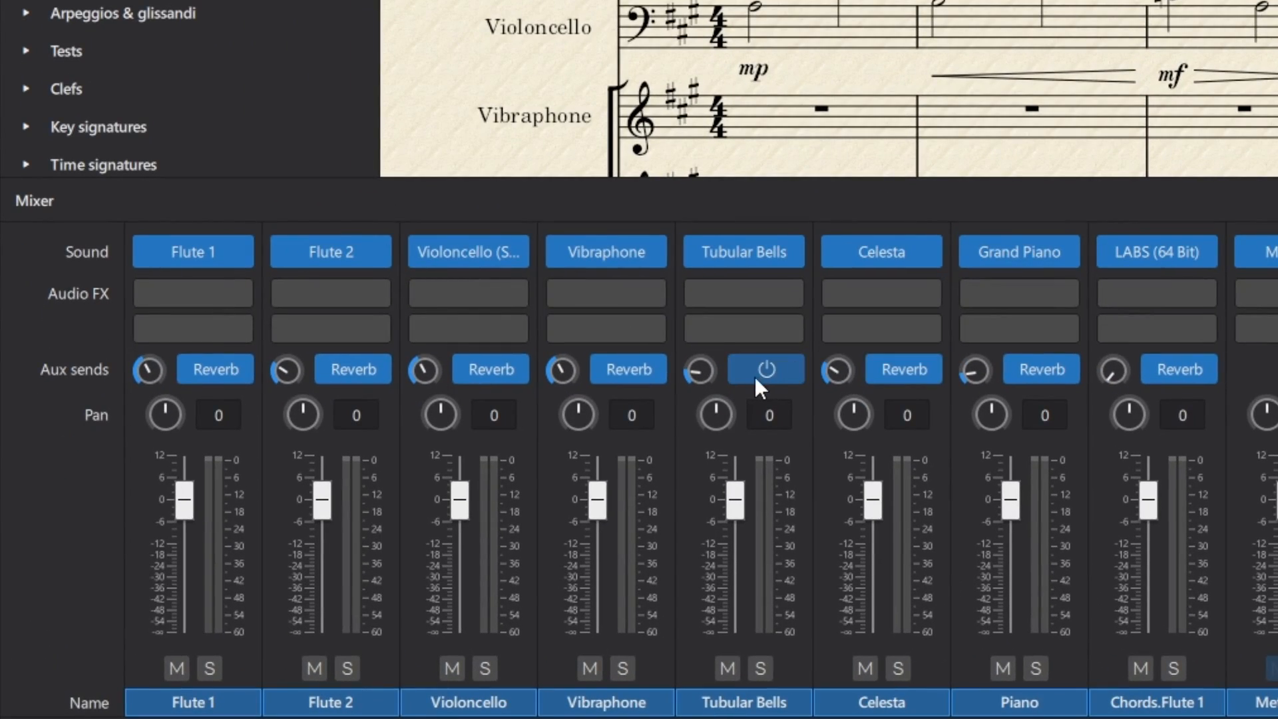
{"action": "left_click", "coordinate": [765, 368]}
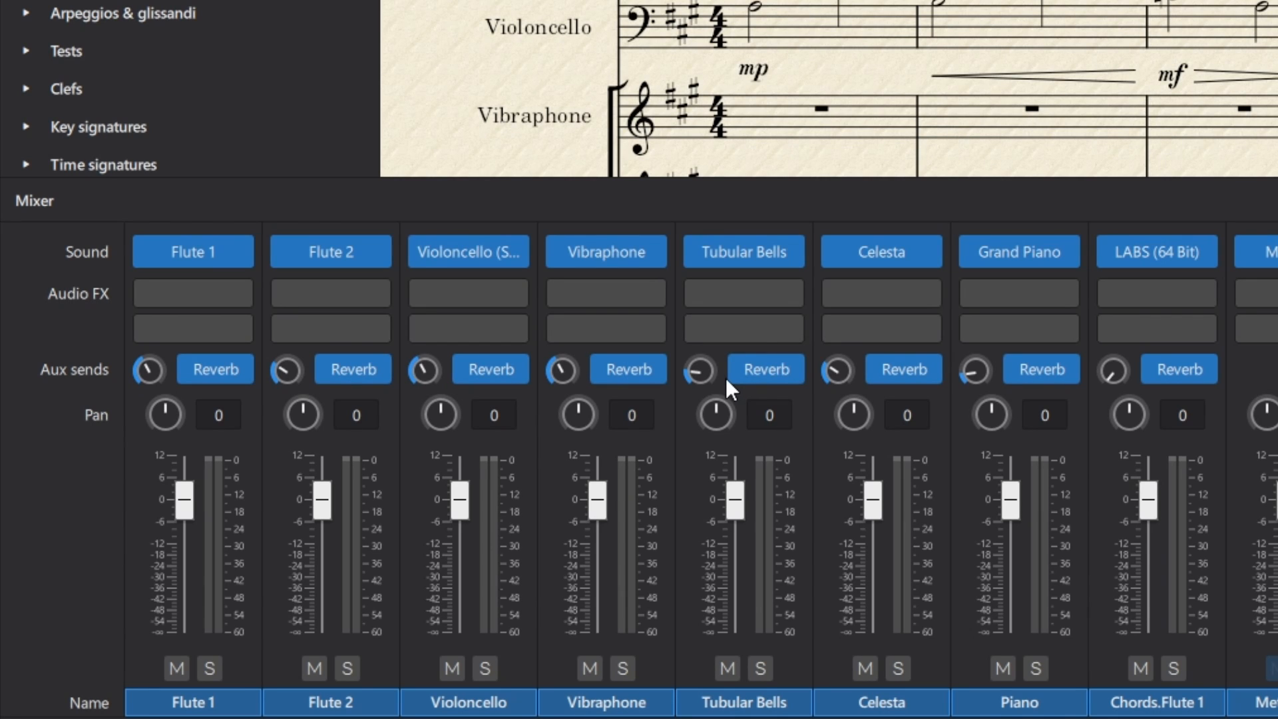
{"action": "left_click", "coordinate": [605, 293]}
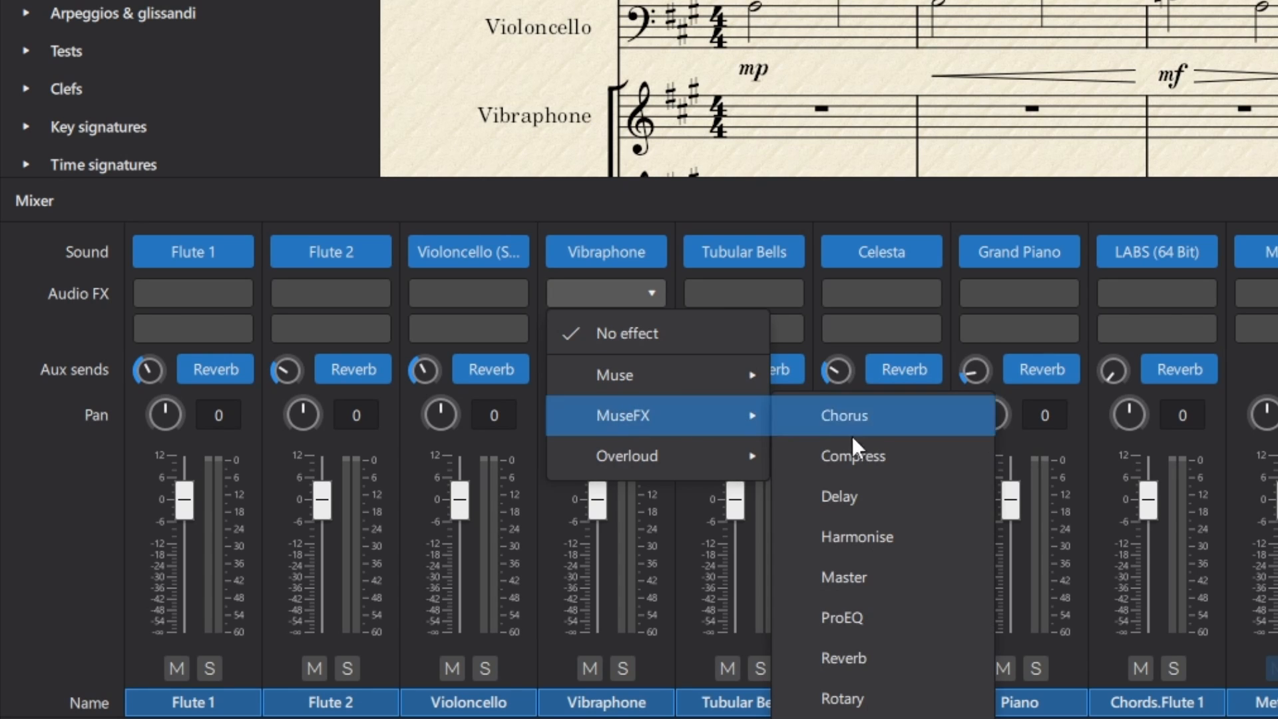
{"action": "mouse_move", "coordinate": [924, 669]}
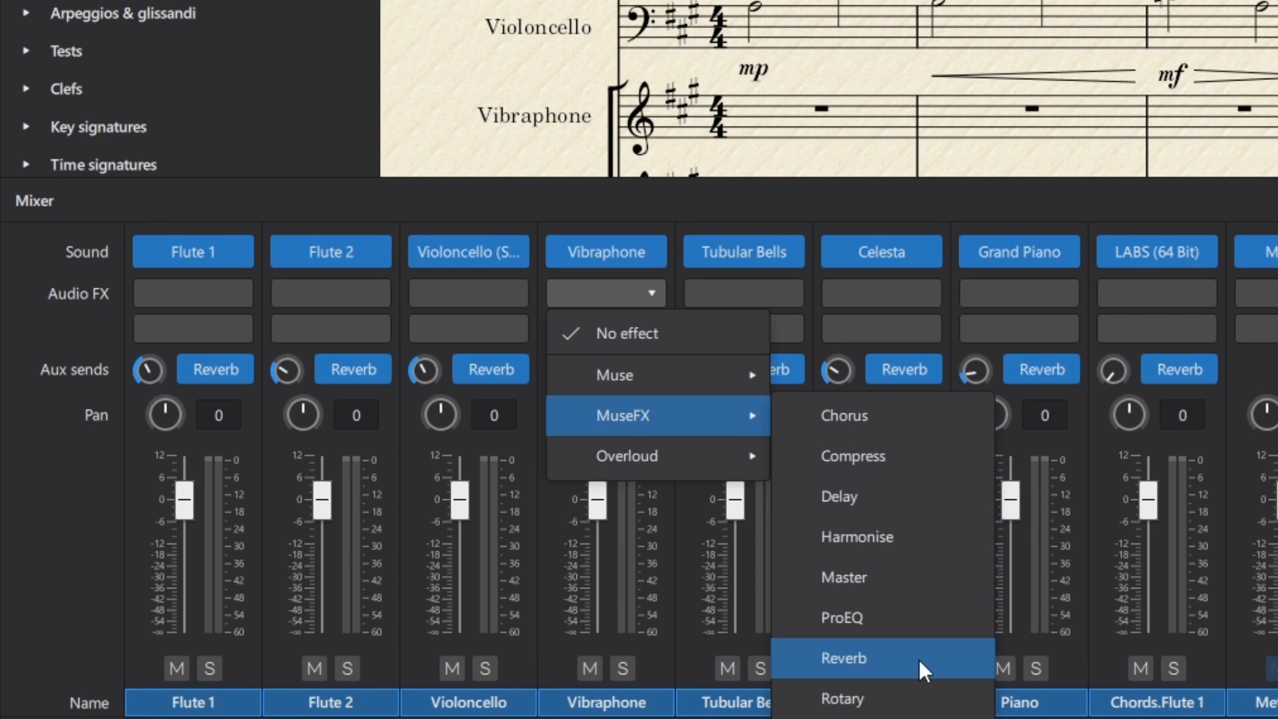
{"action": "mouse_move", "coordinate": [839, 405]}
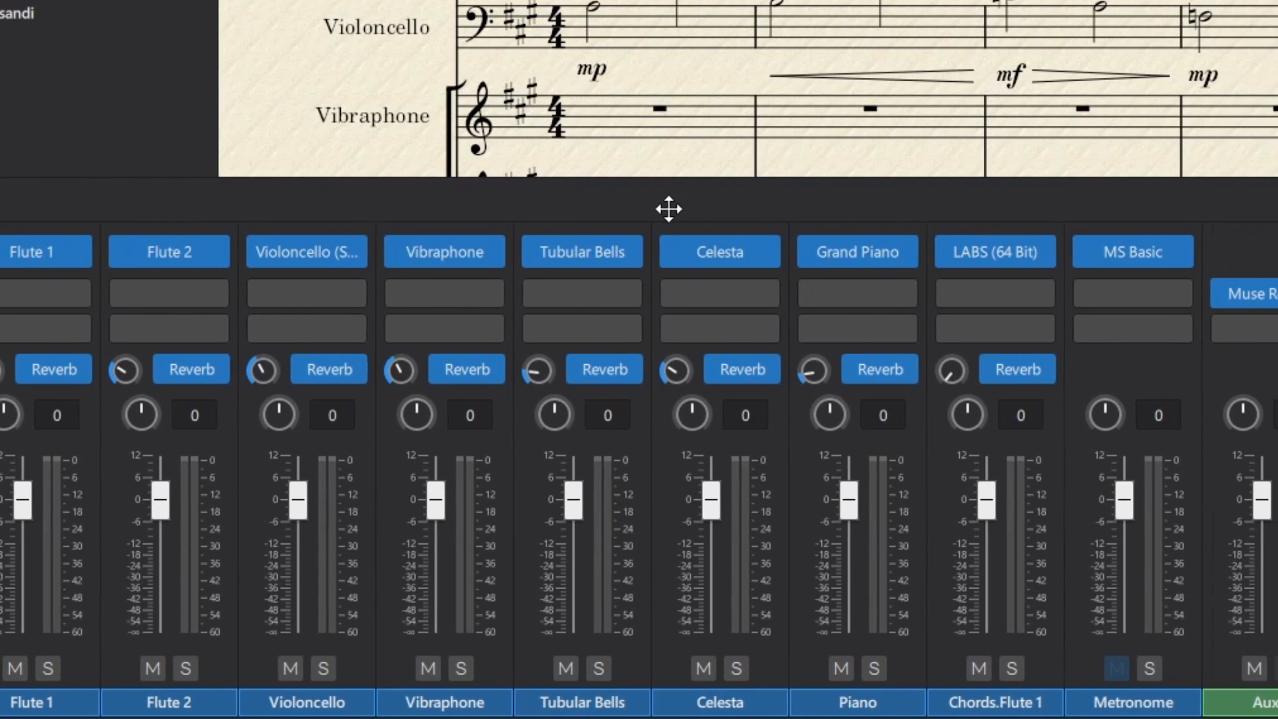
{"action": "scroll", "scroll_direction": "left", "scroll_amount": 3}
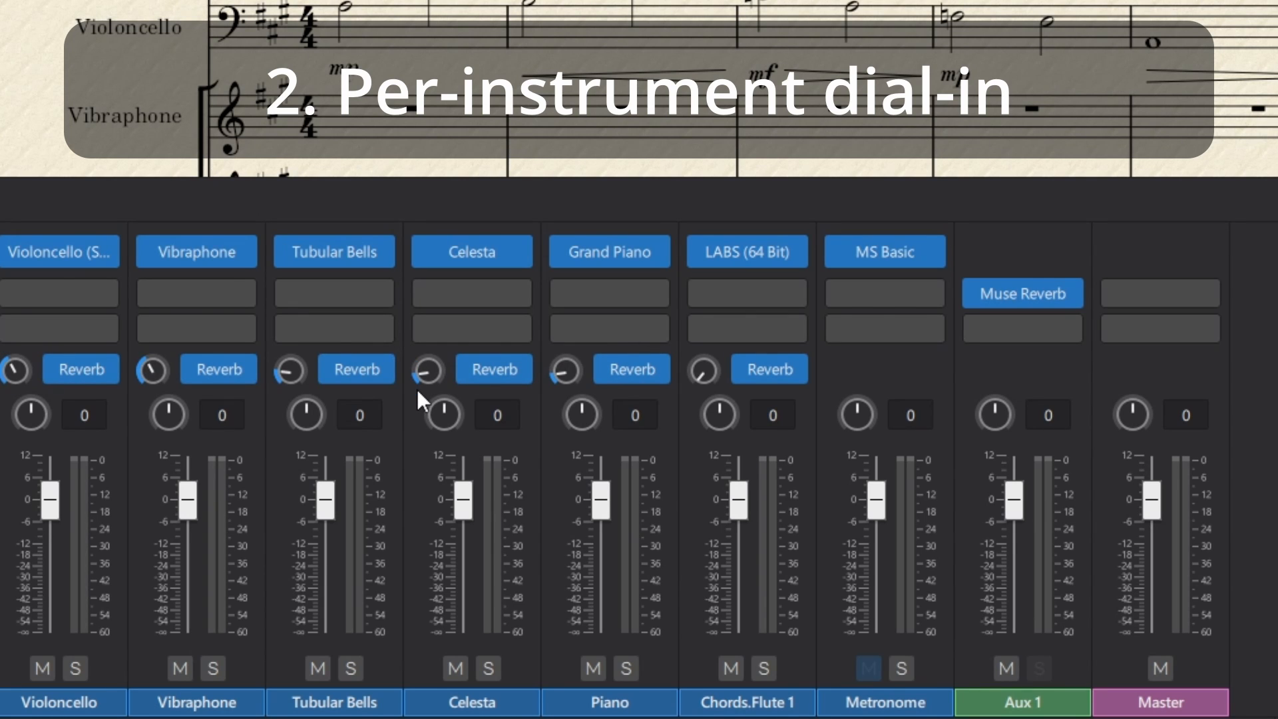
{"action": "mouse_move", "coordinate": [432, 389]}
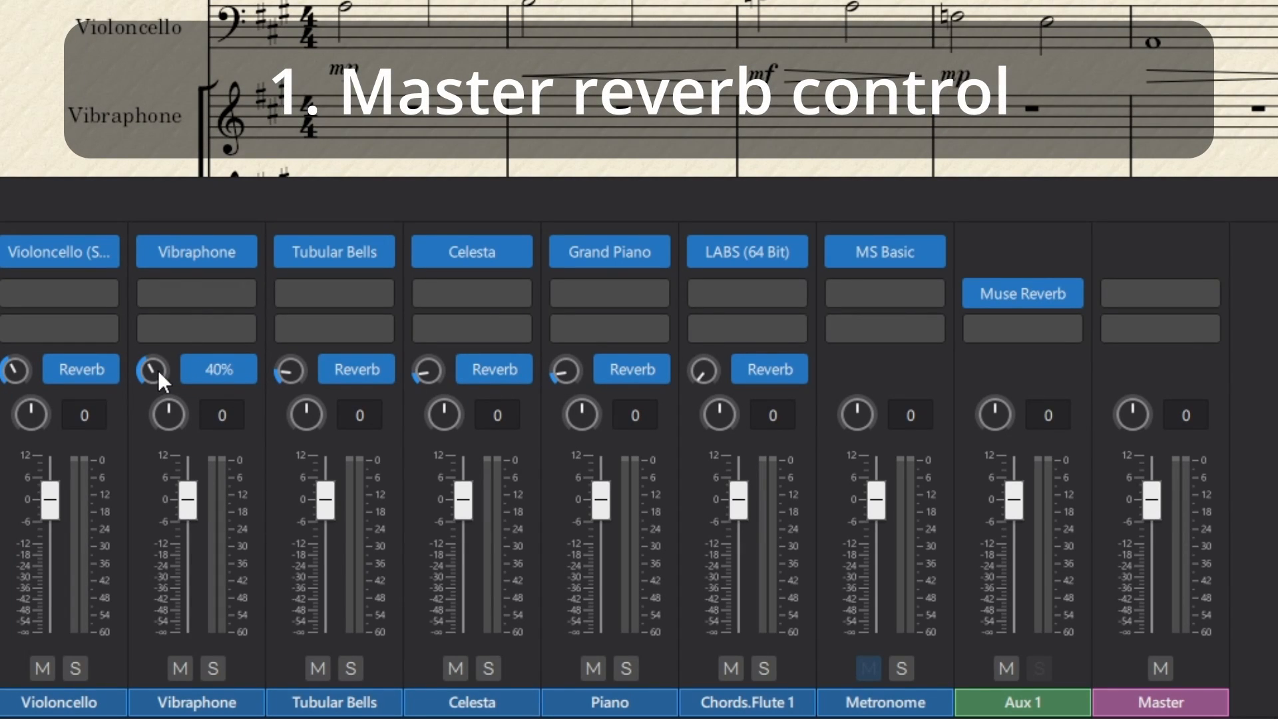
- Lower the Aux 1 fader, choose the StaffPad Hall reverb preset, and readjust the bus level
{"action": "left_click_drag", "start_coordinate": [1013, 500], "coordinate": [1013, 542]}
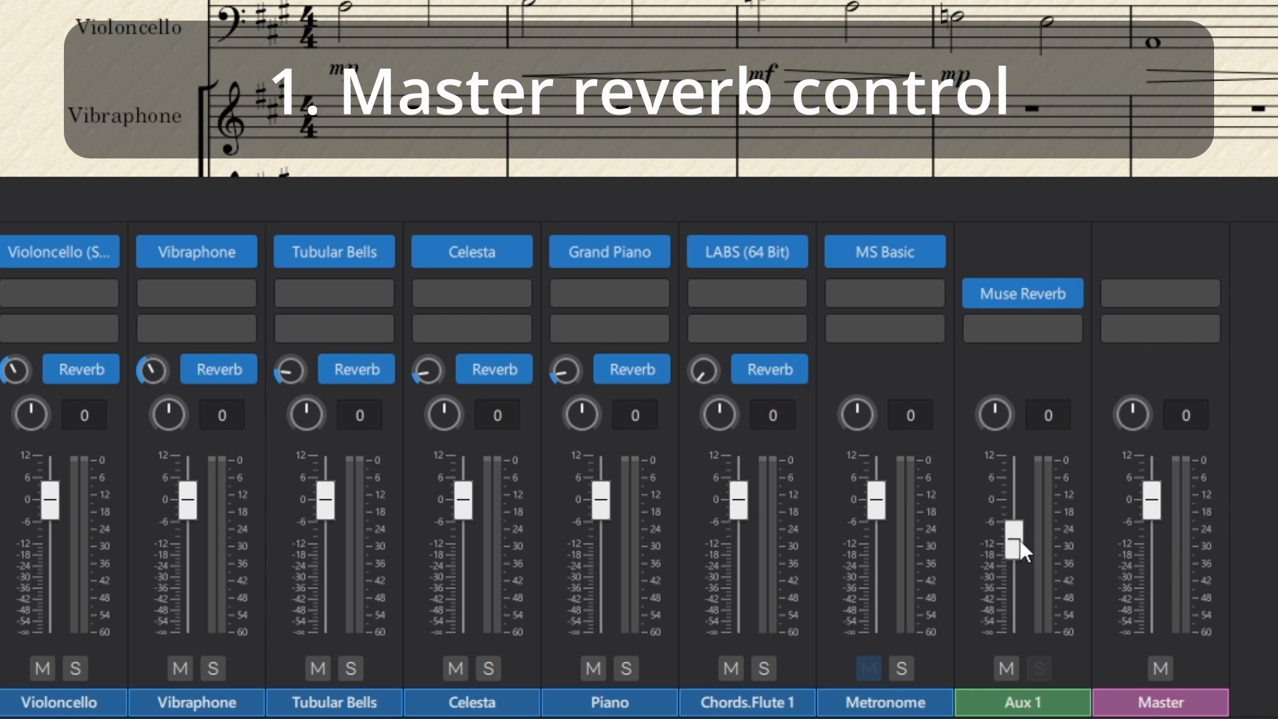
{"action": "left_click_drag", "start_coordinate": [1014, 545], "coordinate": [1013, 509]}
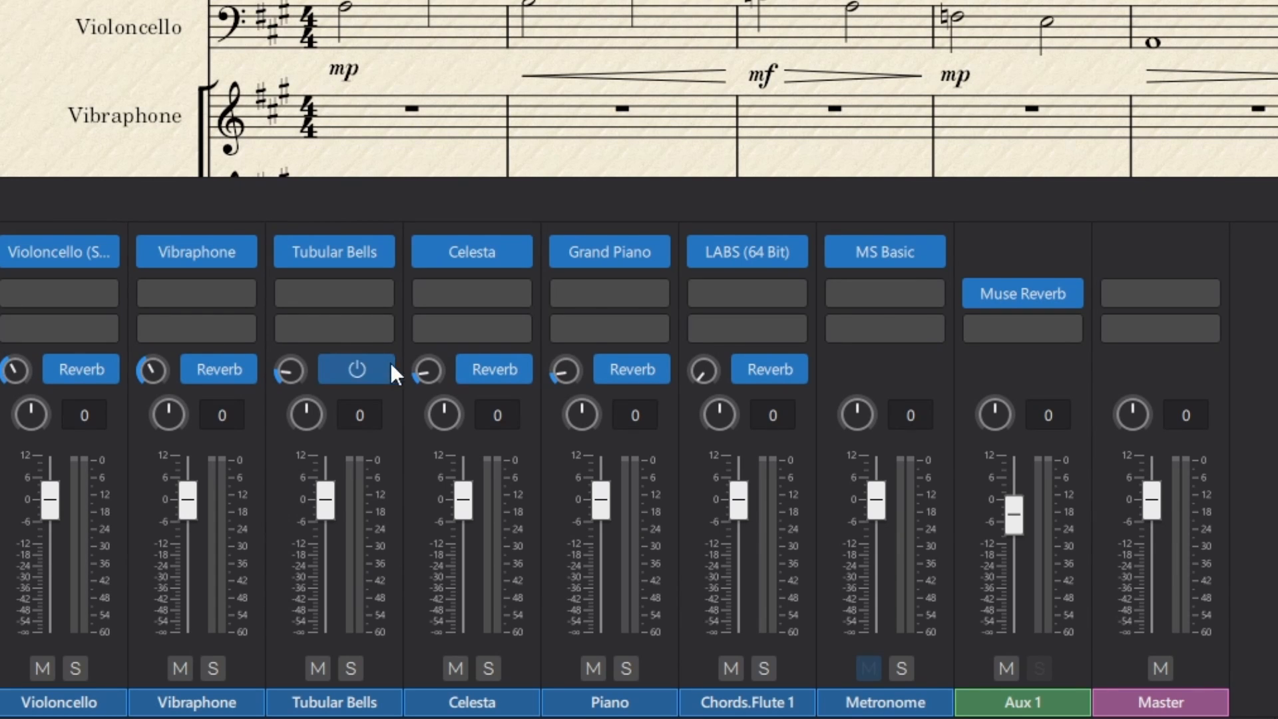
{"action": "left_click", "coordinate": [1023, 293]}
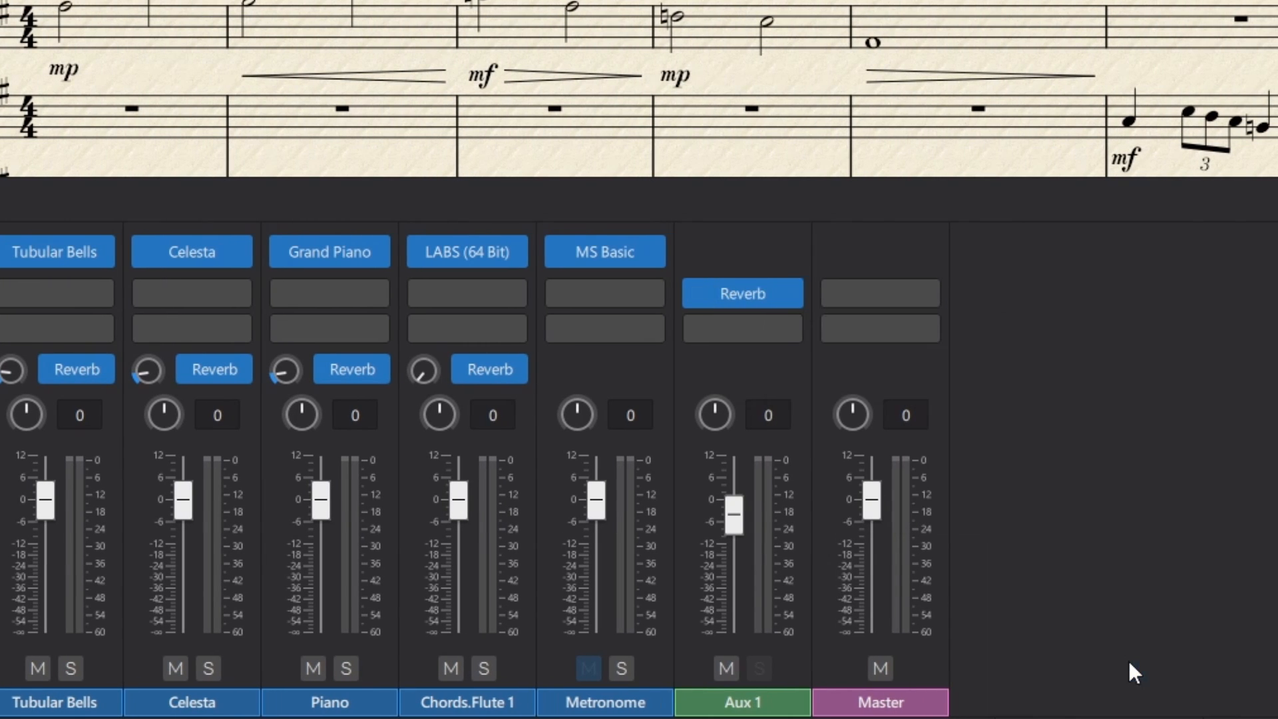
{"action": "left_click", "coordinate": [741, 293]}
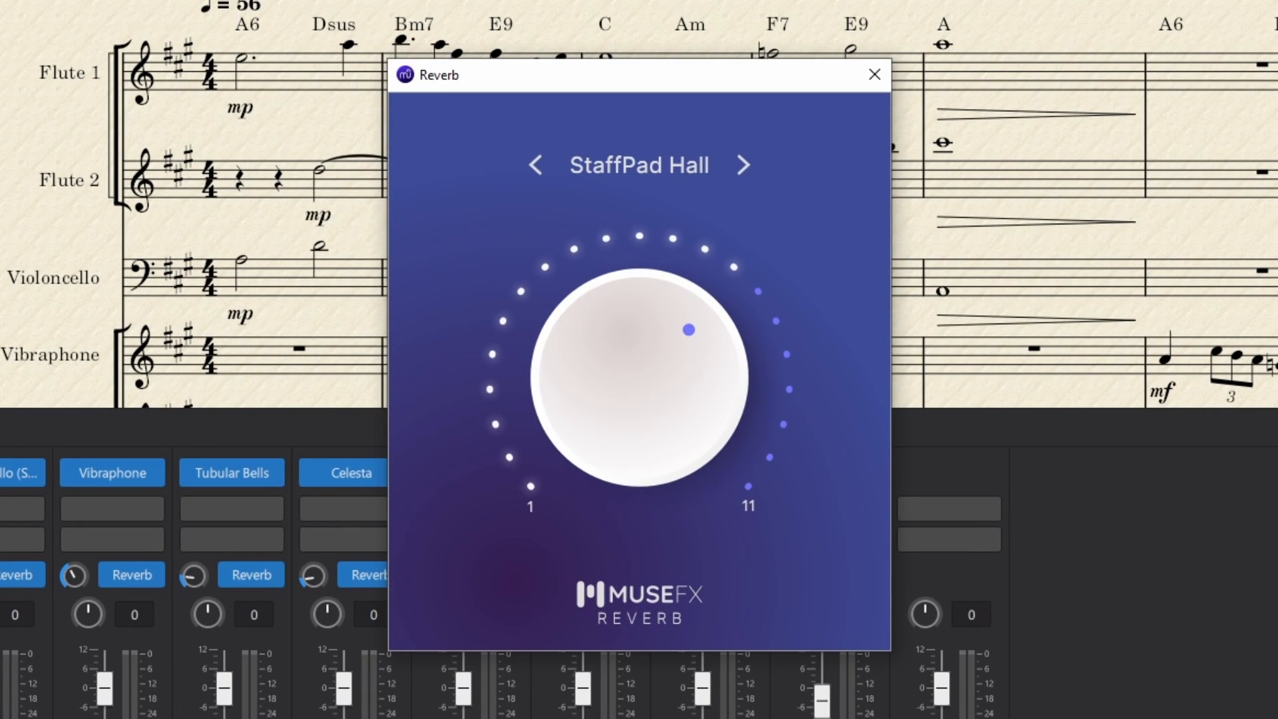
{"action": "left_click", "coordinate": [639, 164]}
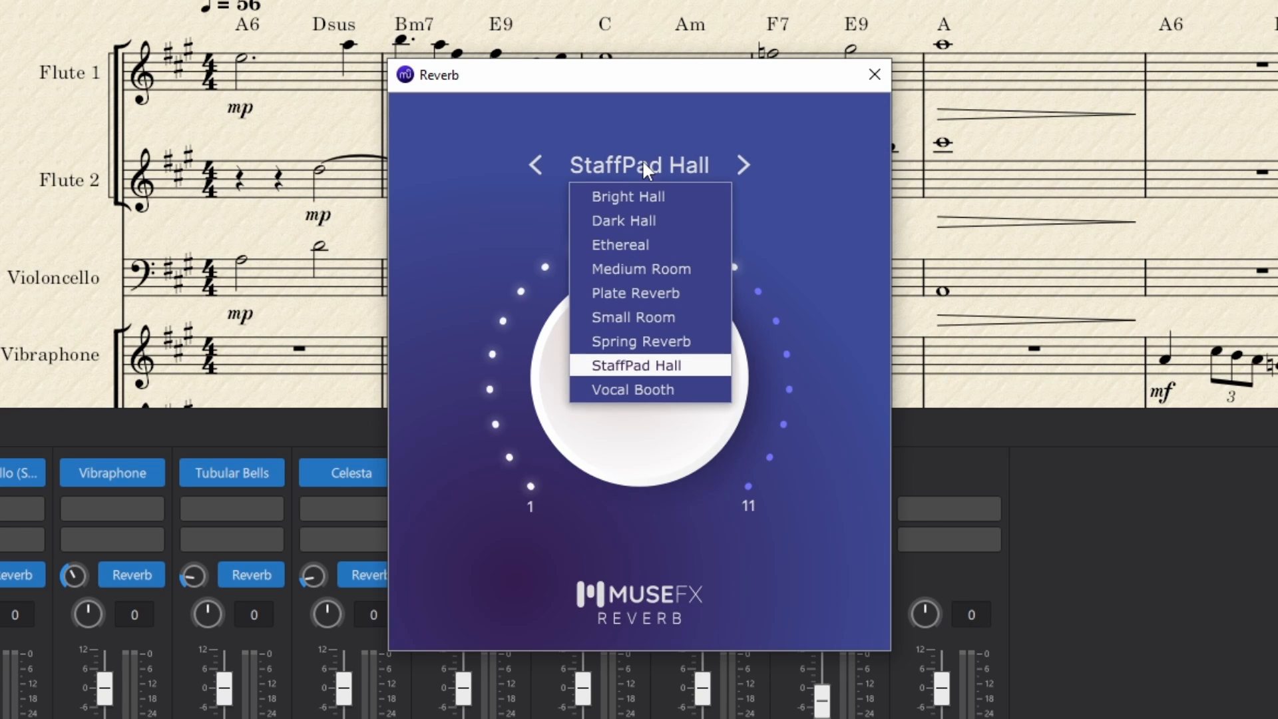
{"action": "left_click", "coordinate": [638, 364]}
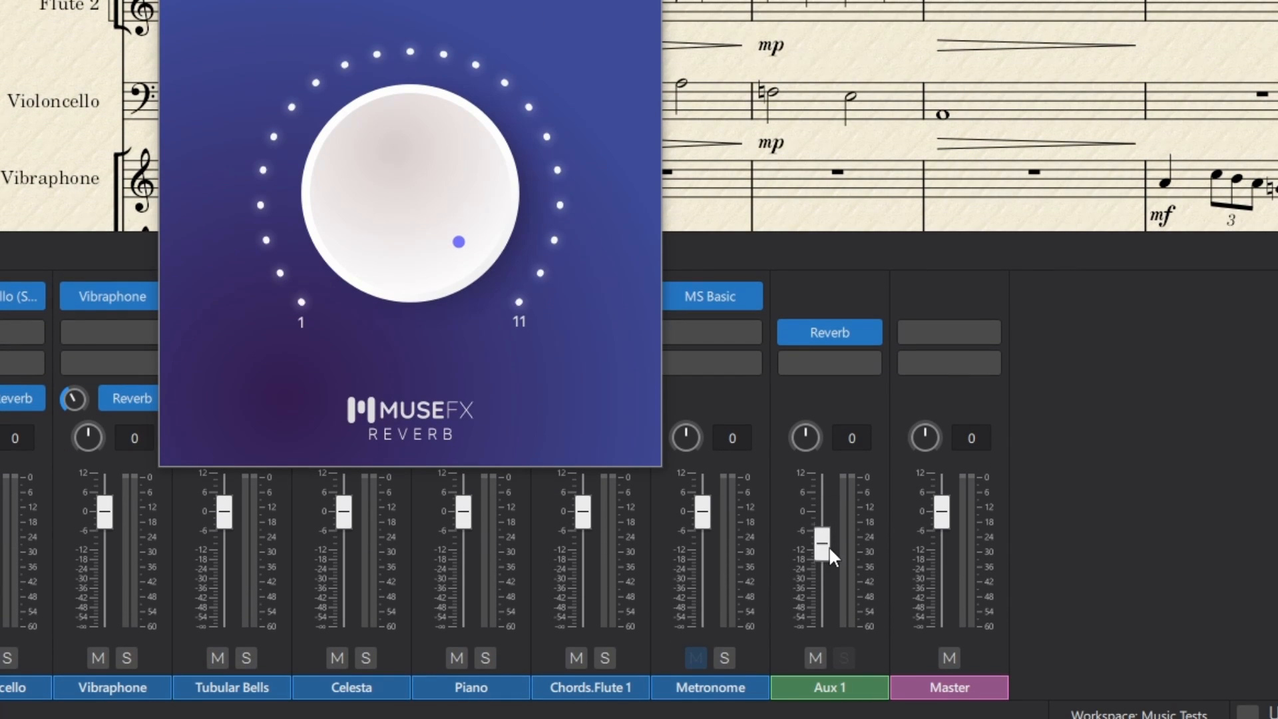
{"action": "left_click_drag", "start_coordinate": [821, 542], "coordinate": [825, 567]}
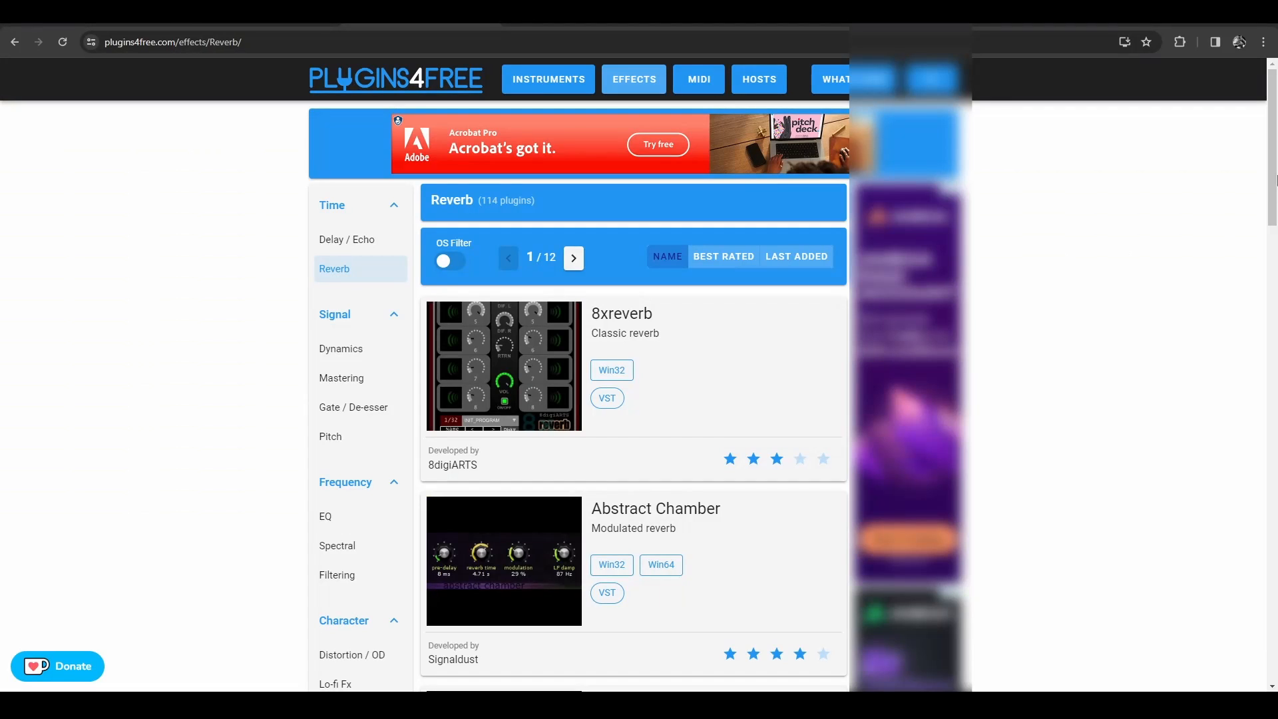
- Scroll the Plugins4Free reverb plugin list down past Ambient Reverb
{"action": "scroll", "scroll_direction": "down", "scroll_amount": 3}
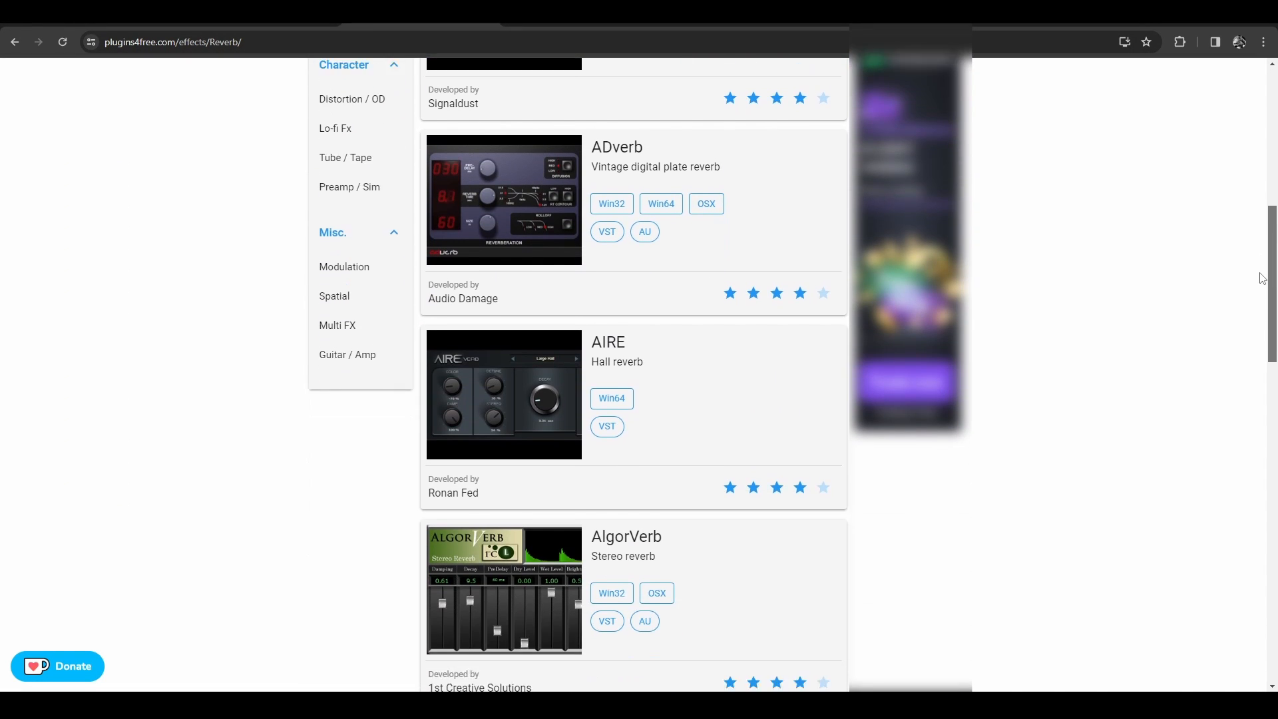
{"action": "scroll", "scroll_direction": "down", "scroll_amount": 3}
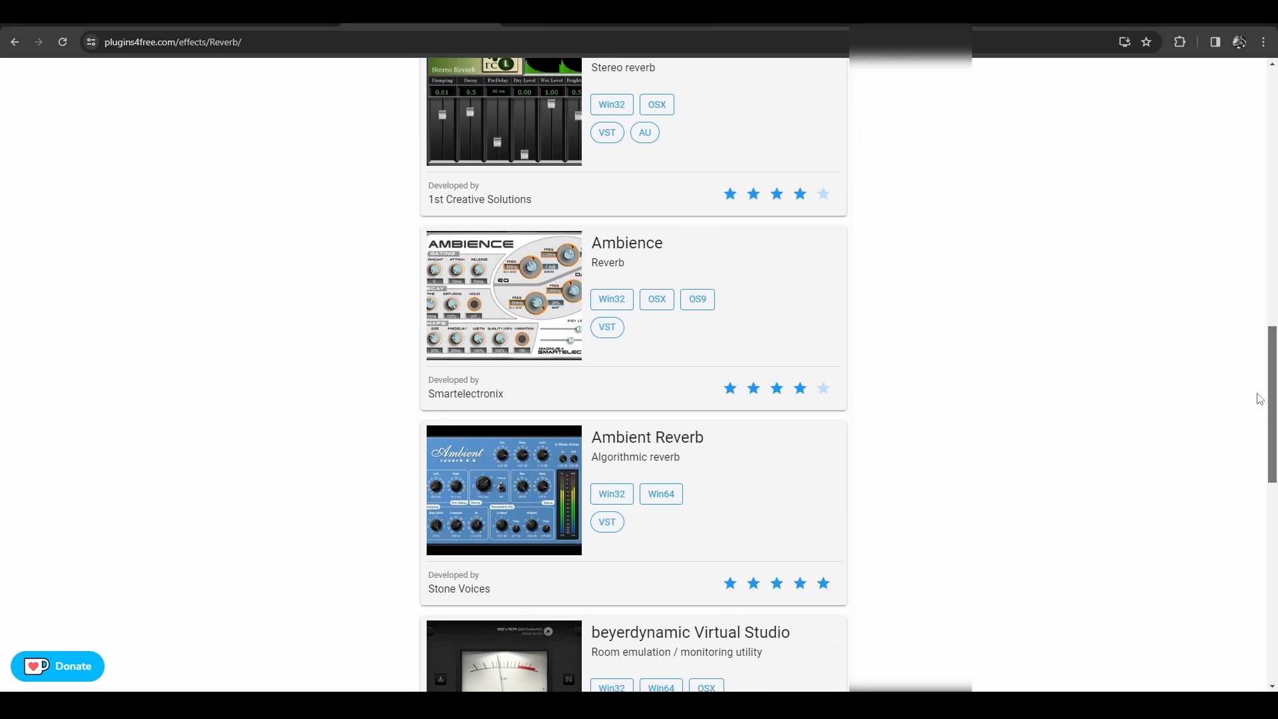
{"action": "scroll", "scroll_direction": "down", "scroll_amount": 3}
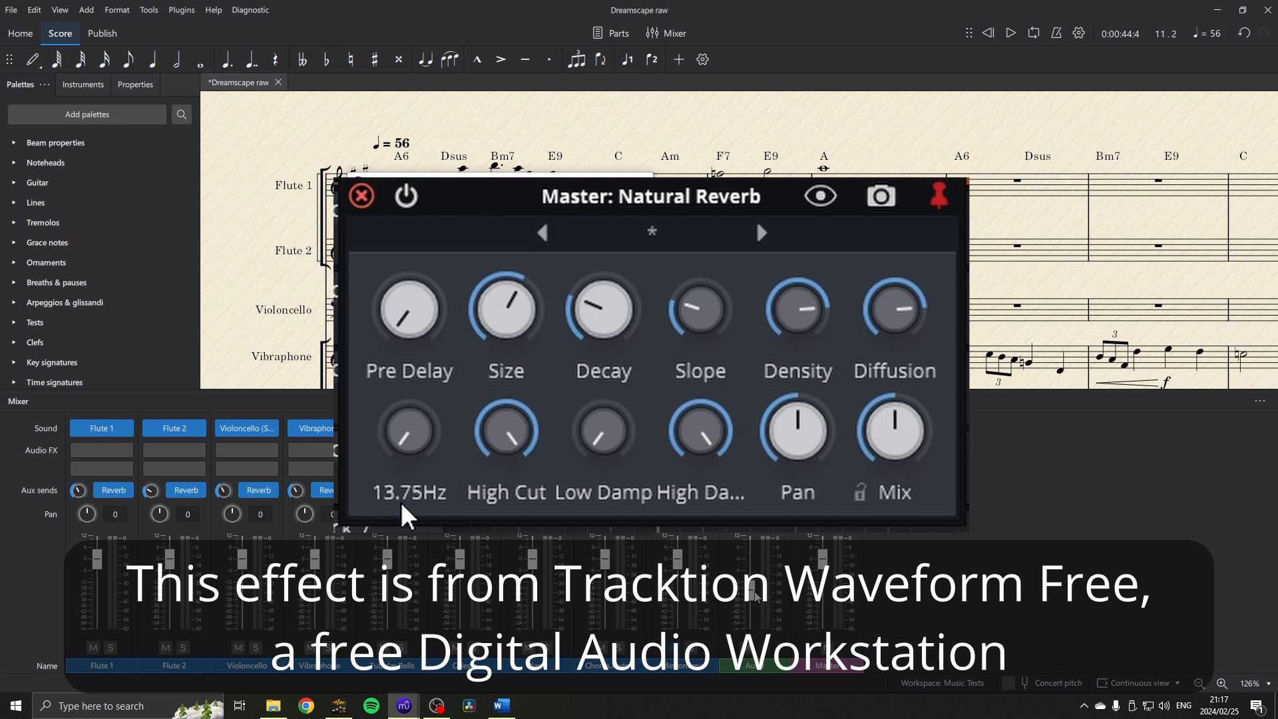
- Close the Master: Natural Reverb plugin window
{"action": "left_click", "coordinate": [360, 196]}
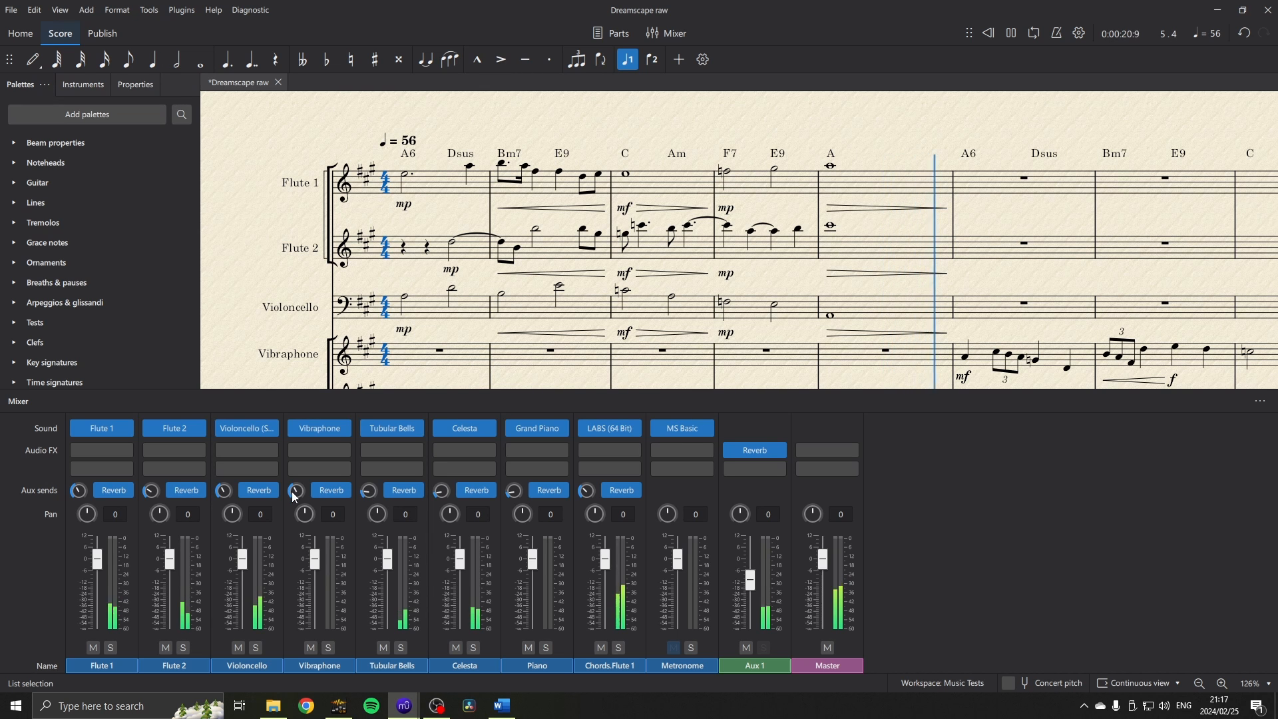
- Add ProEQ to the Flute 1 channel and open its settings window
{"action": "left_click", "coordinate": [1009, 33]}
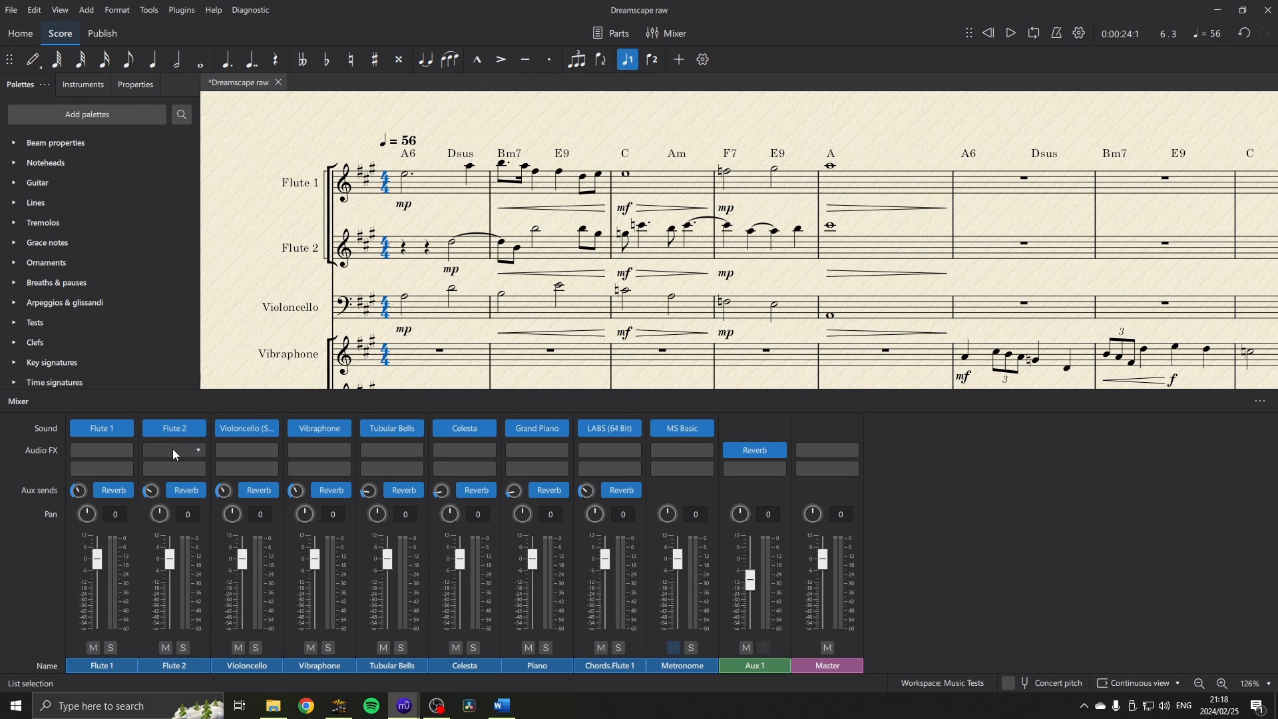
{"action": "left_click", "coordinate": [173, 451]}
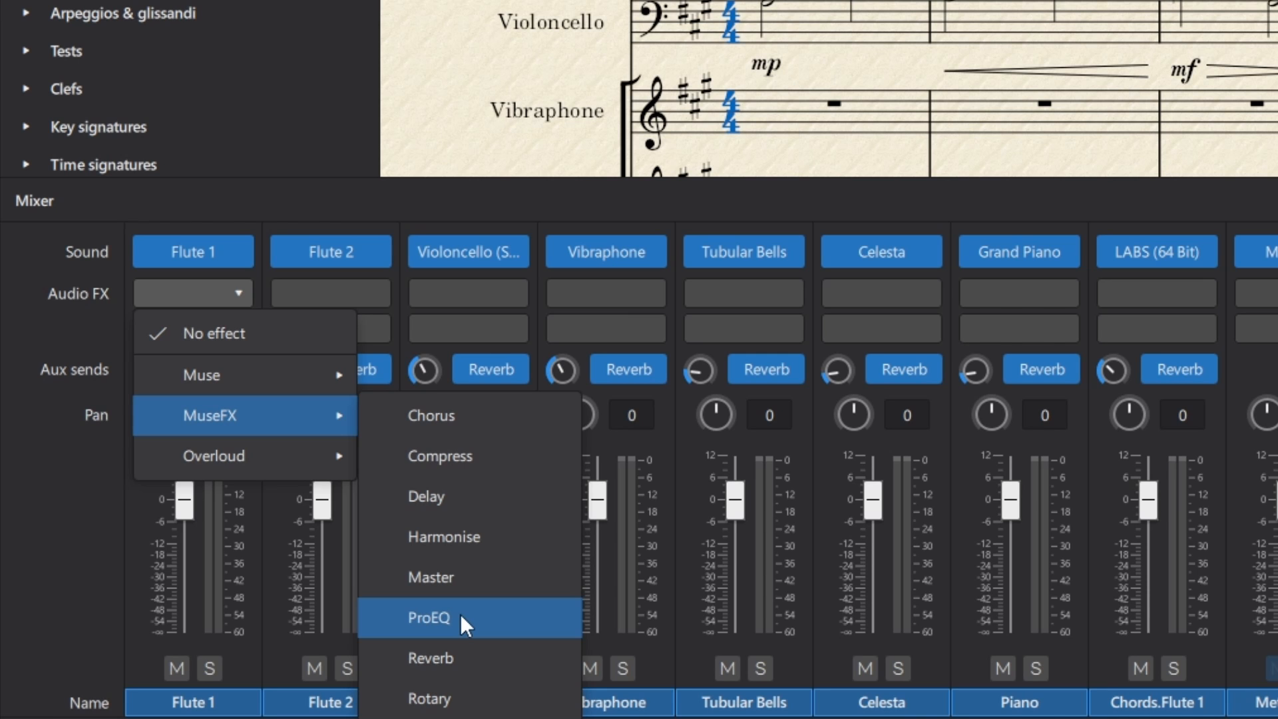
{"action": "left_click", "coordinate": [427, 617]}
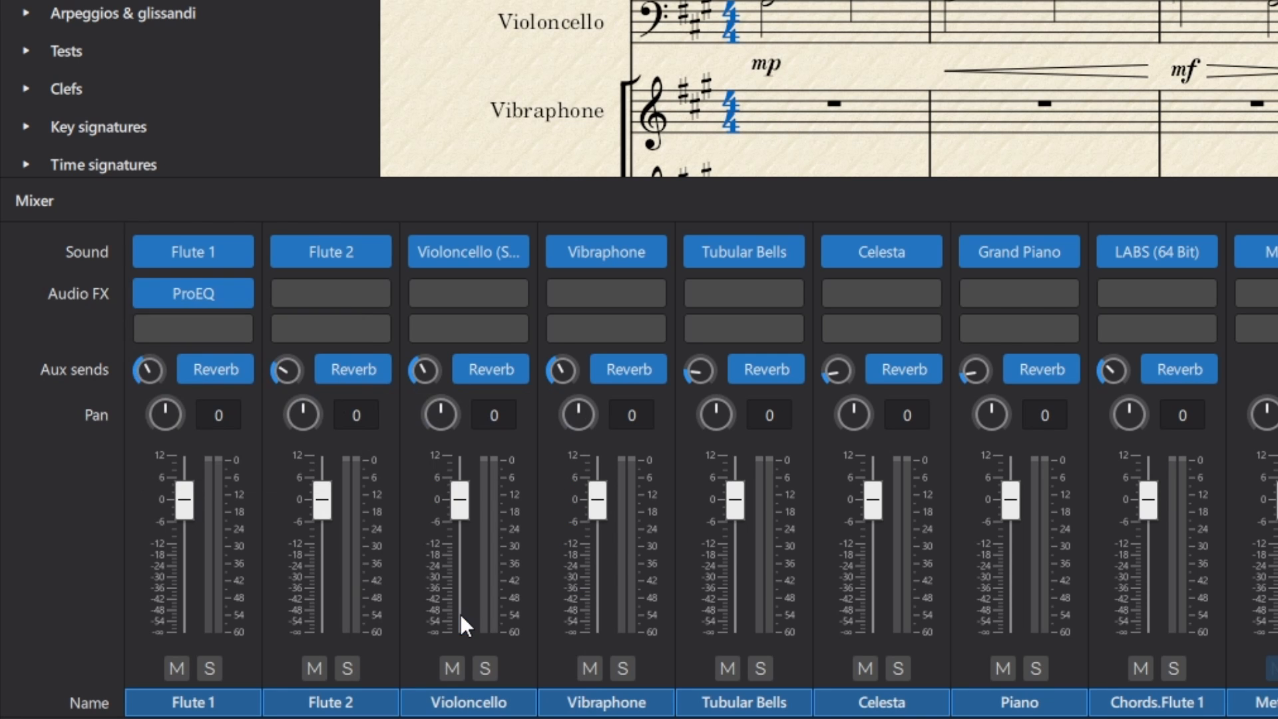
{"action": "left_click", "coordinate": [192, 293]}
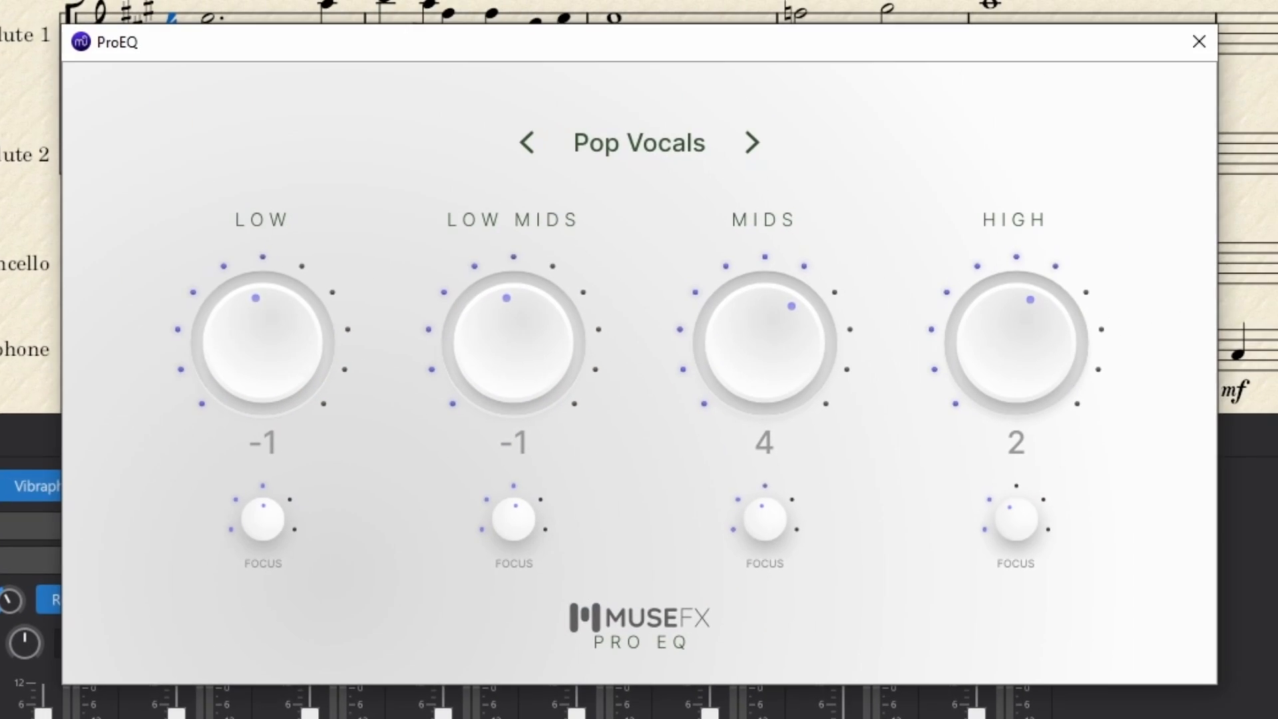
{"action": "mouse_move", "coordinate": [483, 424]}
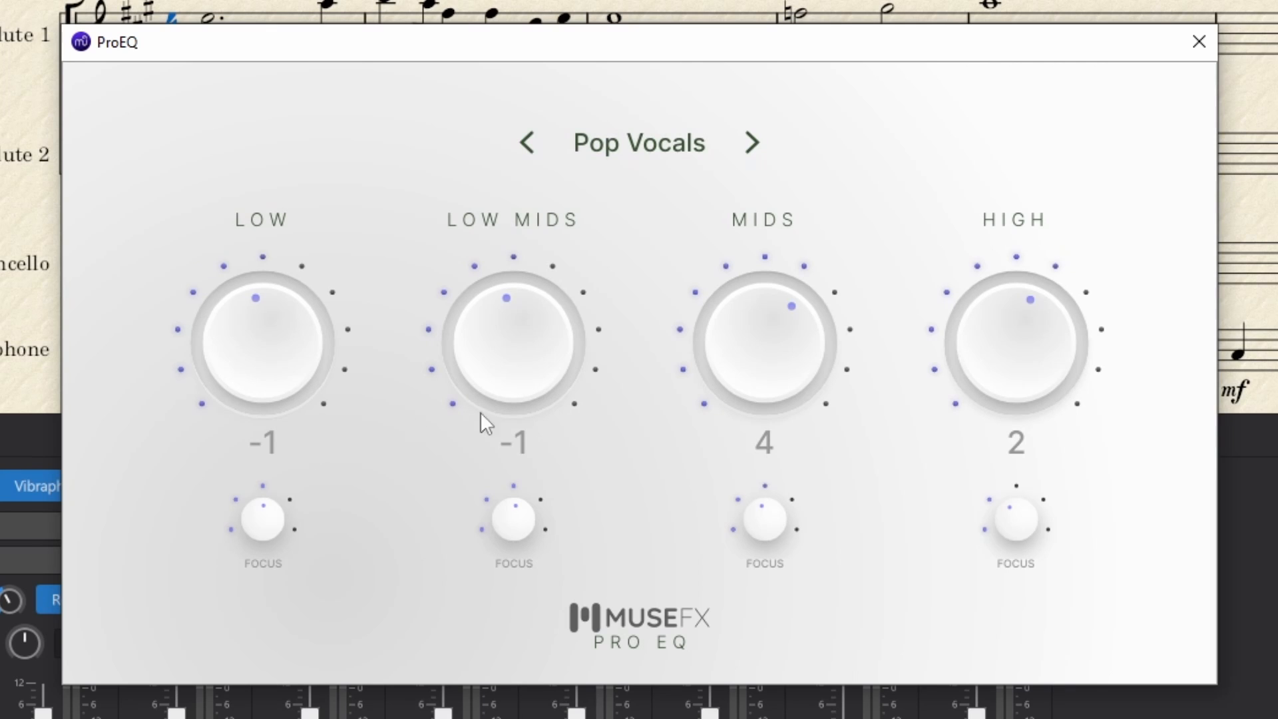
{"action": "mouse_move", "coordinate": [887, 444]}
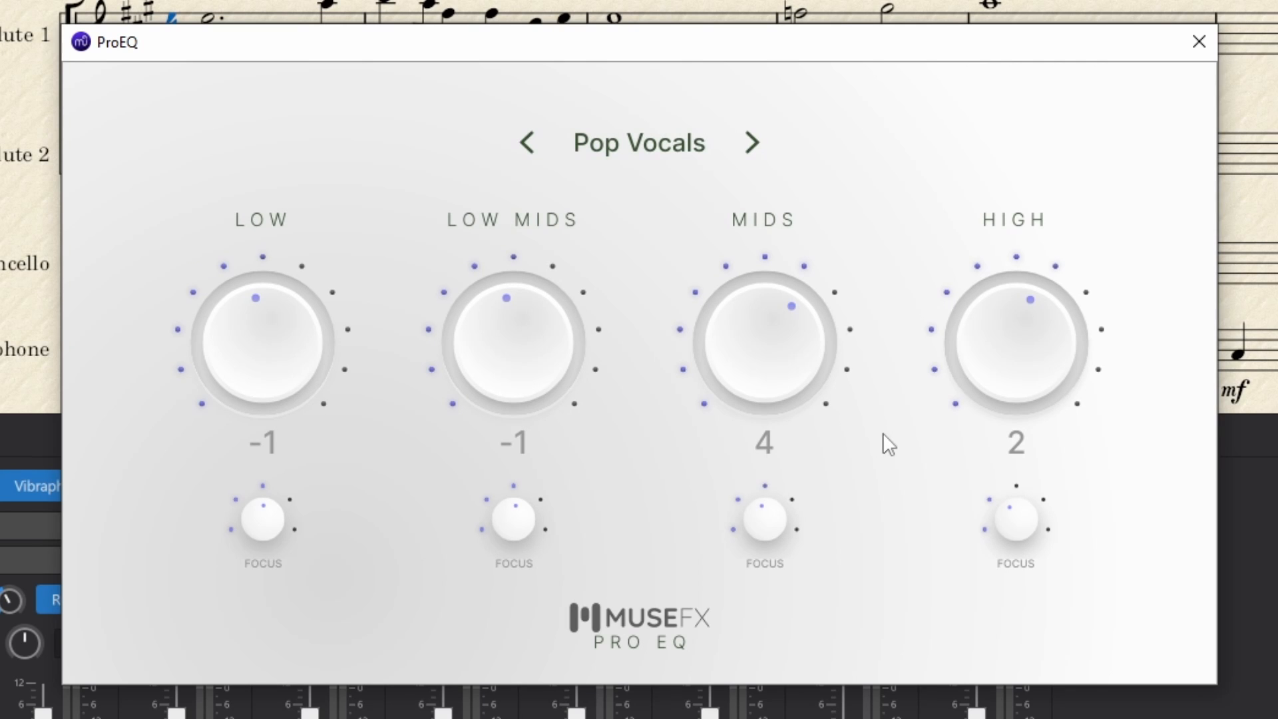
{"action": "mouse_move", "coordinate": [1013, 561]}
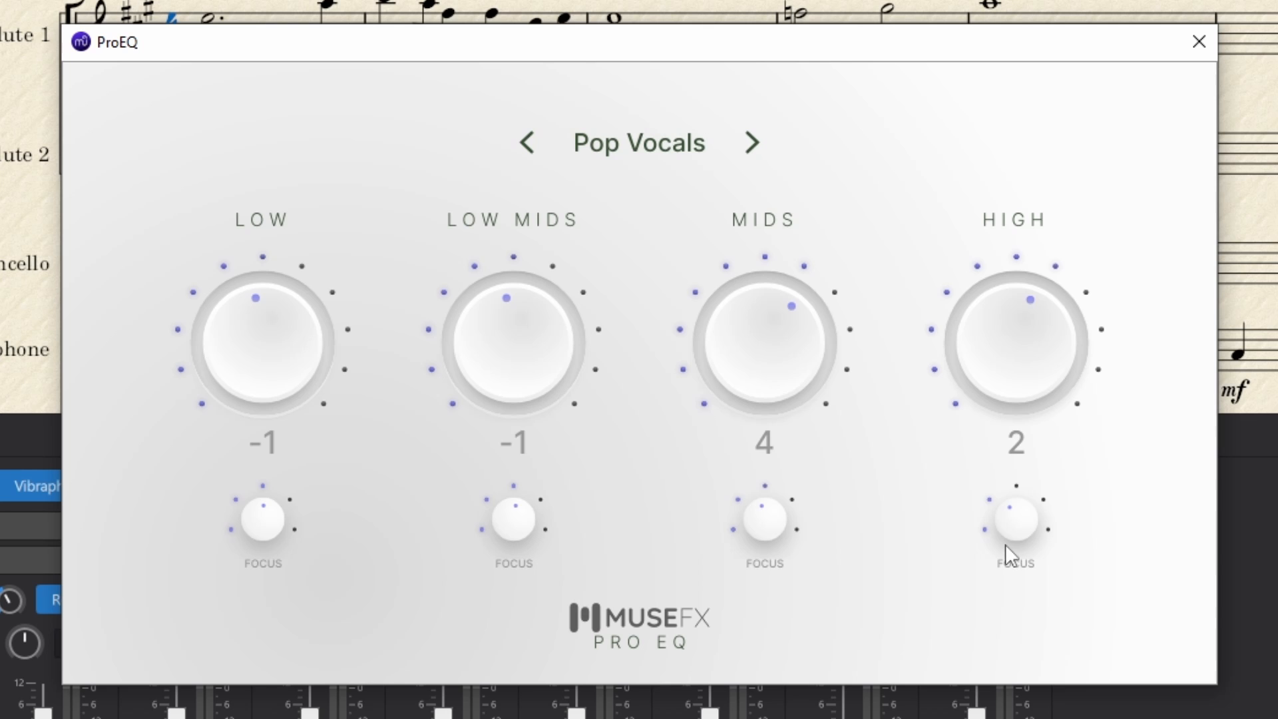
{"action": "mouse_move", "coordinate": [1024, 564]}
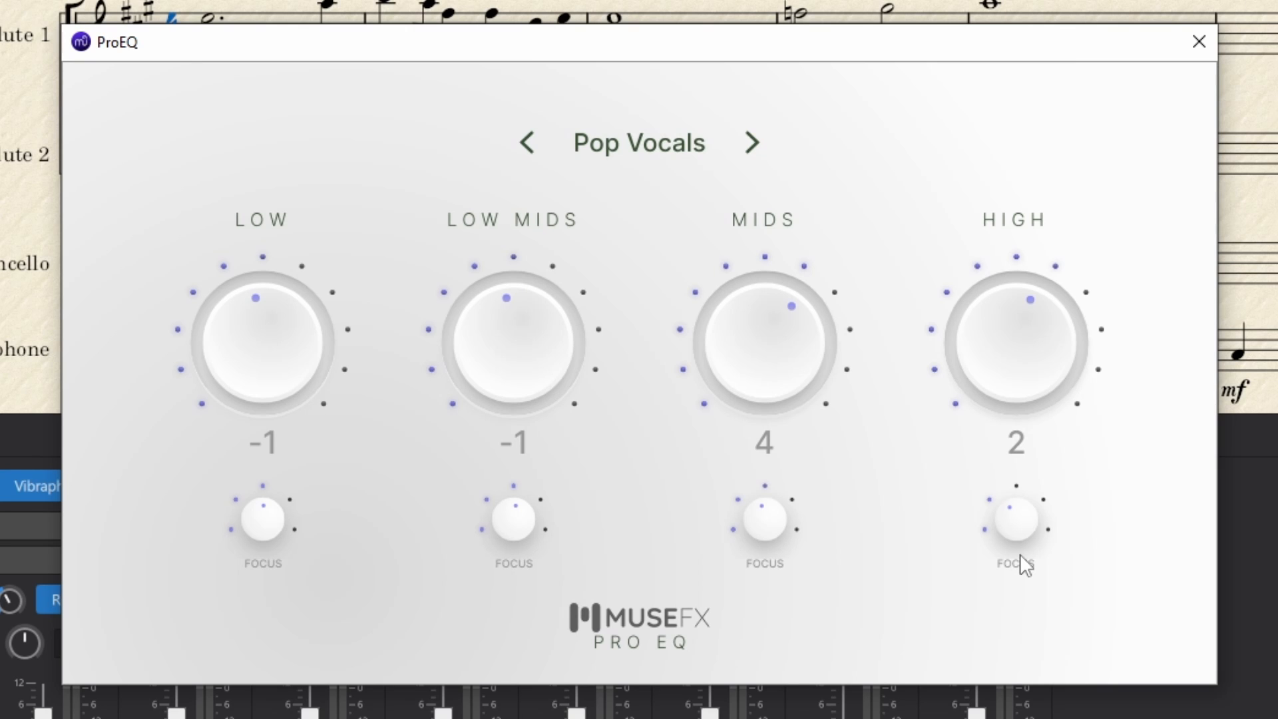
{"action": "mouse_move", "coordinate": [1027, 540]}
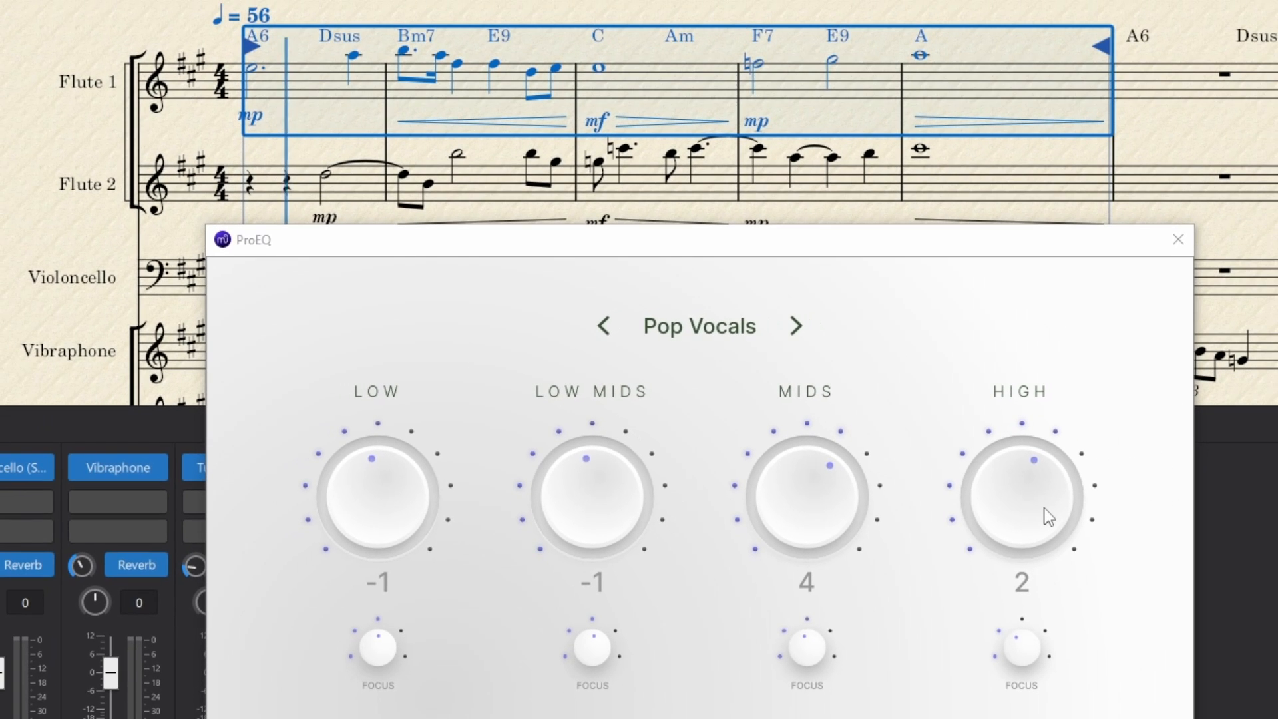
- Set the ProEQ high to 0, mids to 1, low mids to 0 and low to 2
{"action": "left_click_drag", "start_coordinate": [1021, 516], "coordinate": [1021, 506]}
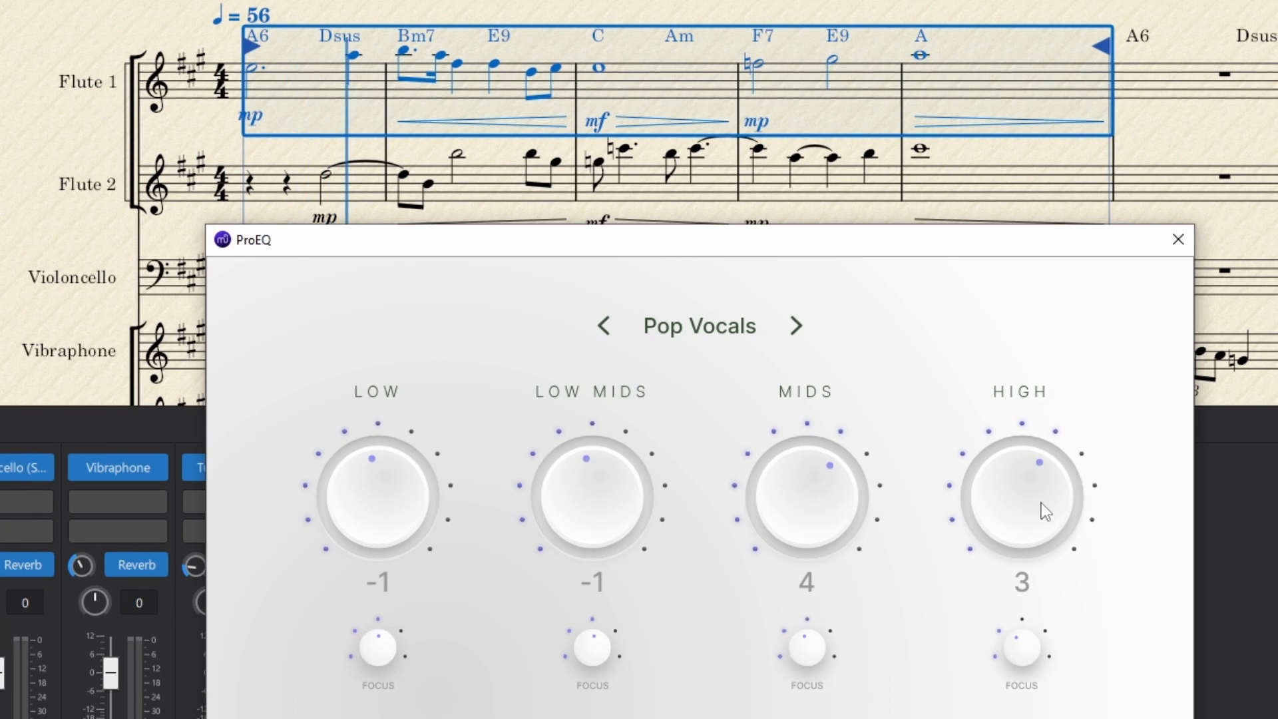
{"action": "left_click_drag", "start_coordinate": [1030, 512], "coordinate": [1030, 528]}
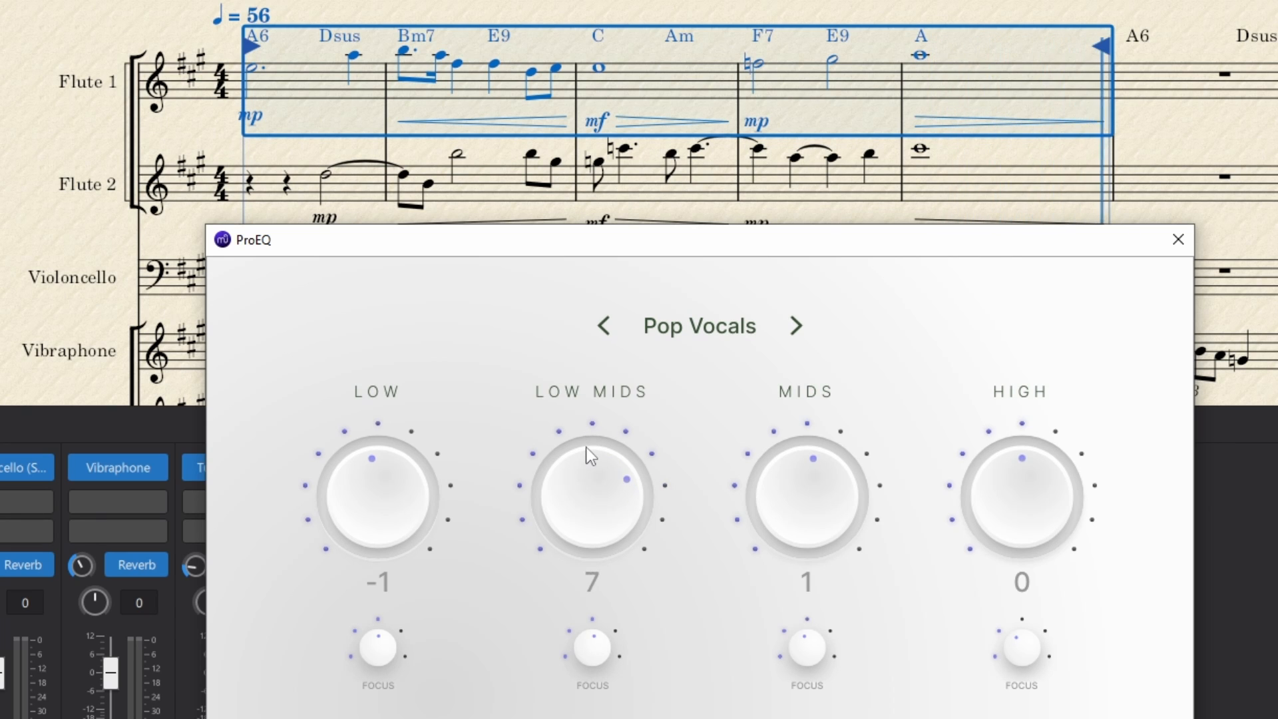
{"action": "left_click_drag", "start_coordinate": [591, 454], "coordinate": [587, 533]}
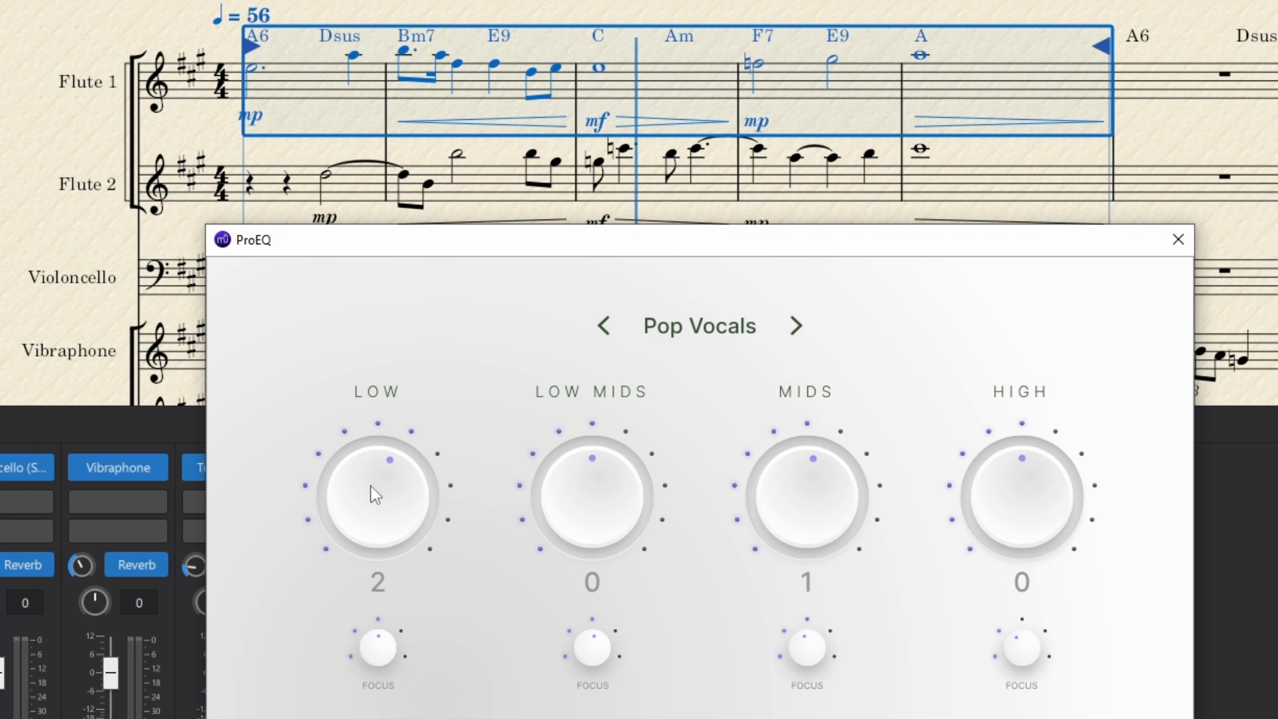
{"action": "left_click_drag", "start_coordinate": [375, 493], "coordinate": [373, 424]}
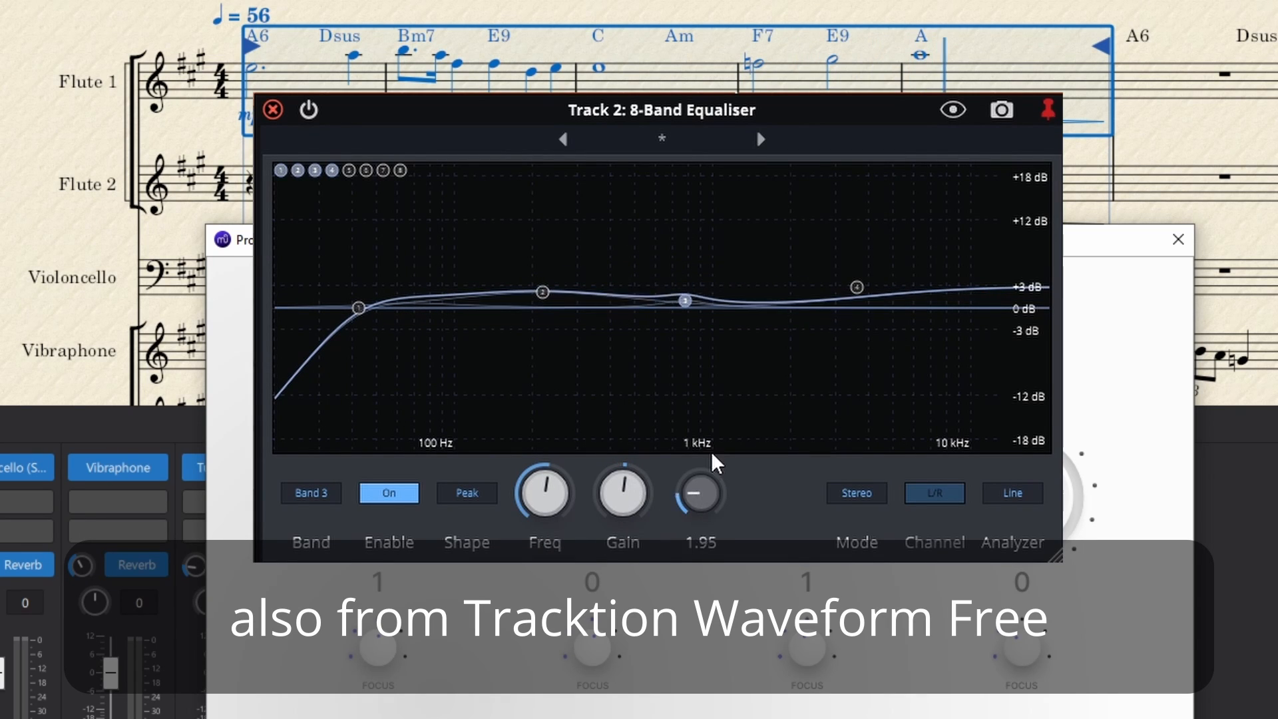
- Lower the 1 kHz EQ band, close the equaliser, and reopen the mixer on Violoncello's effects
{"action": "left_click_drag", "start_coordinate": [698, 486], "coordinate": [716, 512]}
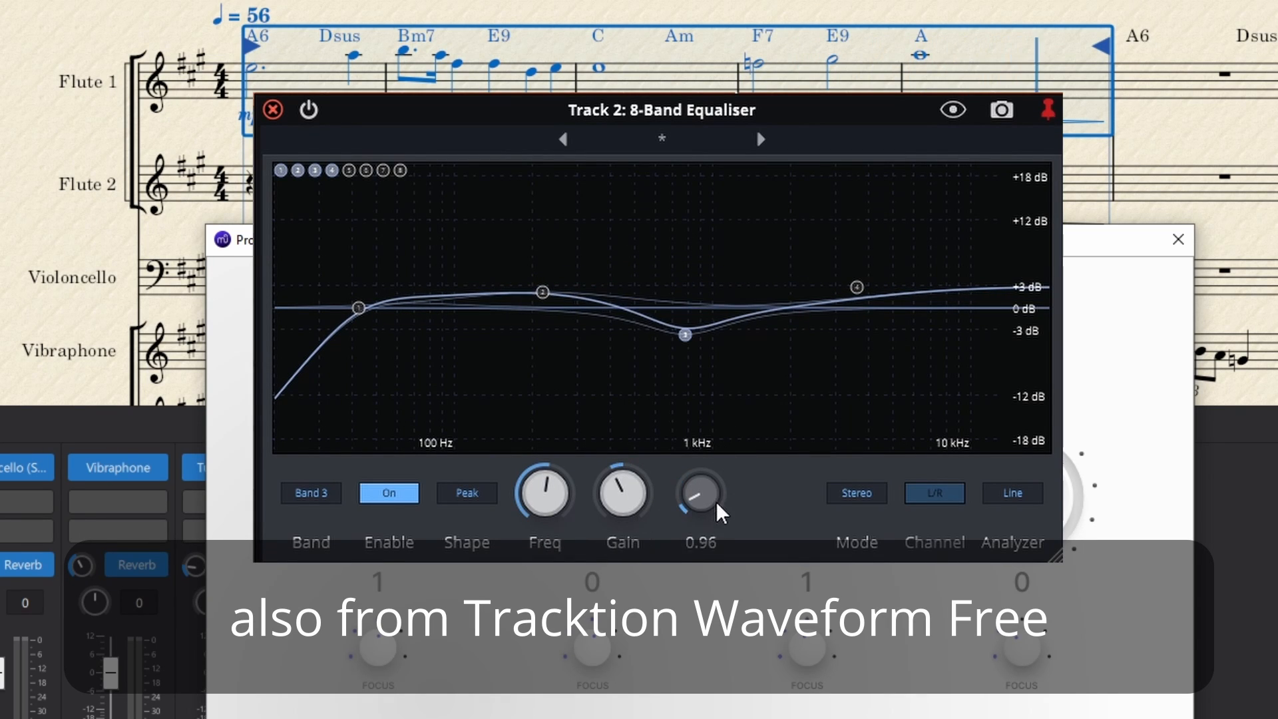
{"action": "left_click", "coordinate": [272, 110]}
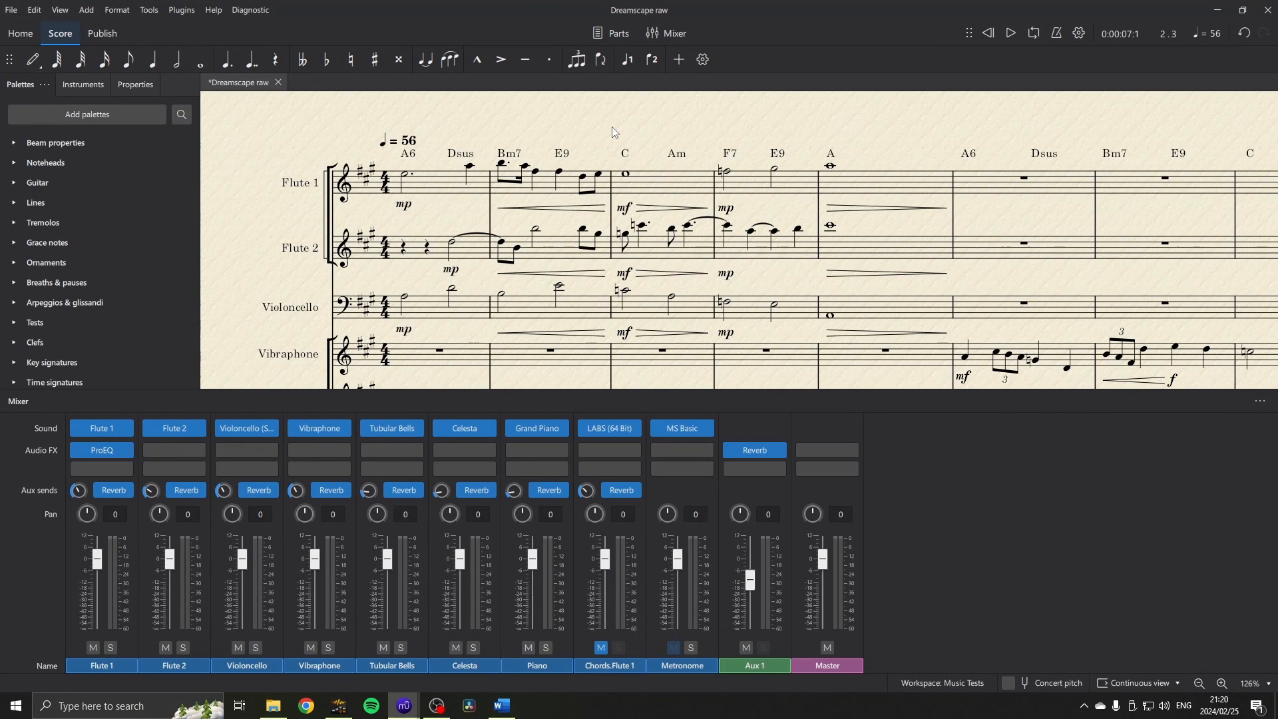
{"action": "mouse_move", "coordinate": [610, 131]}
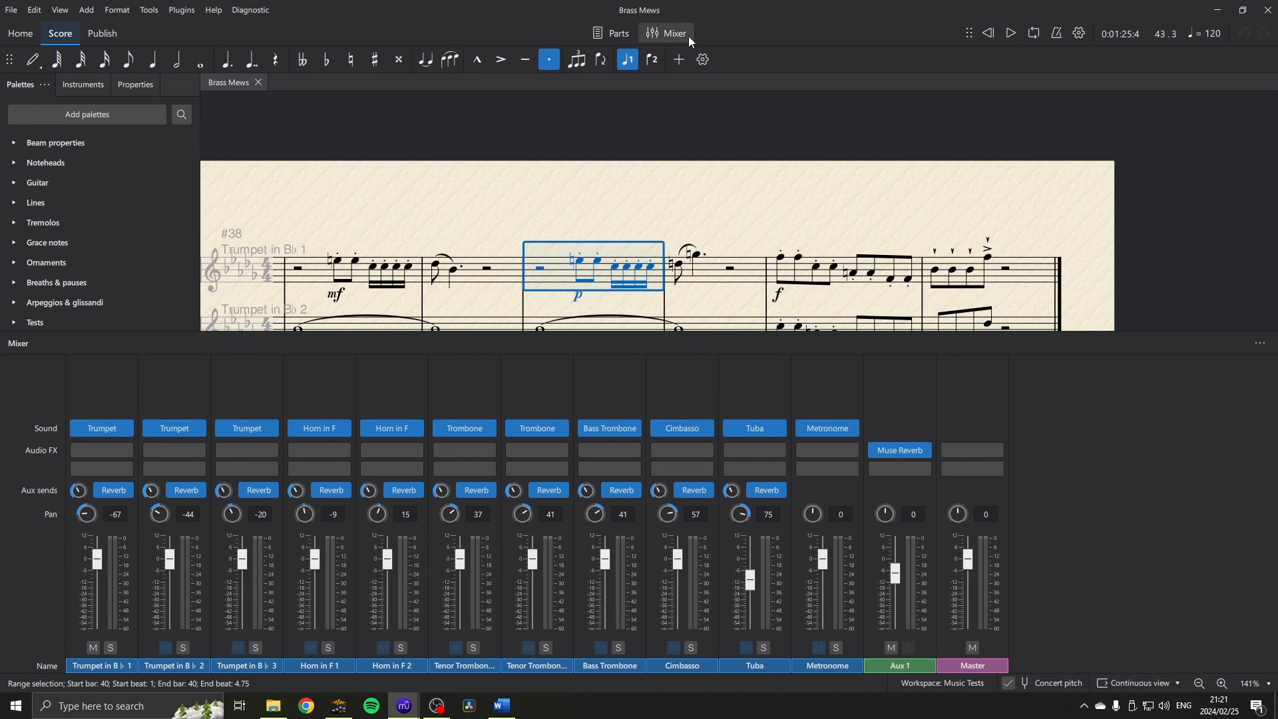
{"action": "left_click", "coordinate": [668, 33]}
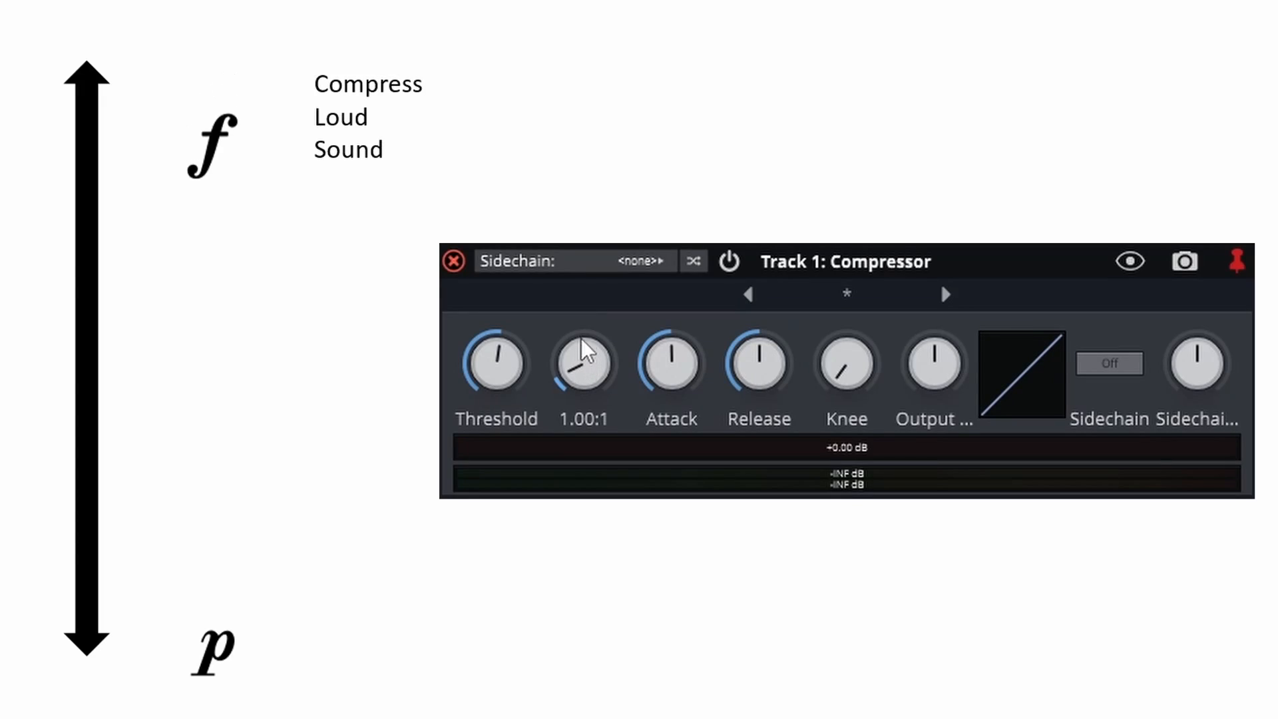
{"action": "left_click_drag", "start_coordinate": [583, 363], "coordinate": [583, 343]}
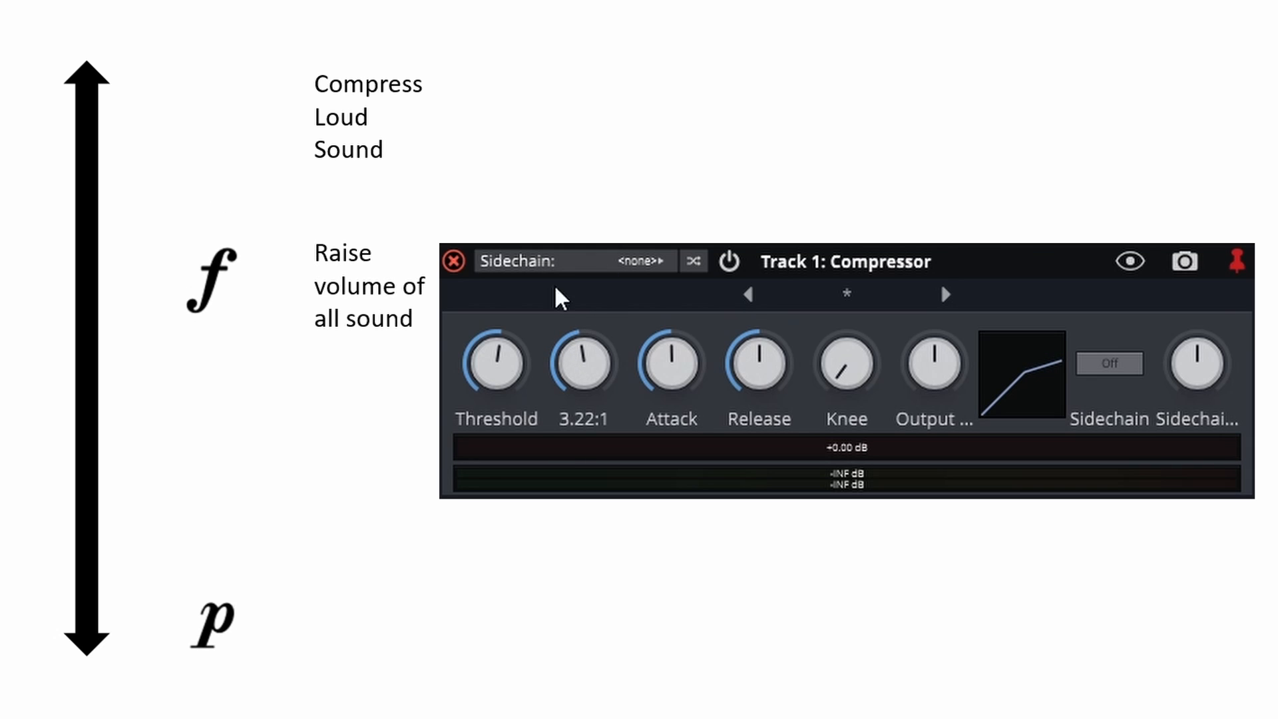
{"action": "left_click_drag", "start_coordinate": [933, 363], "coordinate": [937, 351]}
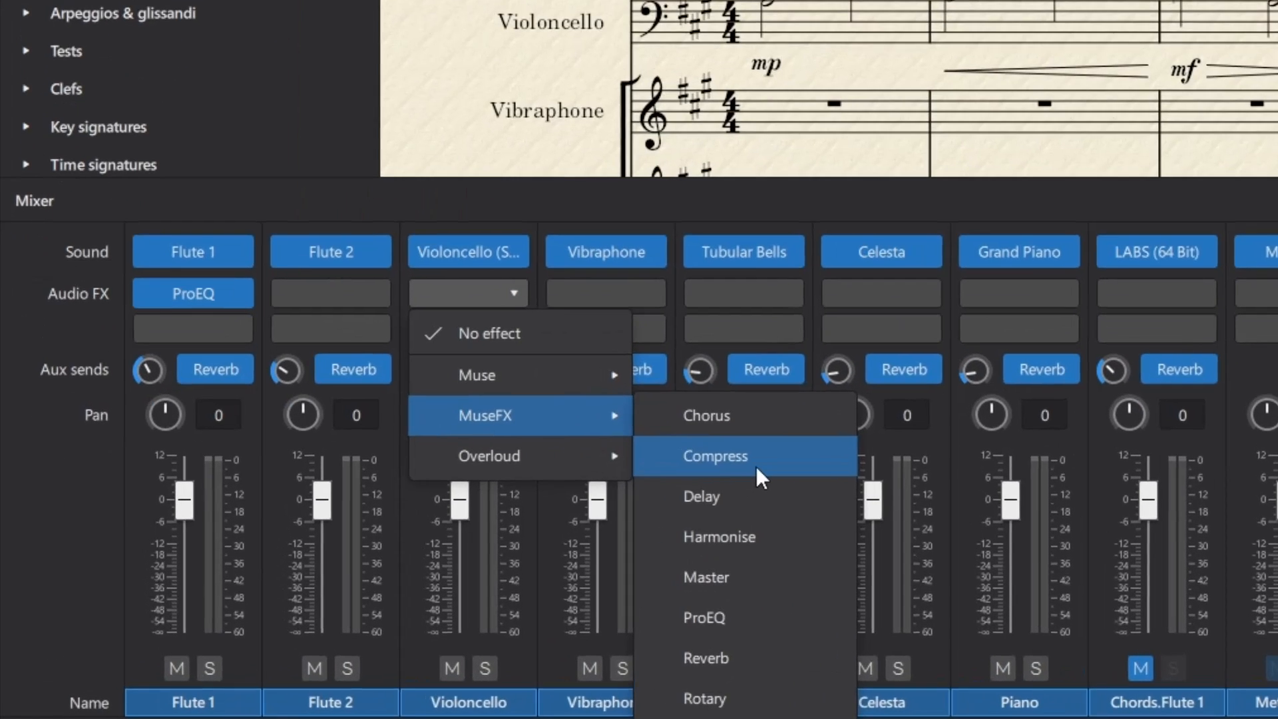
- Add MuseFX Compress to Violoncello, raise its compression amount, and view the preset list
{"action": "left_click", "coordinate": [714, 456]}
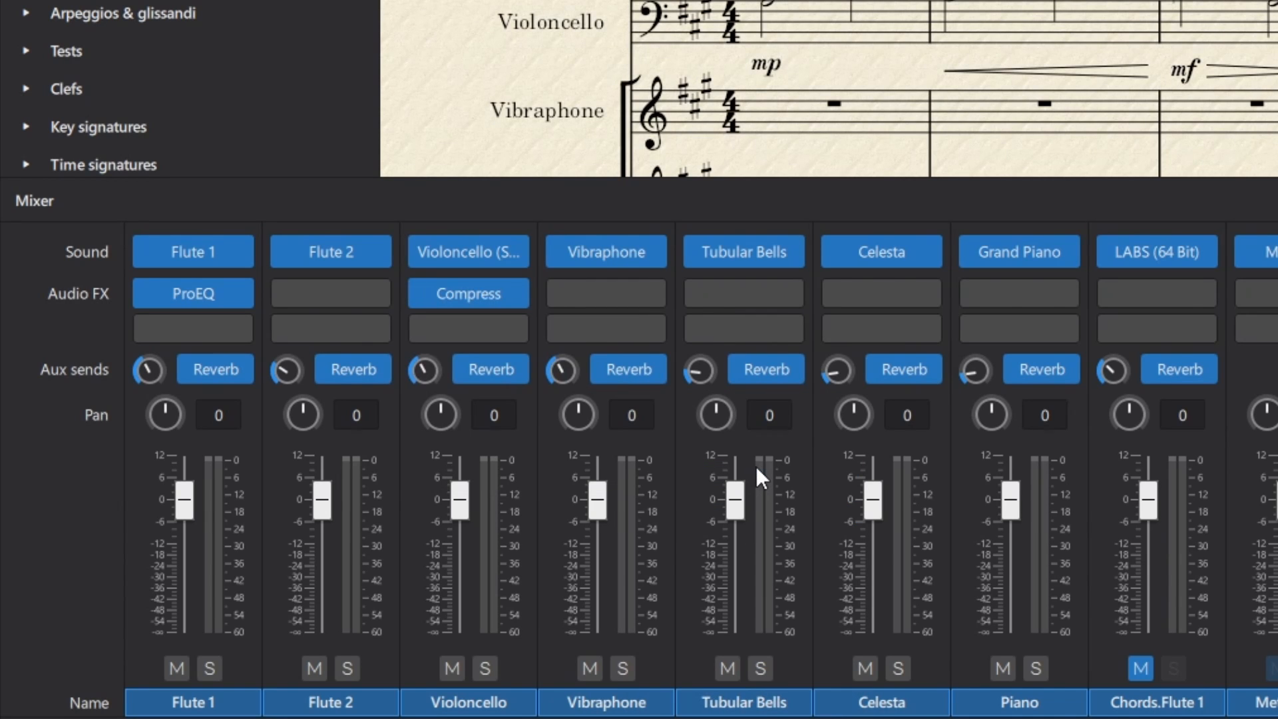
{"action": "left_click", "coordinate": [468, 293]}
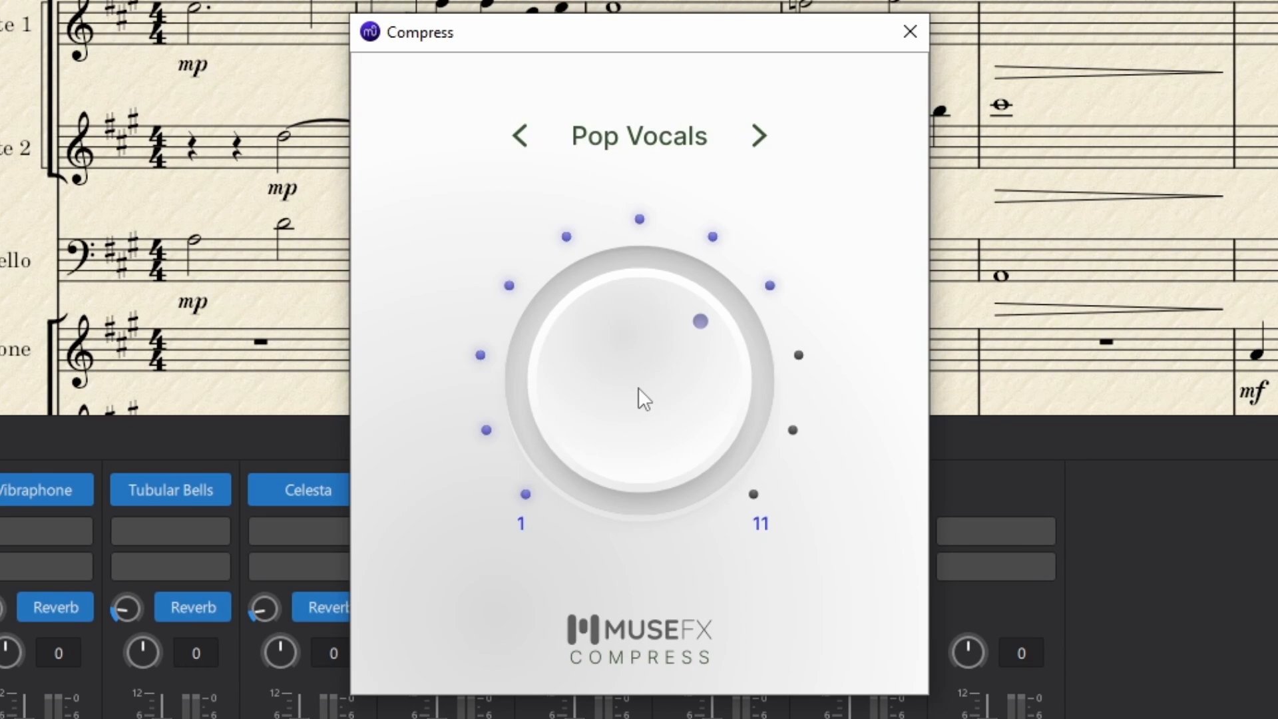
{"action": "mouse_move", "coordinate": [693, 441]}
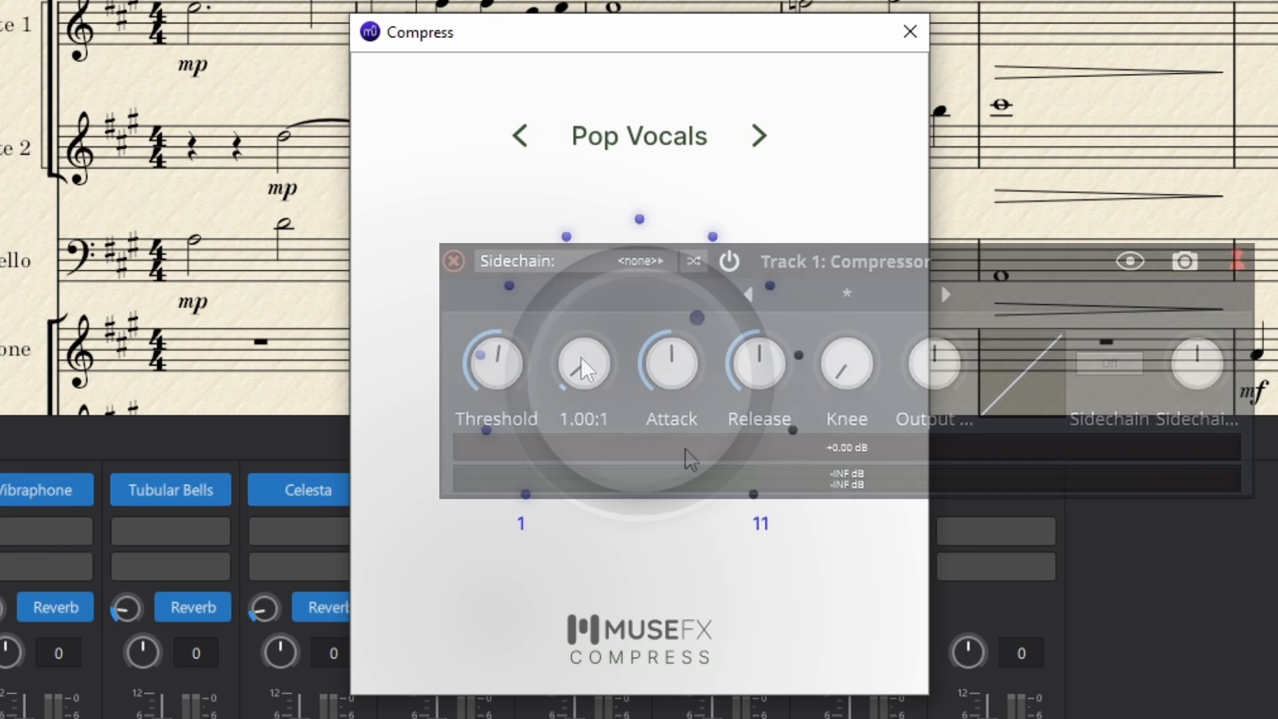
{"action": "left_click_drag", "start_coordinate": [584, 364], "coordinate": [595, 342]}
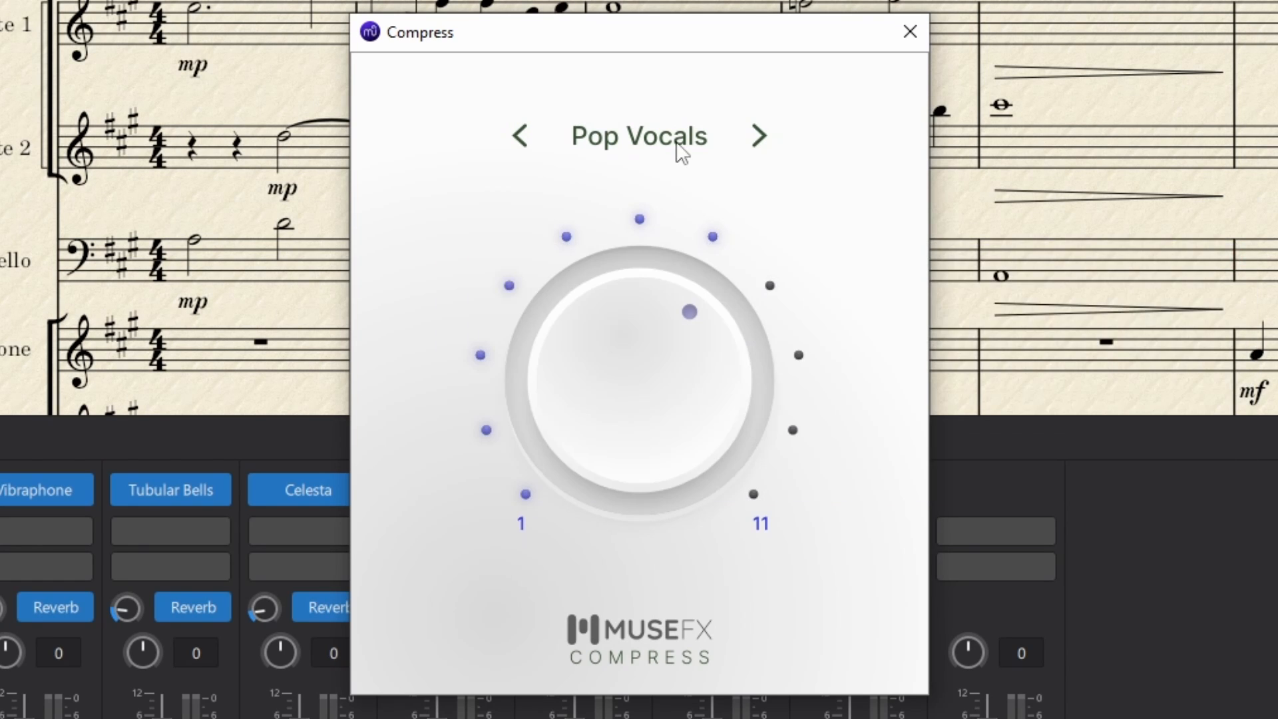
{"action": "left_click", "coordinate": [638, 135]}
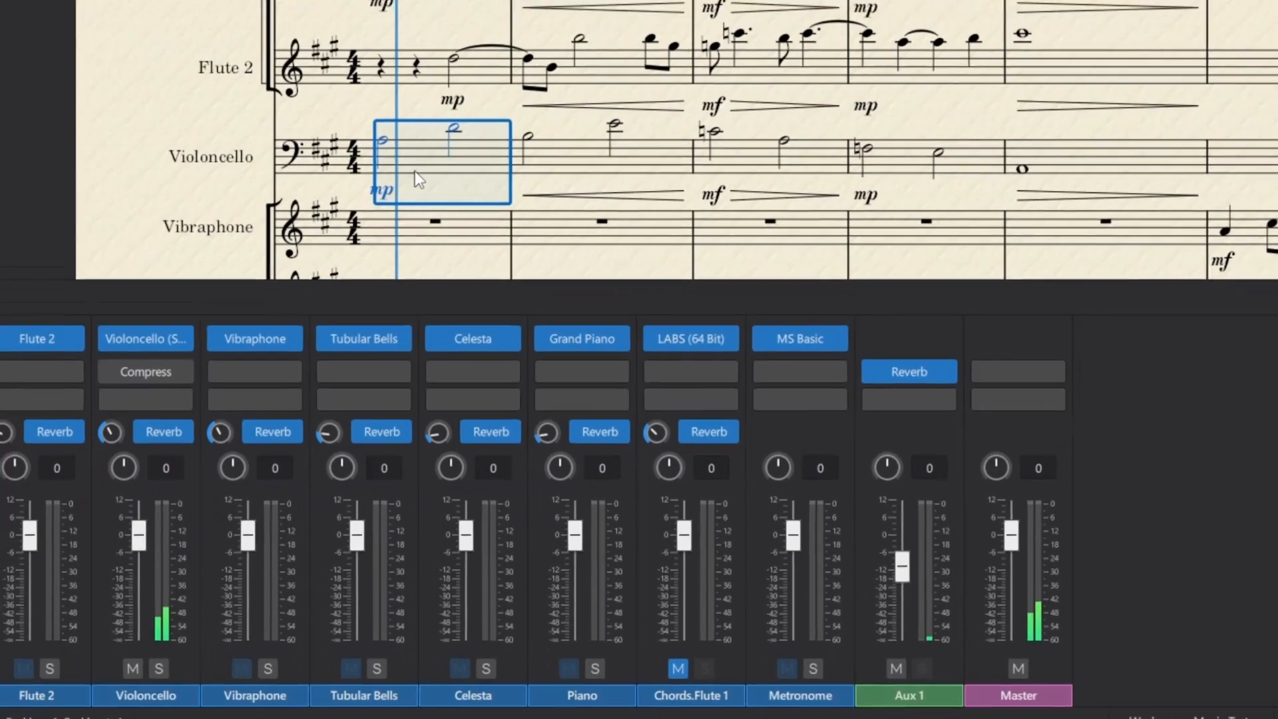
- Play the Violoncello's opening bar with the compressor bypassed, then with it back on
{"action": "left_click", "coordinate": [145, 372]}
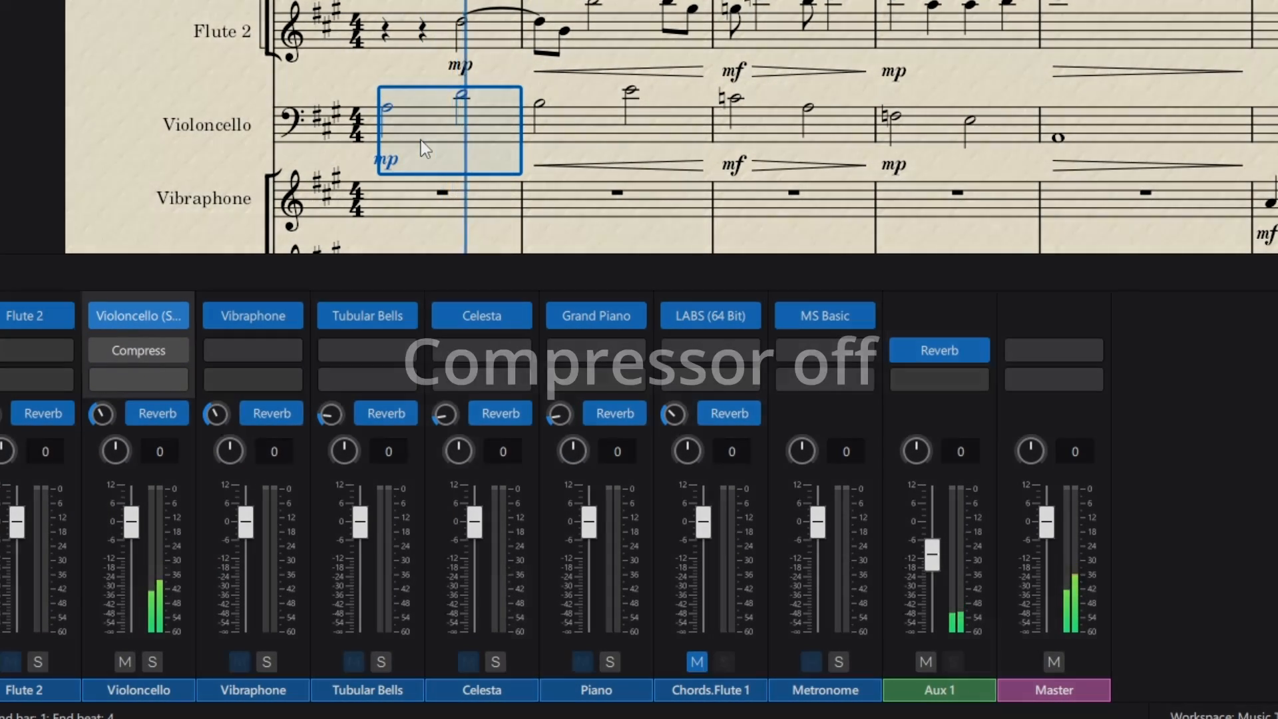
{"action": "left_click", "coordinate": [100, 350]}
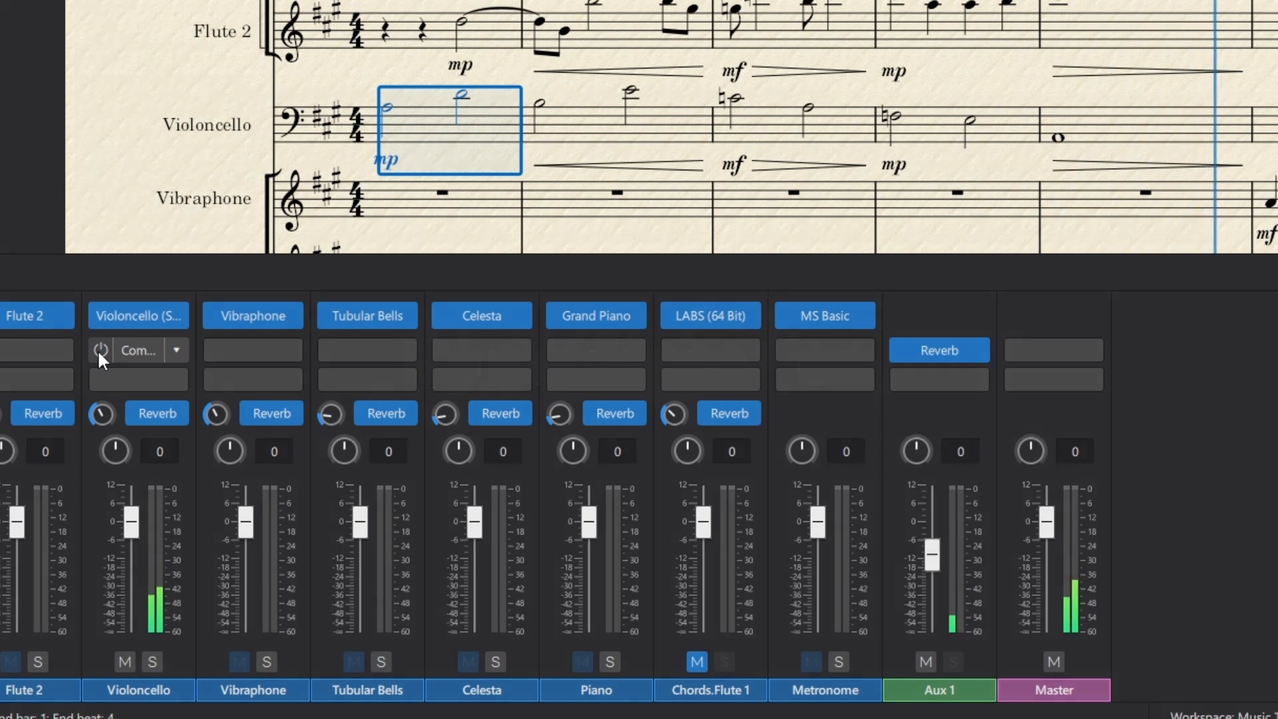
{"action": "left_click", "coordinate": [101, 350]}
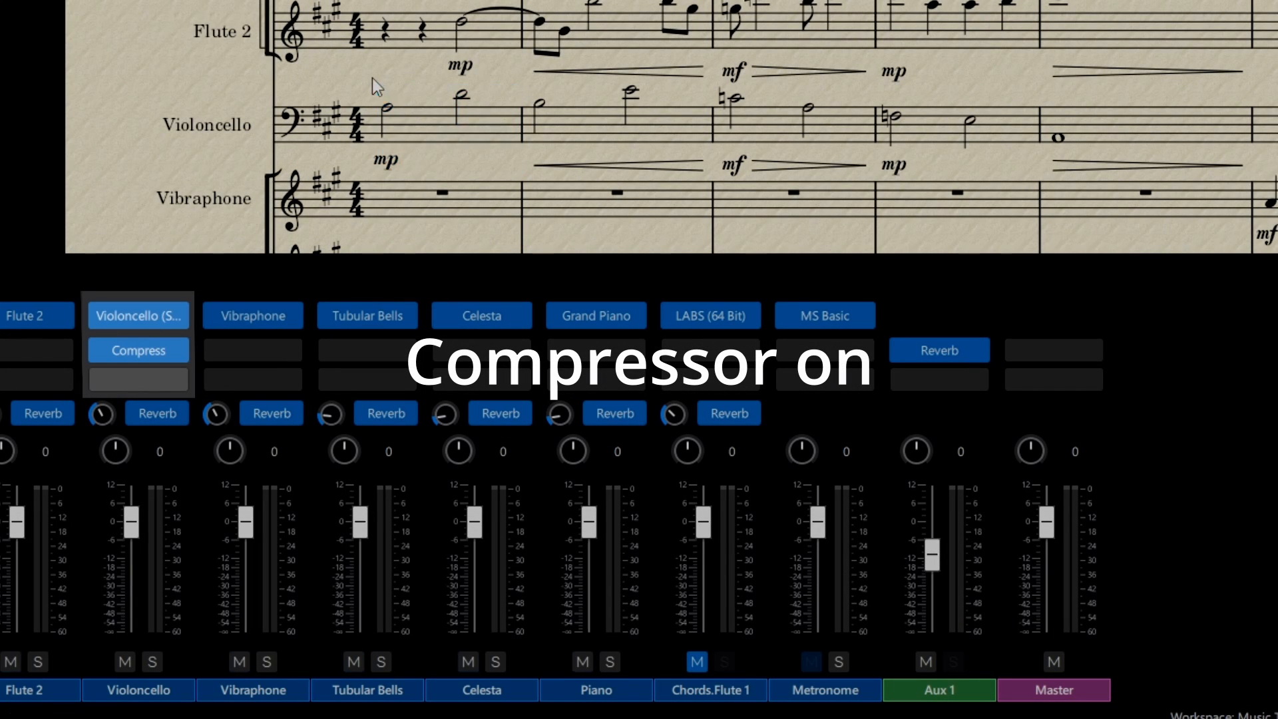
{"action": "left_click", "coordinate": [384, 109]}
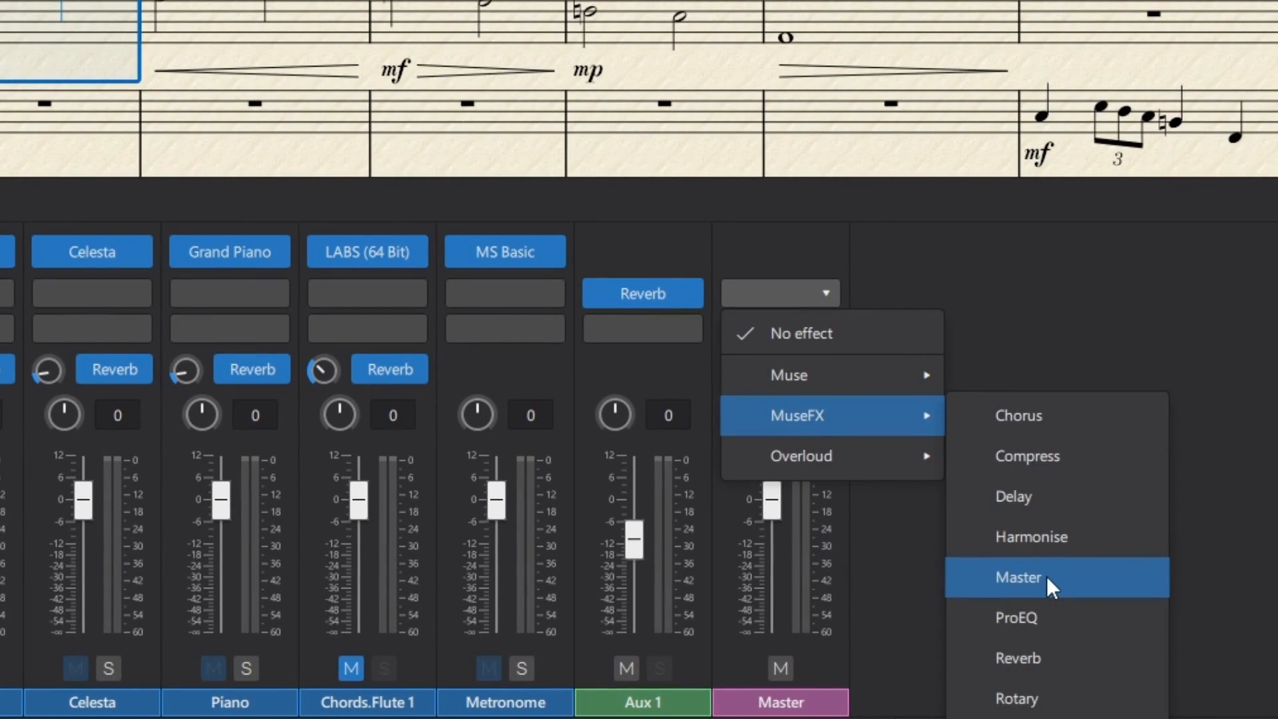
- Add MuseFX Master to the Master channel and view its Modern Hybrid preset list
{"action": "left_click", "coordinate": [1018, 577]}
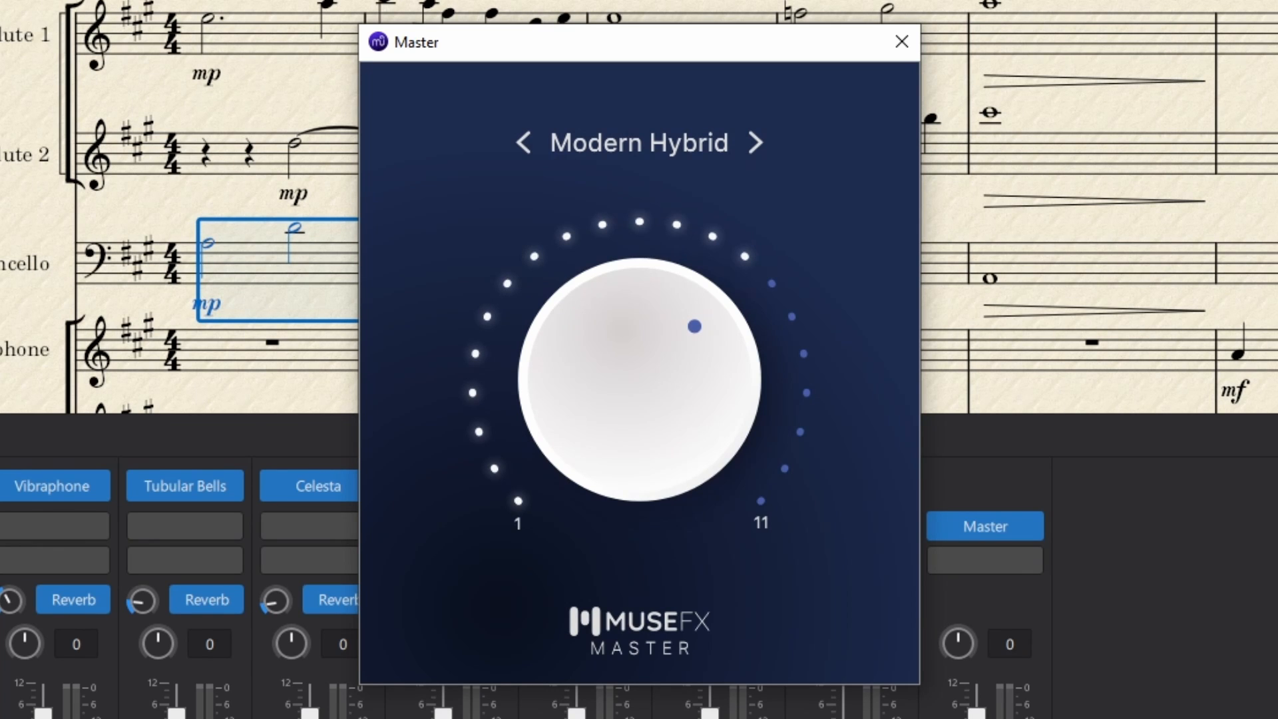
{"action": "left_click", "coordinate": [639, 143]}
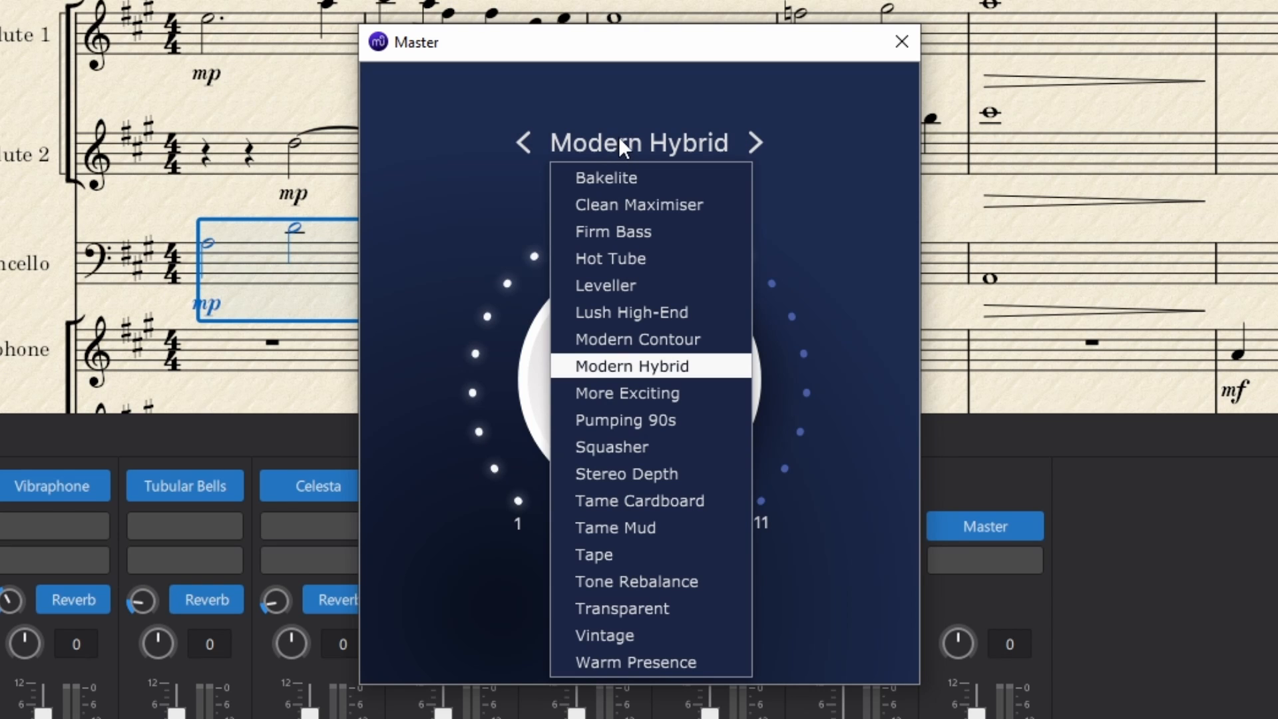
{"action": "mouse_move", "coordinate": [640, 205]}
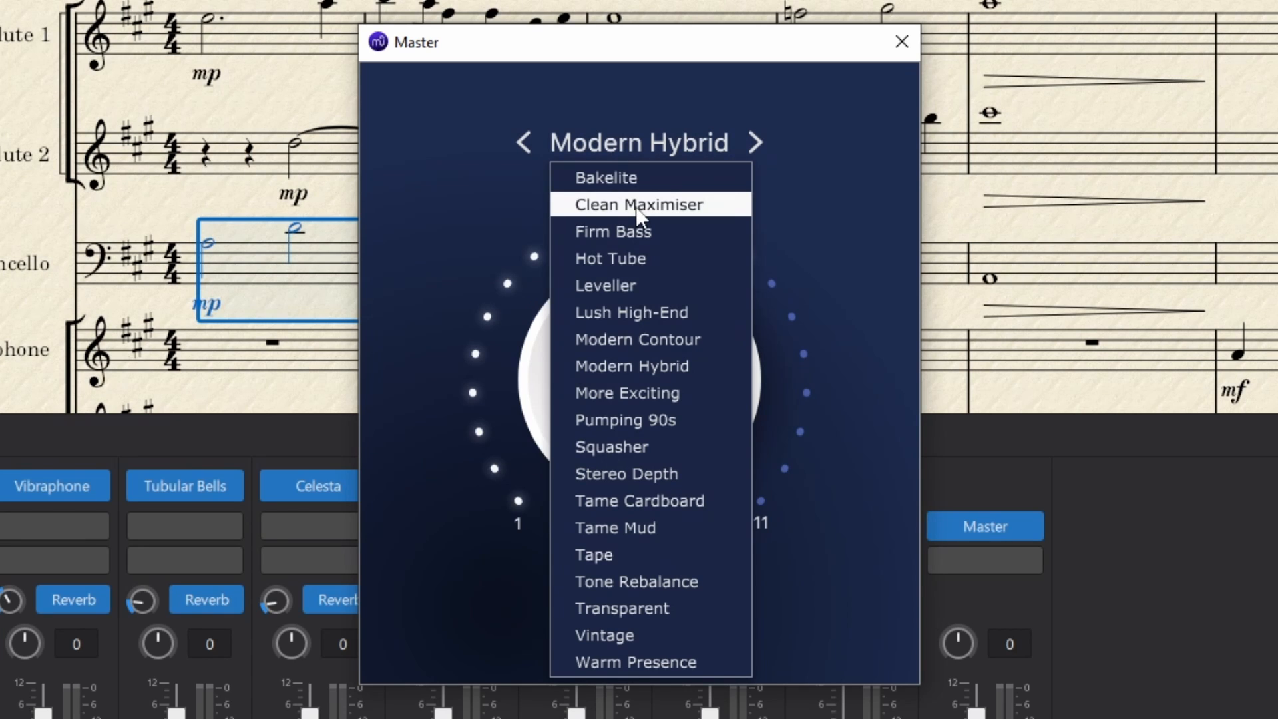
{"action": "mouse_move", "coordinate": [653, 312]}
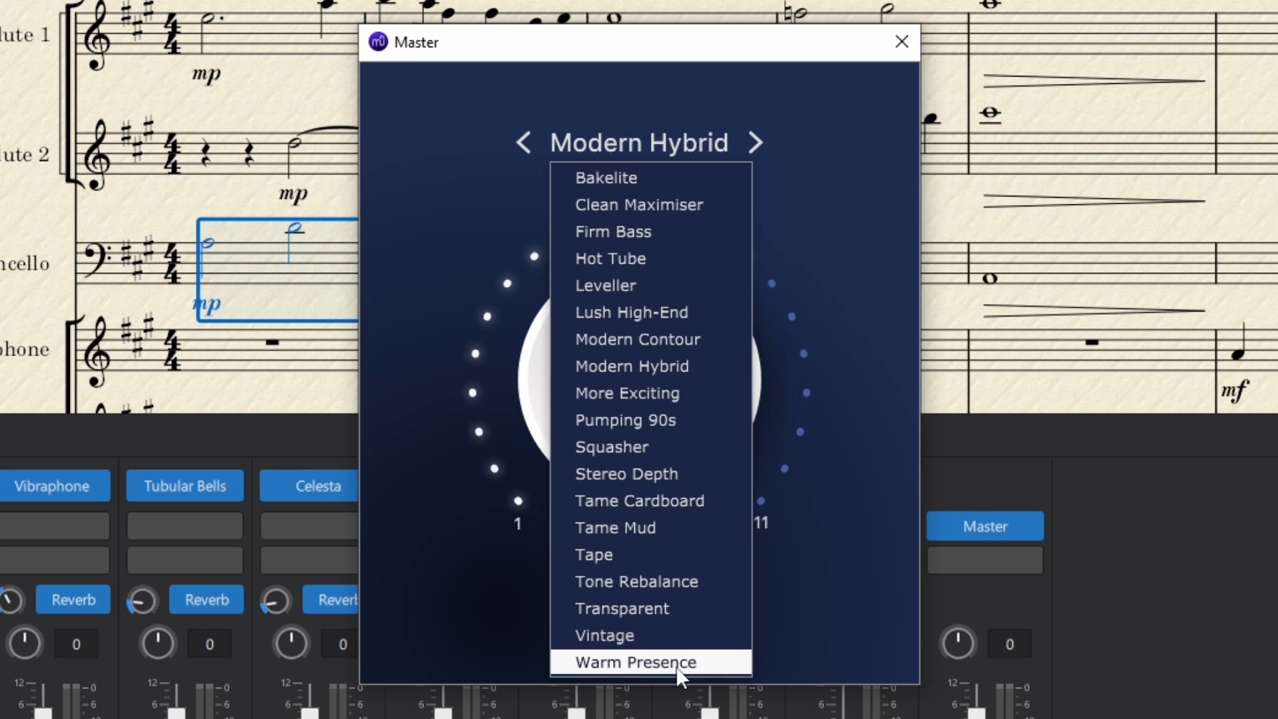
{"action": "mouse_move", "coordinate": [653, 474]}
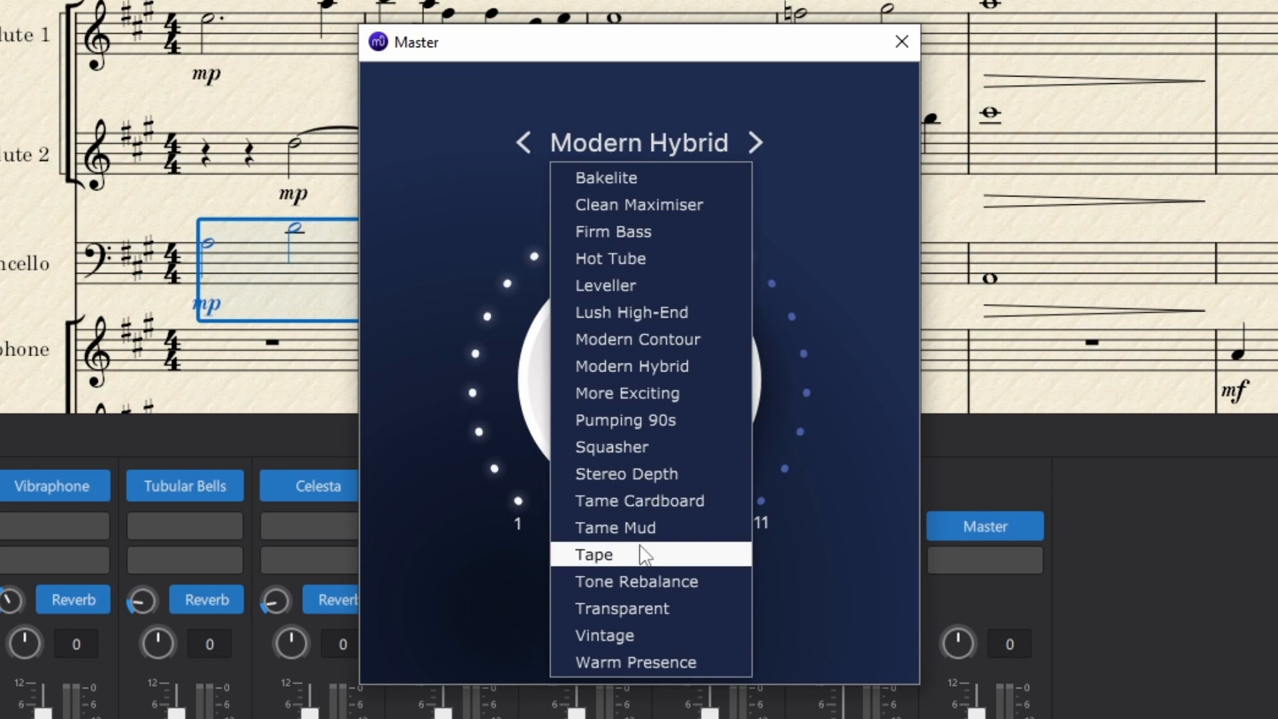
{"action": "mouse_move", "coordinate": [628, 635]}
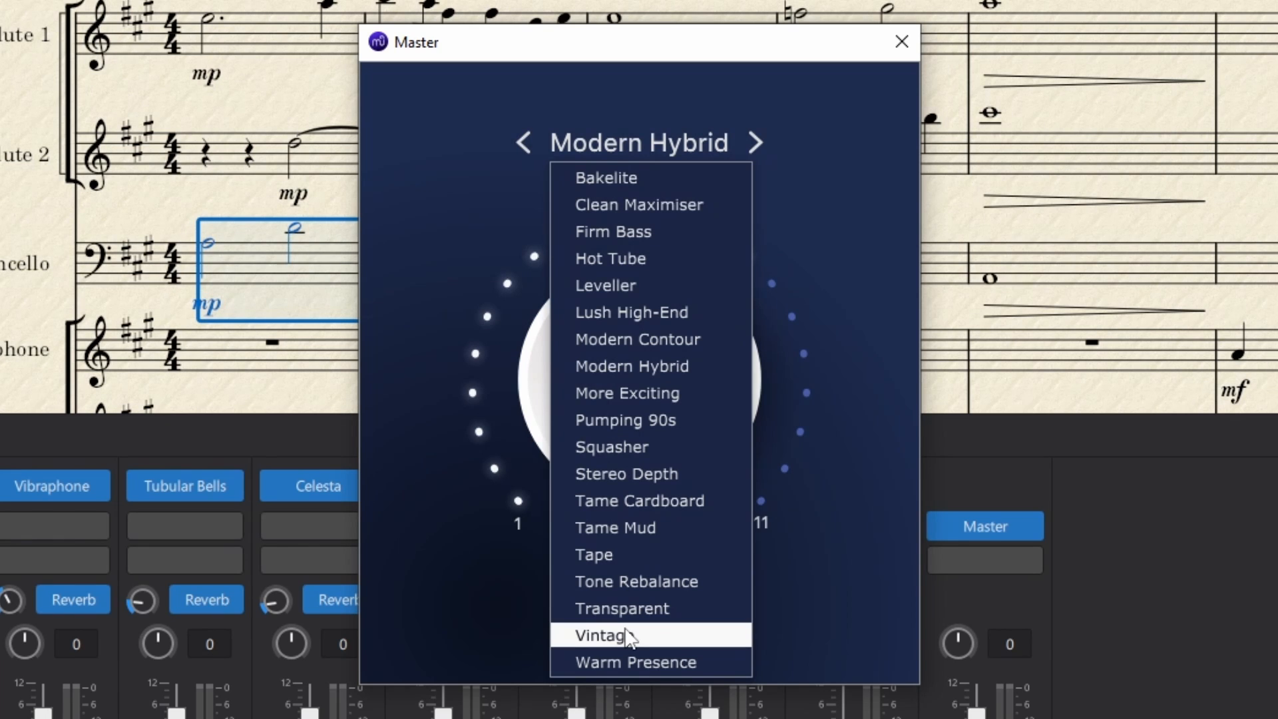
{"action": "mouse_move", "coordinate": [649, 554]}
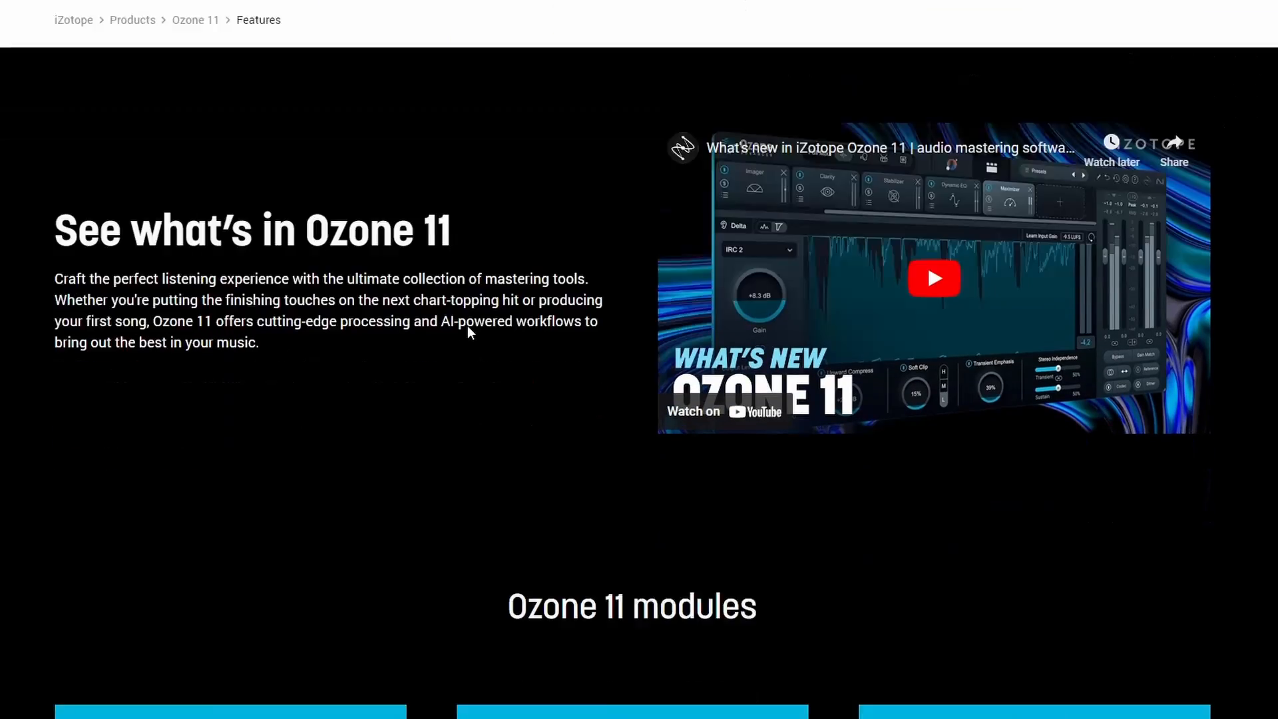
- Scroll down the Ozone 11 features page to the modules list
{"action": "scroll", "scroll_direction": "down", "scroll_amount": 3}
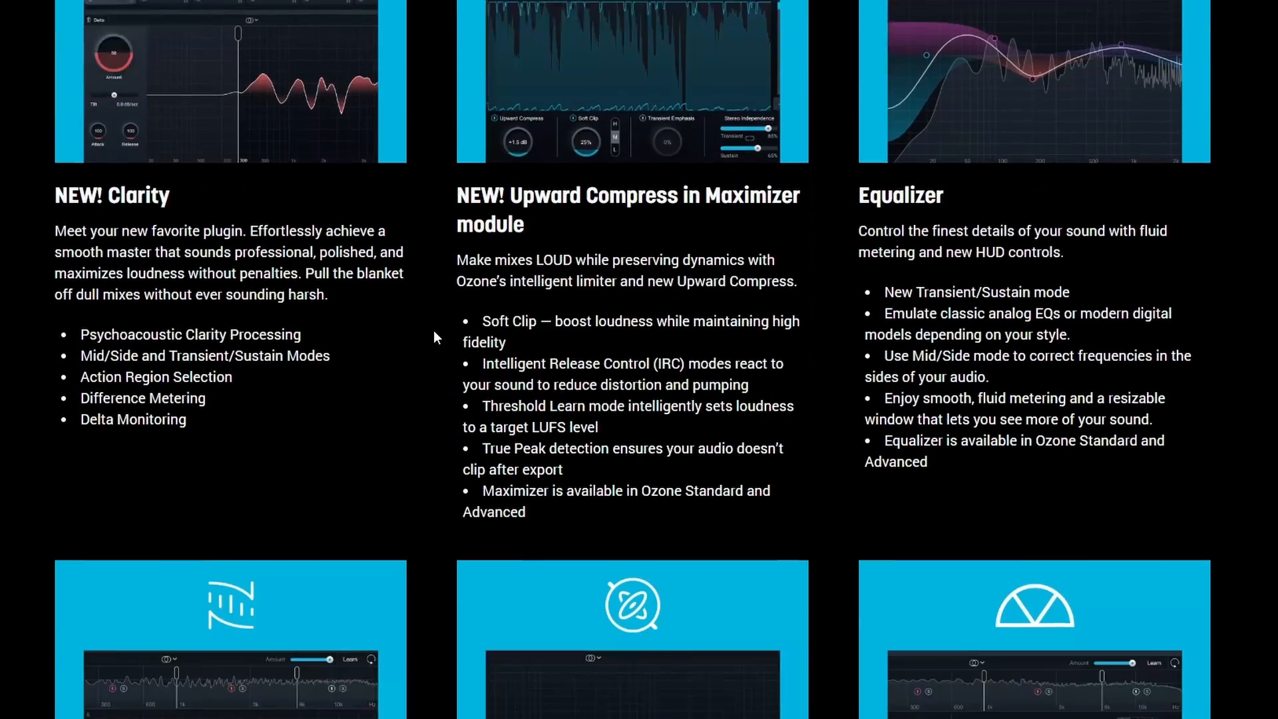
{"action": "scroll", "scroll_direction": "down", "scroll_amount": 3}
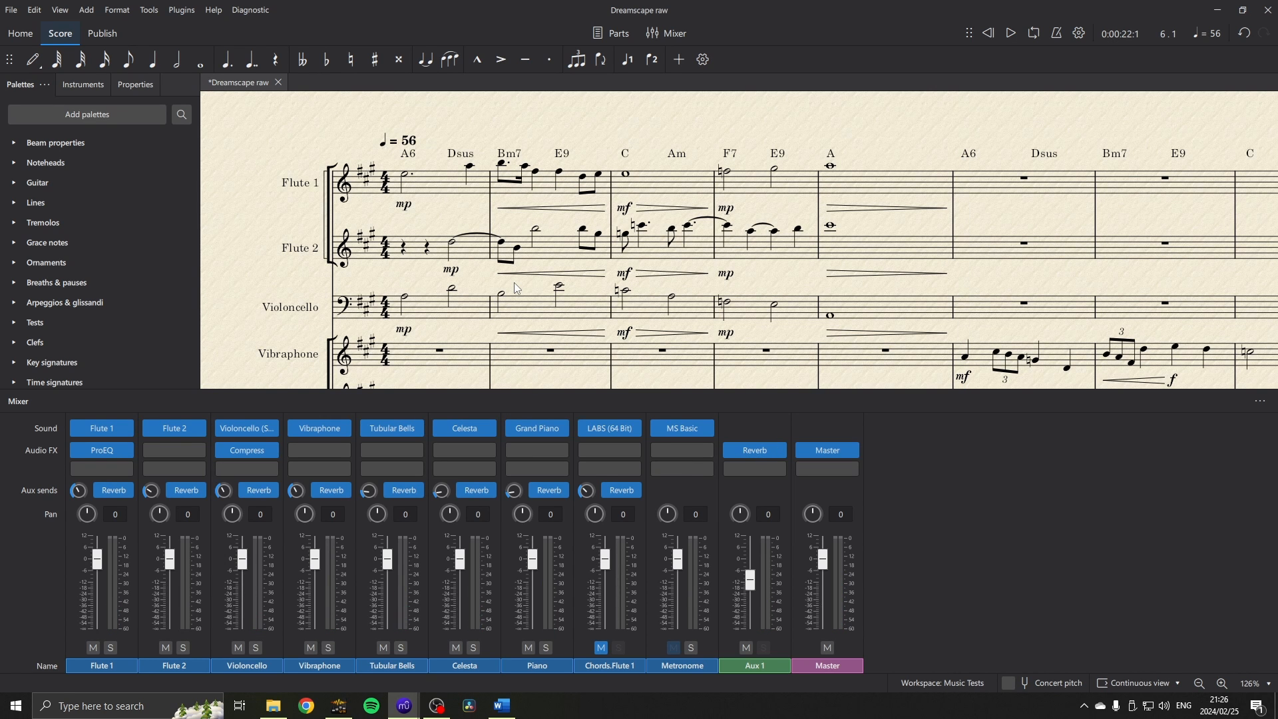
{"action": "mouse_move", "coordinate": [691, 348]}
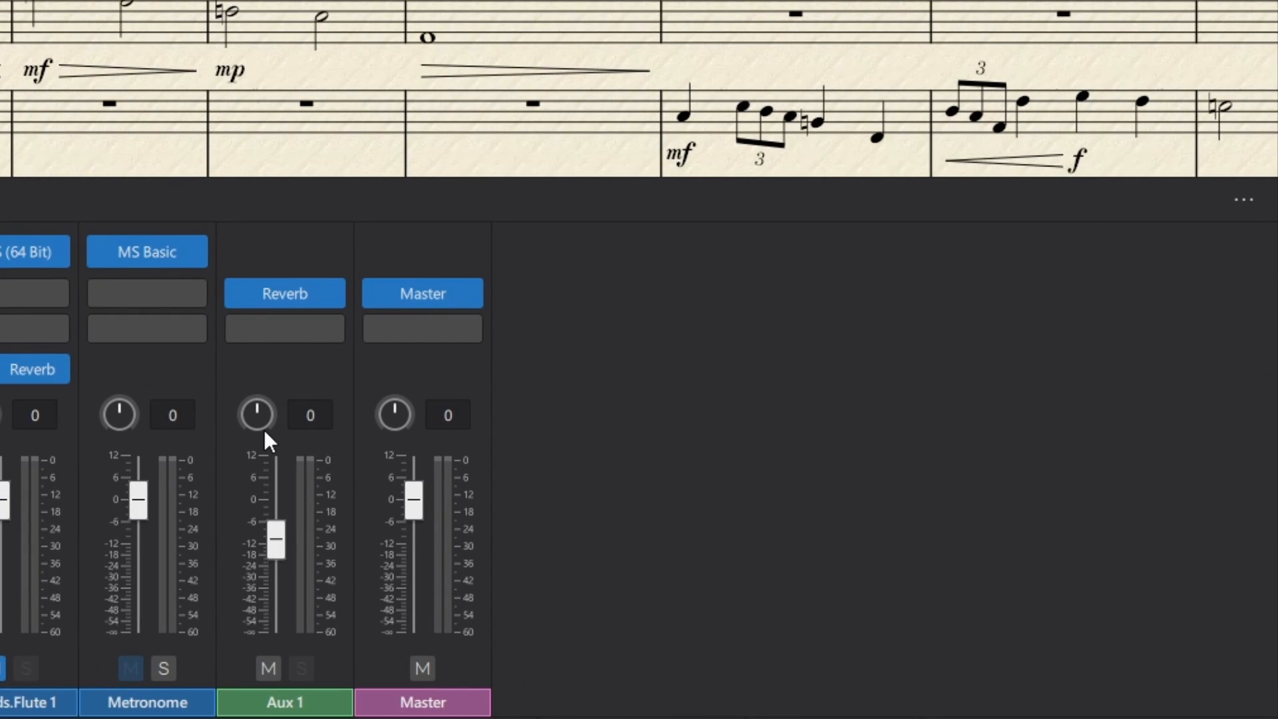
{"action": "mouse_move", "coordinate": [273, 429]}
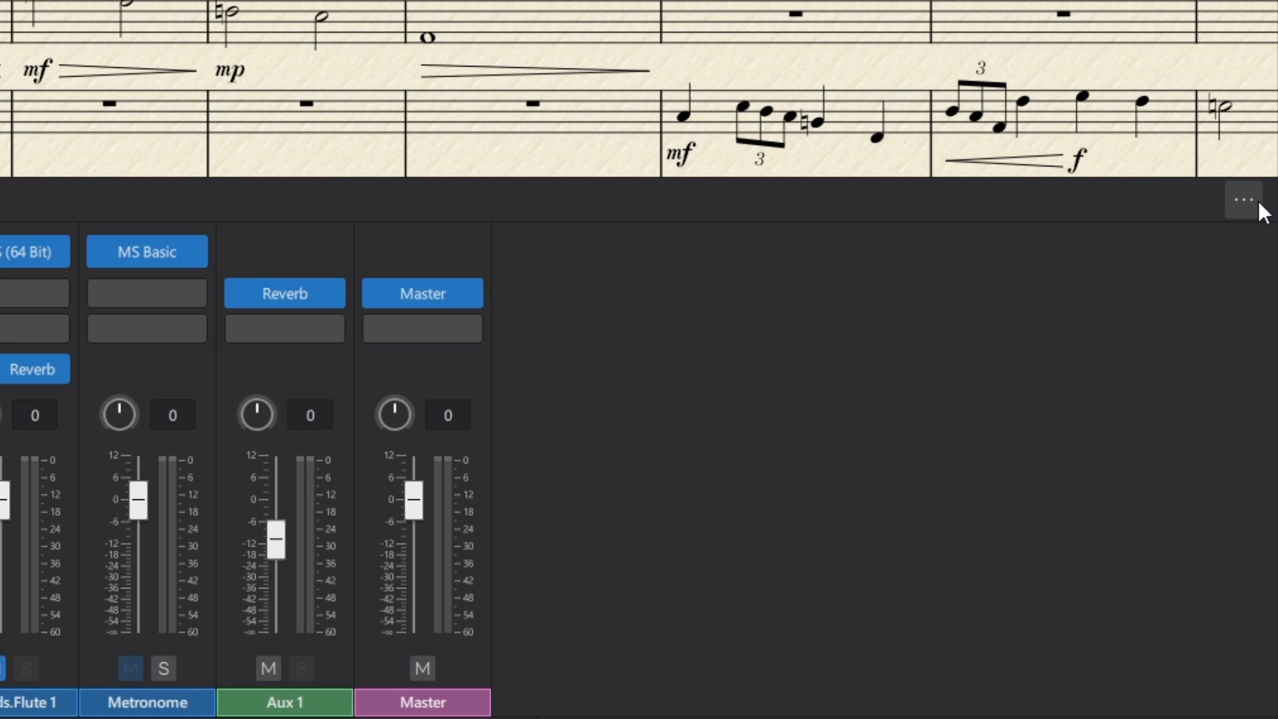
- Tick Aux channel 2 in the mixer's View options, then close the mixer
{"action": "left_click", "coordinate": [1242, 199]}
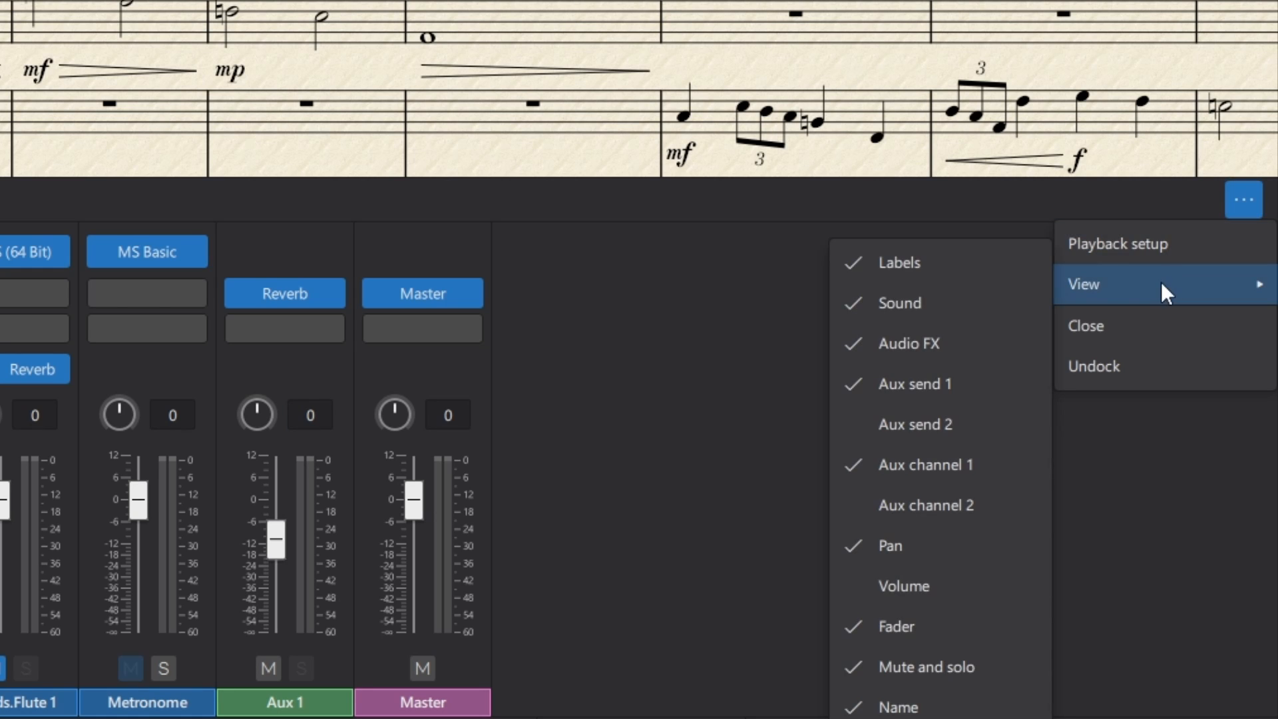
{"action": "left_click", "coordinate": [926, 505]}
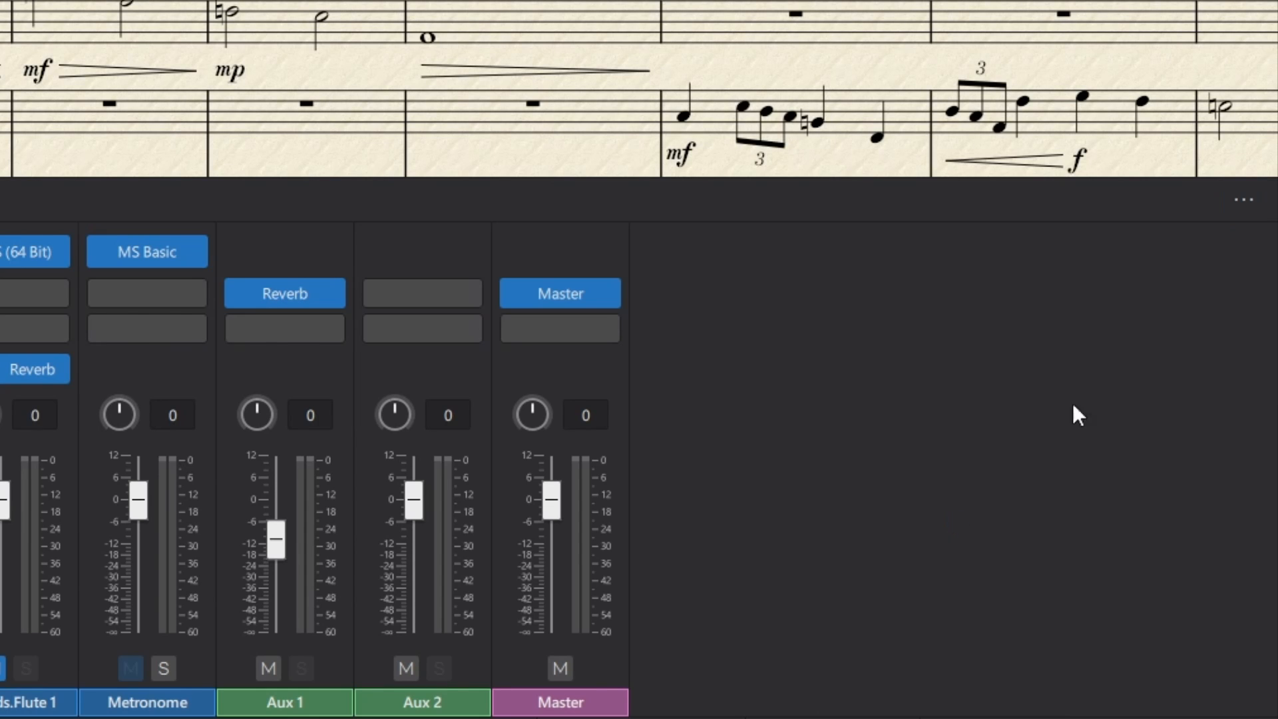
{"action": "left_click", "coordinate": [1243, 199]}
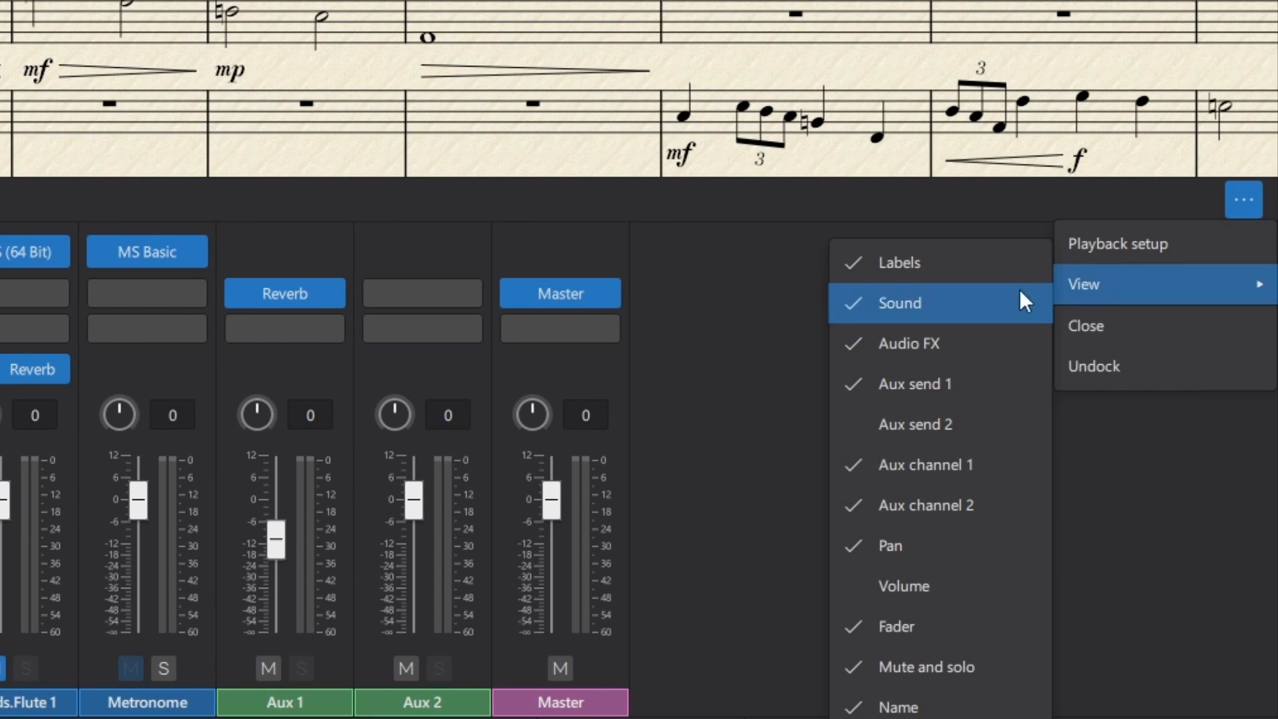
{"action": "left_click", "coordinate": [1085, 326]}
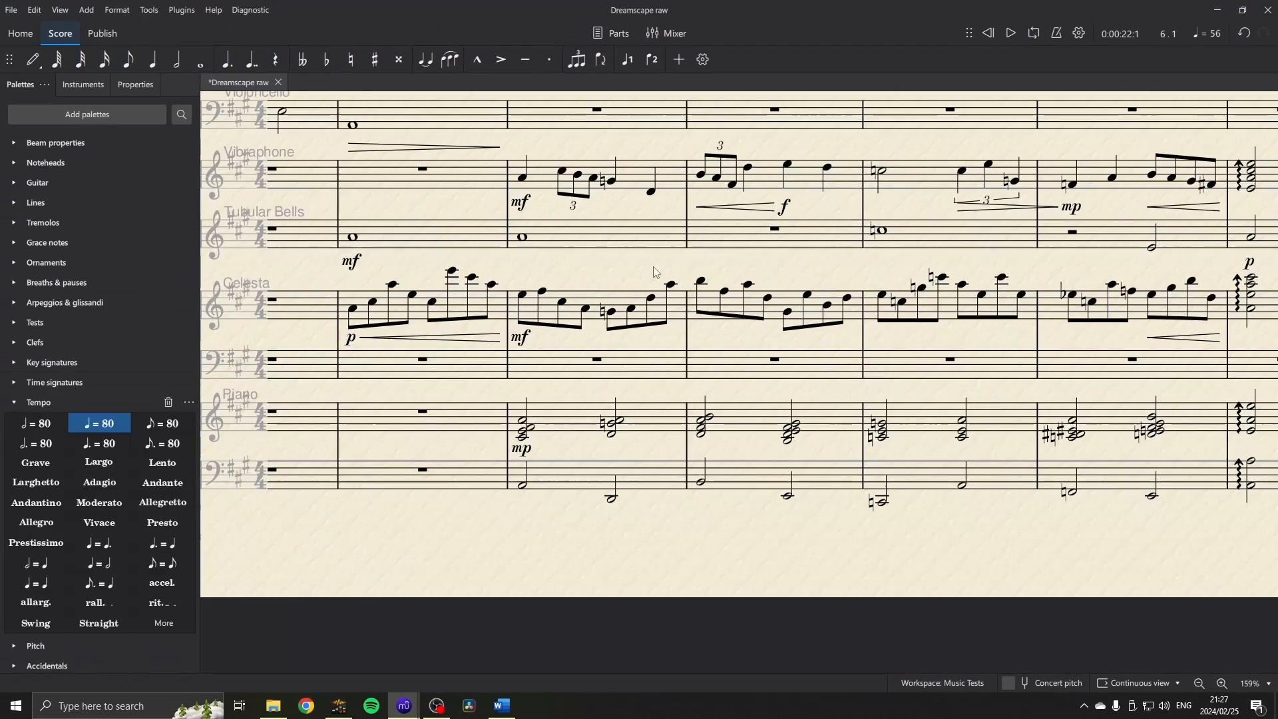
{"action": "mouse_move", "coordinate": [542, 269]}
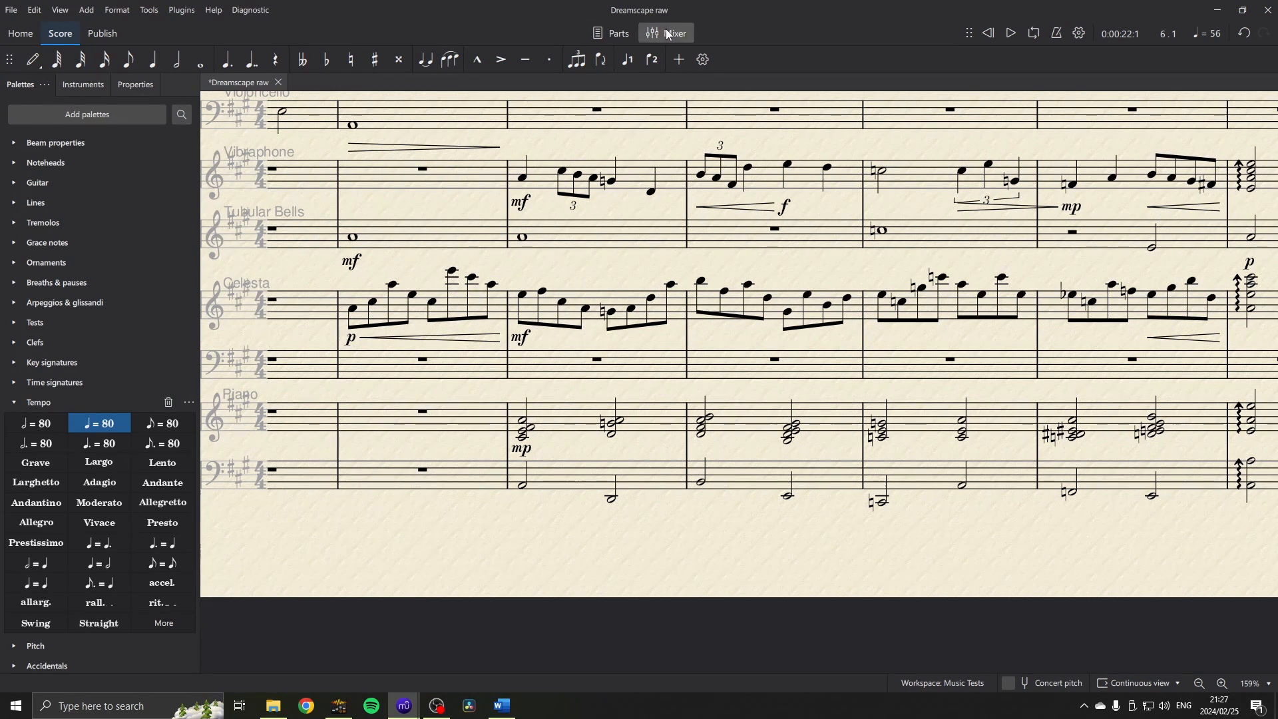
- Reopen the mixer and switch off the Chords.Flute 1 Reverb send
{"action": "left_click", "coordinate": [668, 33]}
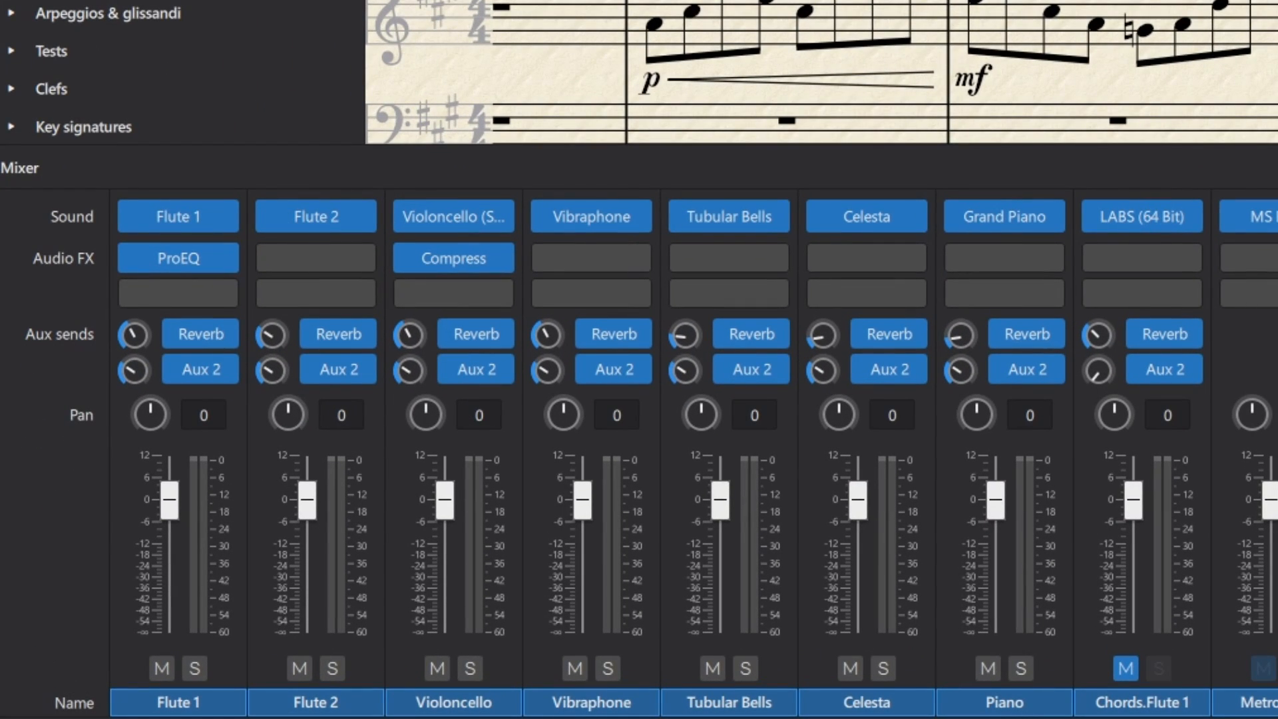
{"action": "mouse_move", "coordinate": [957, 341]}
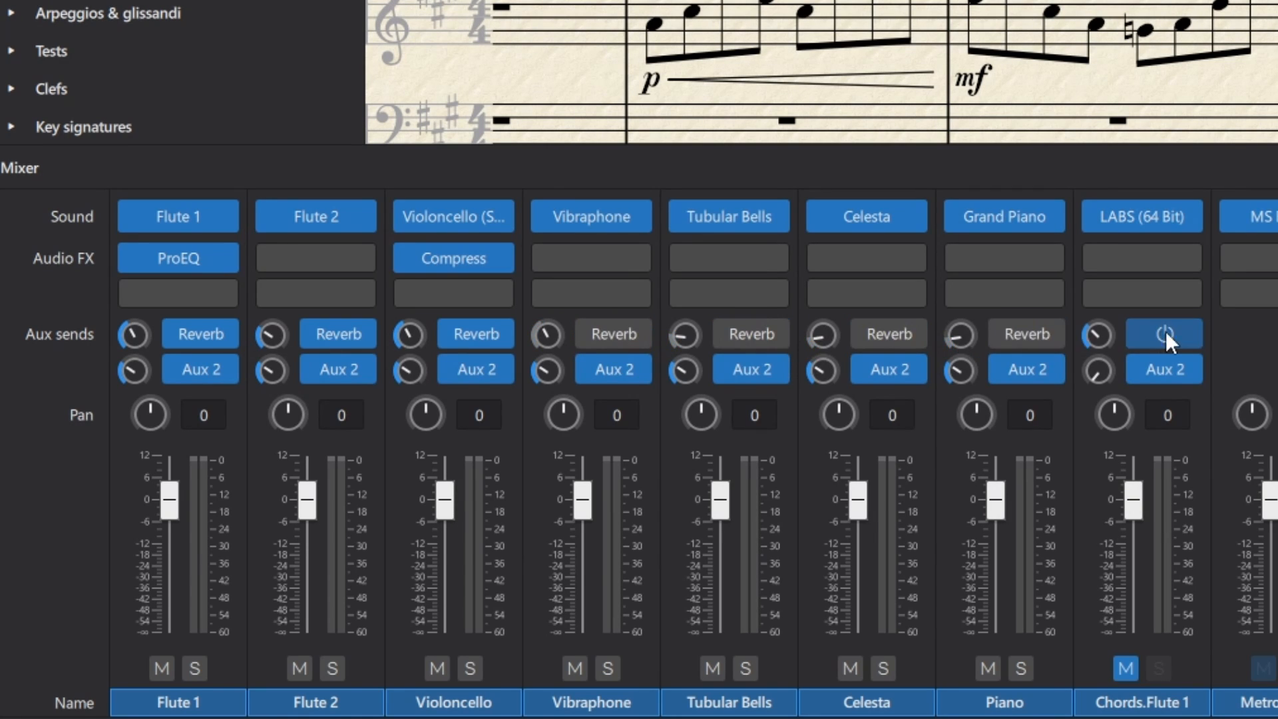
{"action": "left_click", "coordinate": [1164, 334]}
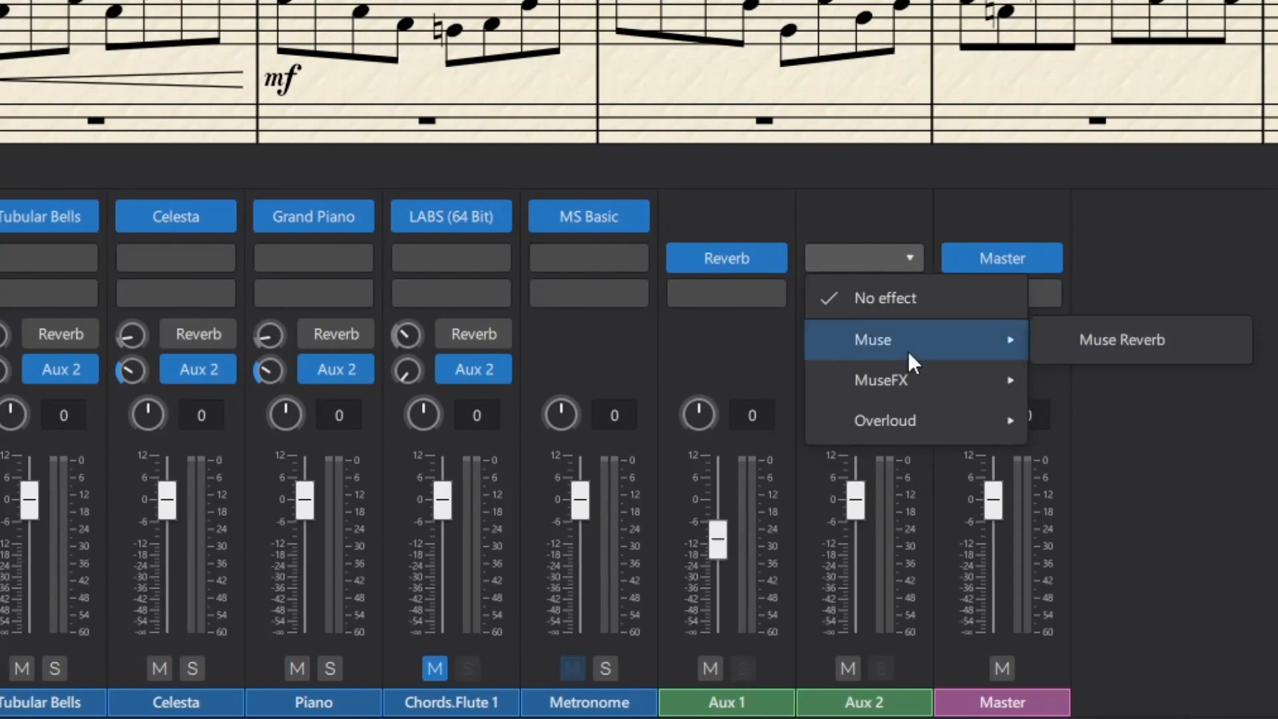
- Add MuseFX Delay to Aux 2 and try the Mix Exciter and Bumble Beat presets
{"action": "left_click", "coordinate": [880, 380]}
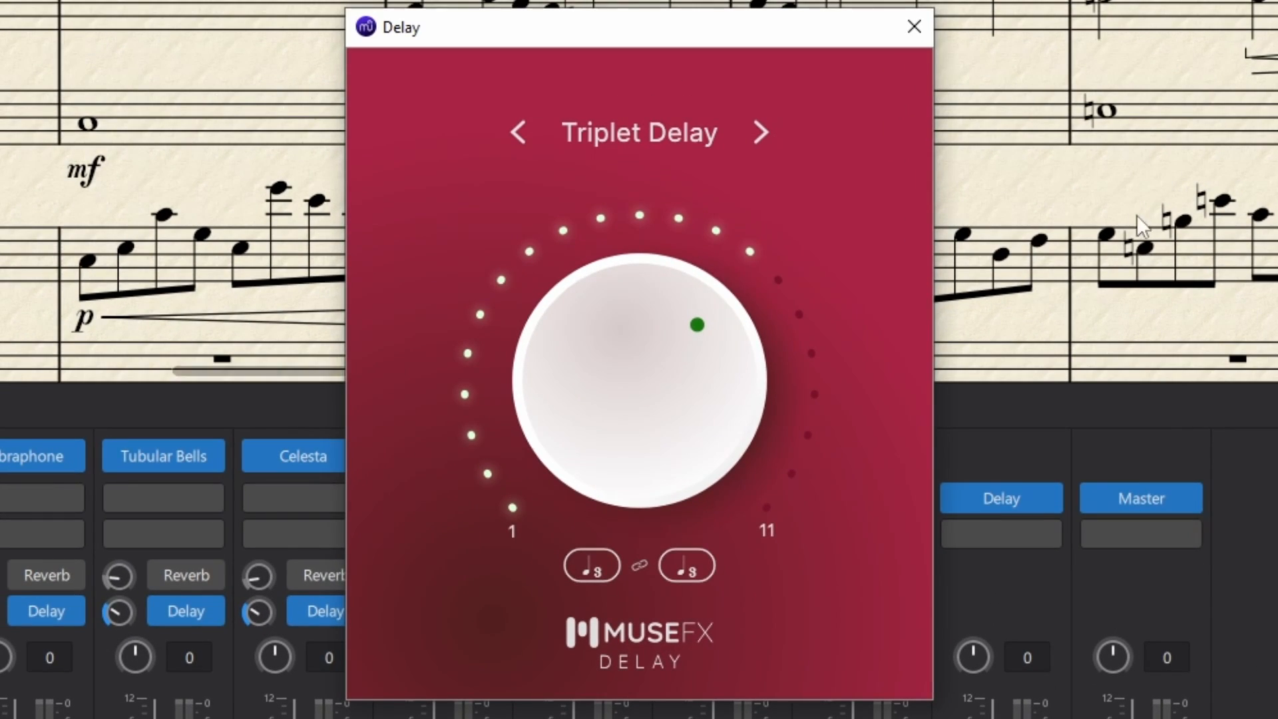
{"action": "left_click", "coordinate": [639, 132]}
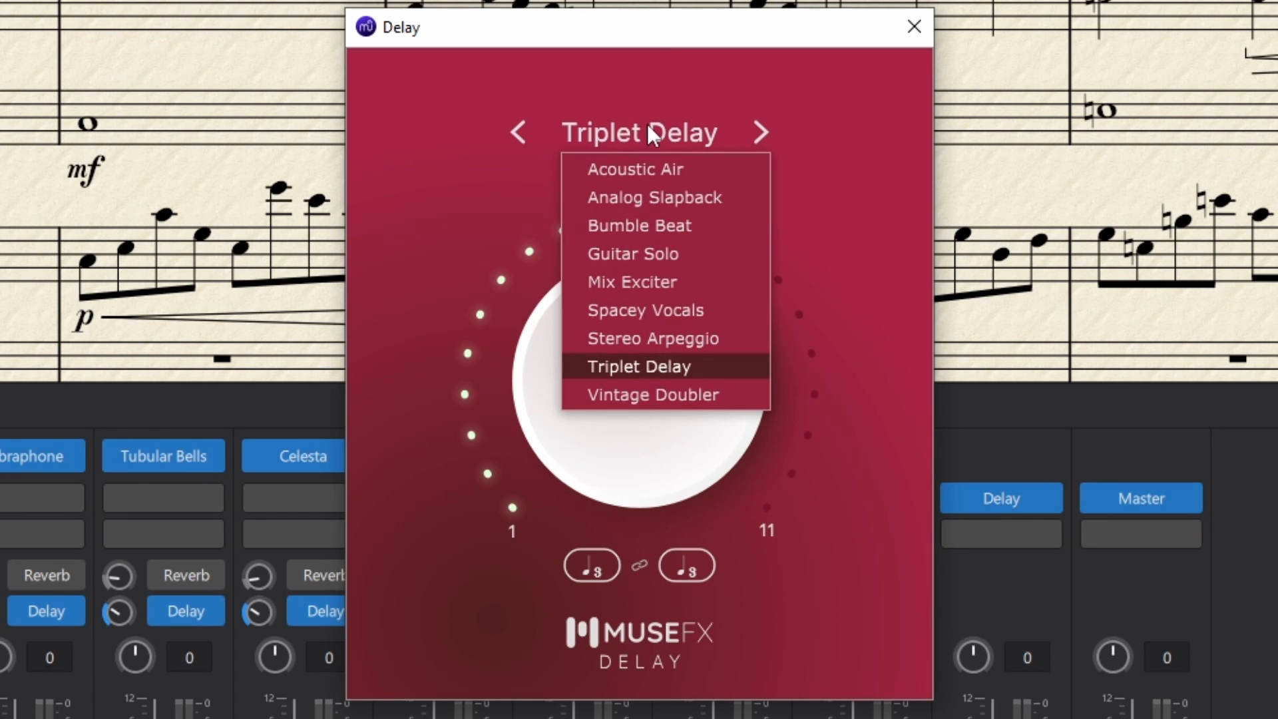
{"action": "mouse_move", "coordinate": [681, 276]}
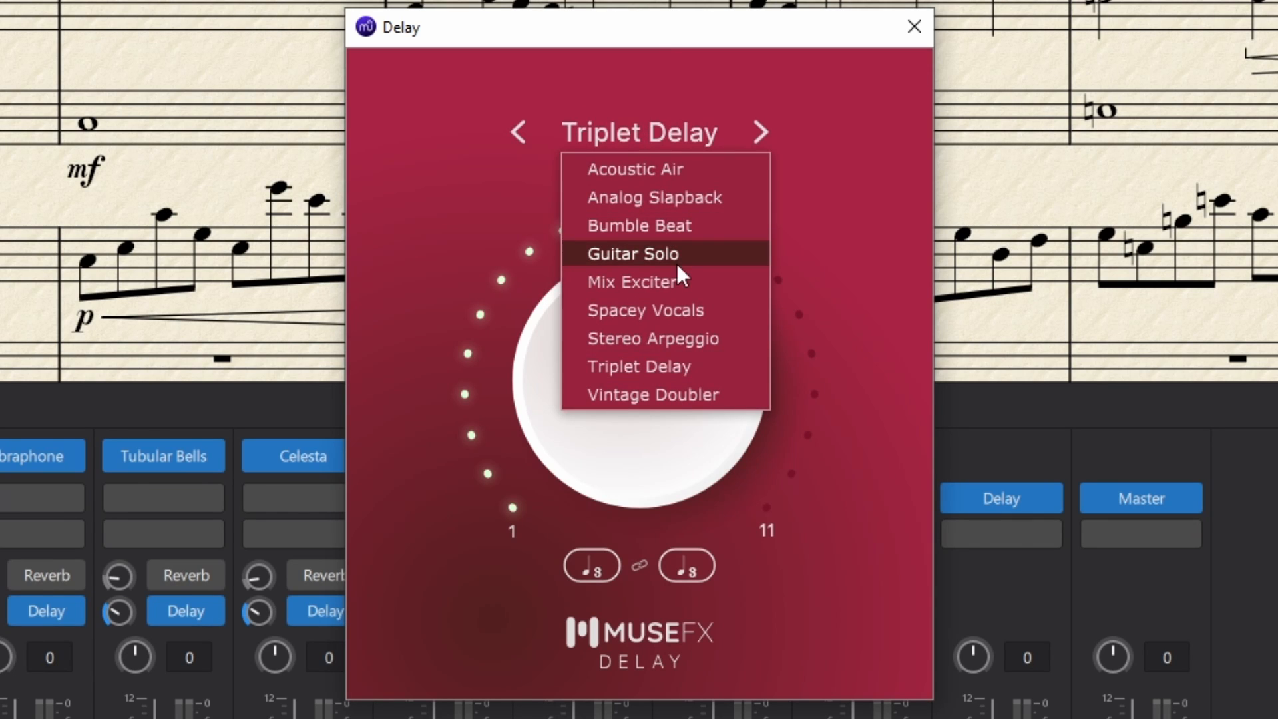
{"action": "left_click", "coordinate": [634, 281]}
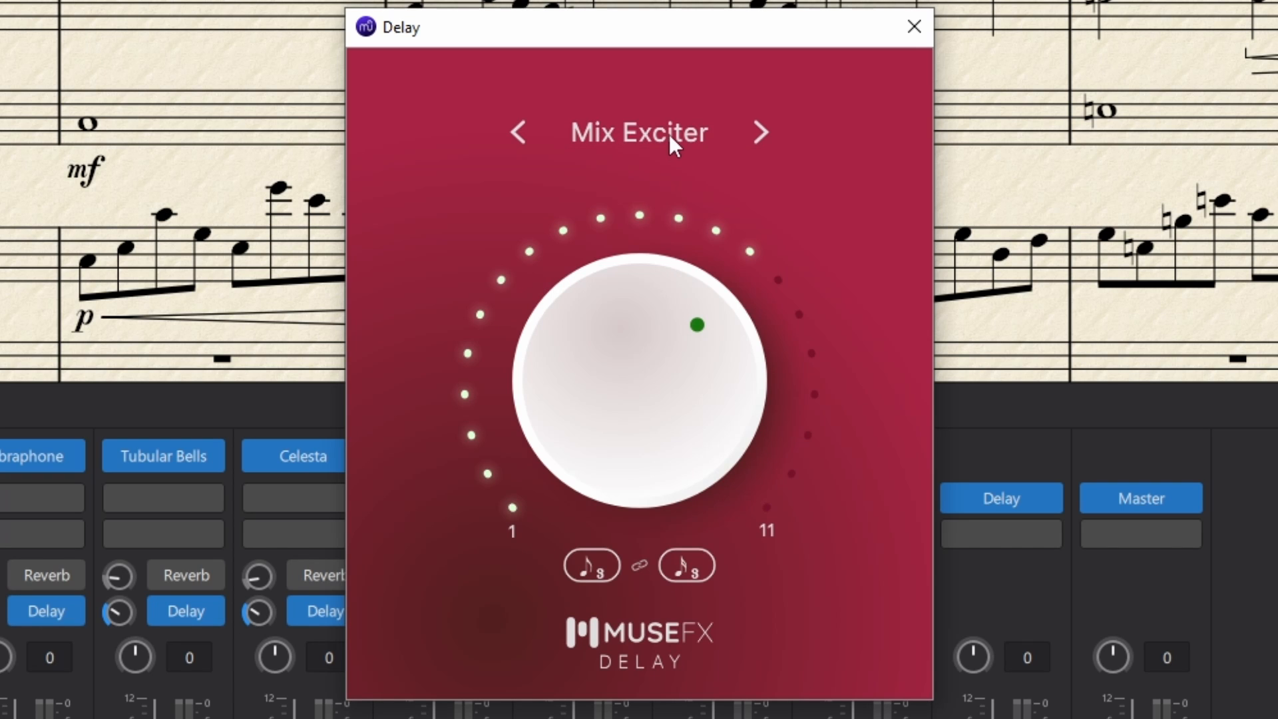
{"action": "left_click", "coordinate": [759, 132]}
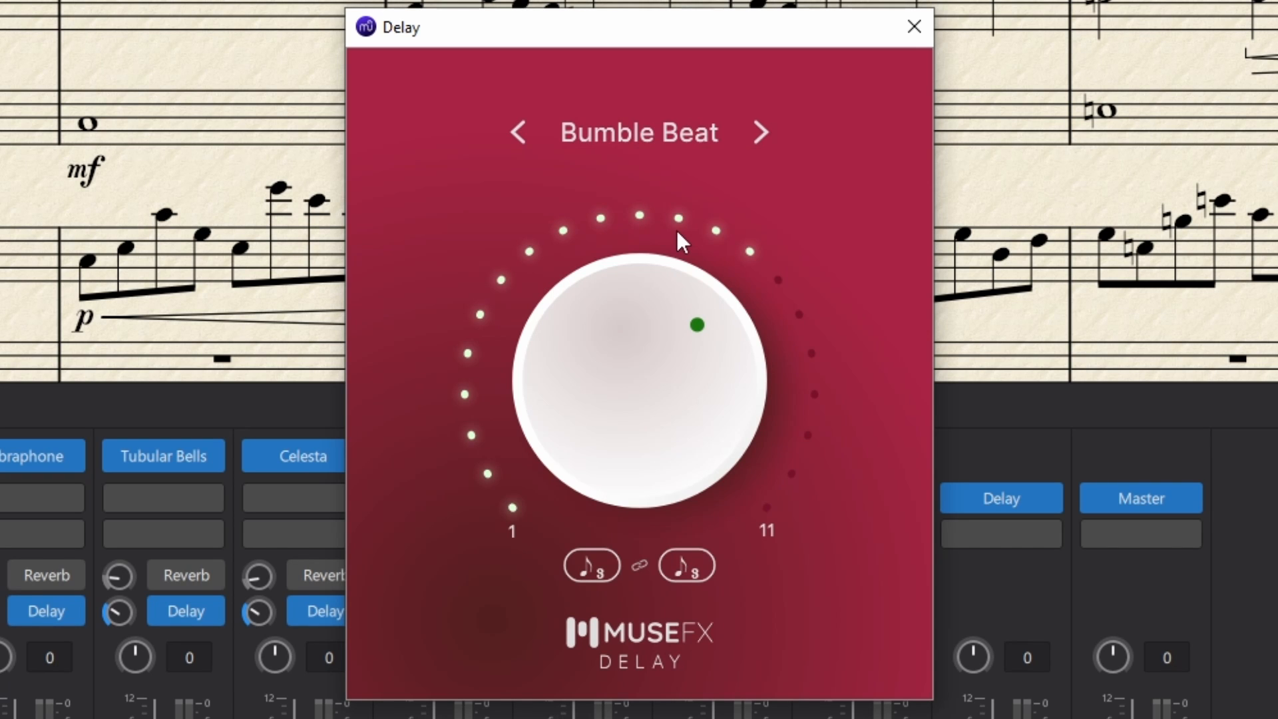
{"action": "mouse_move", "coordinate": [603, 603]}
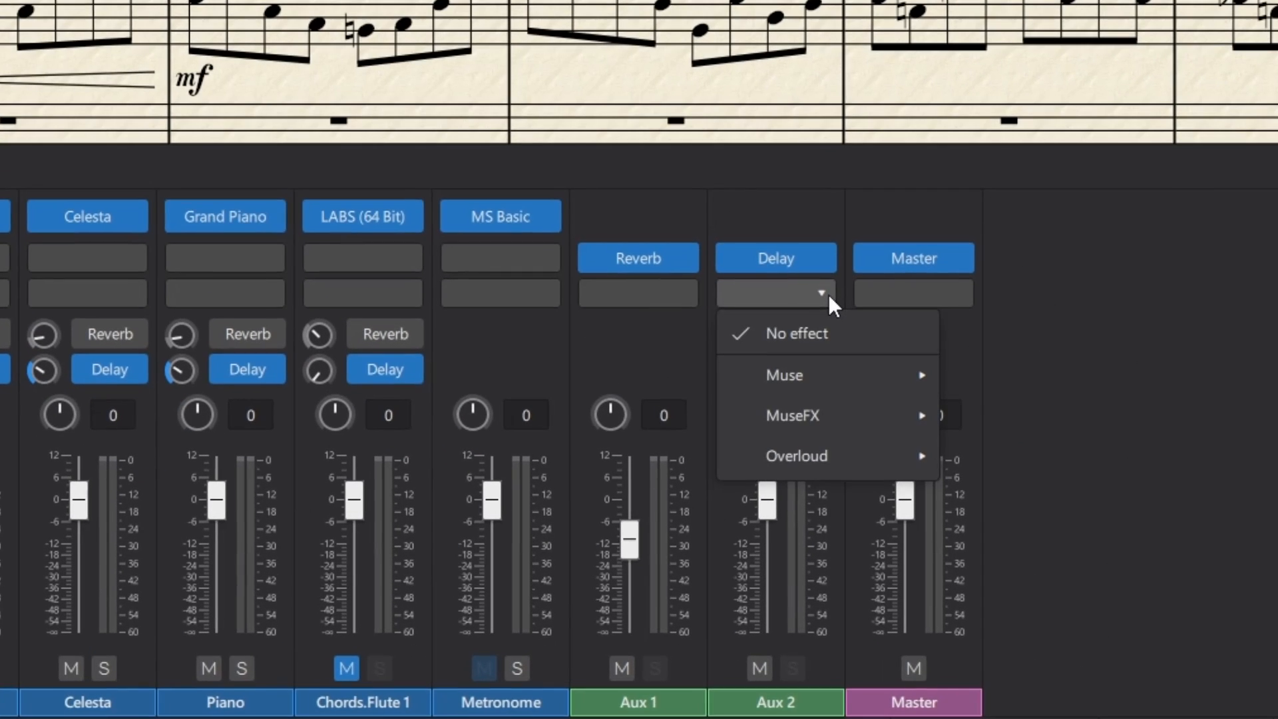
{"action": "mouse_move", "coordinate": [825, 314]}
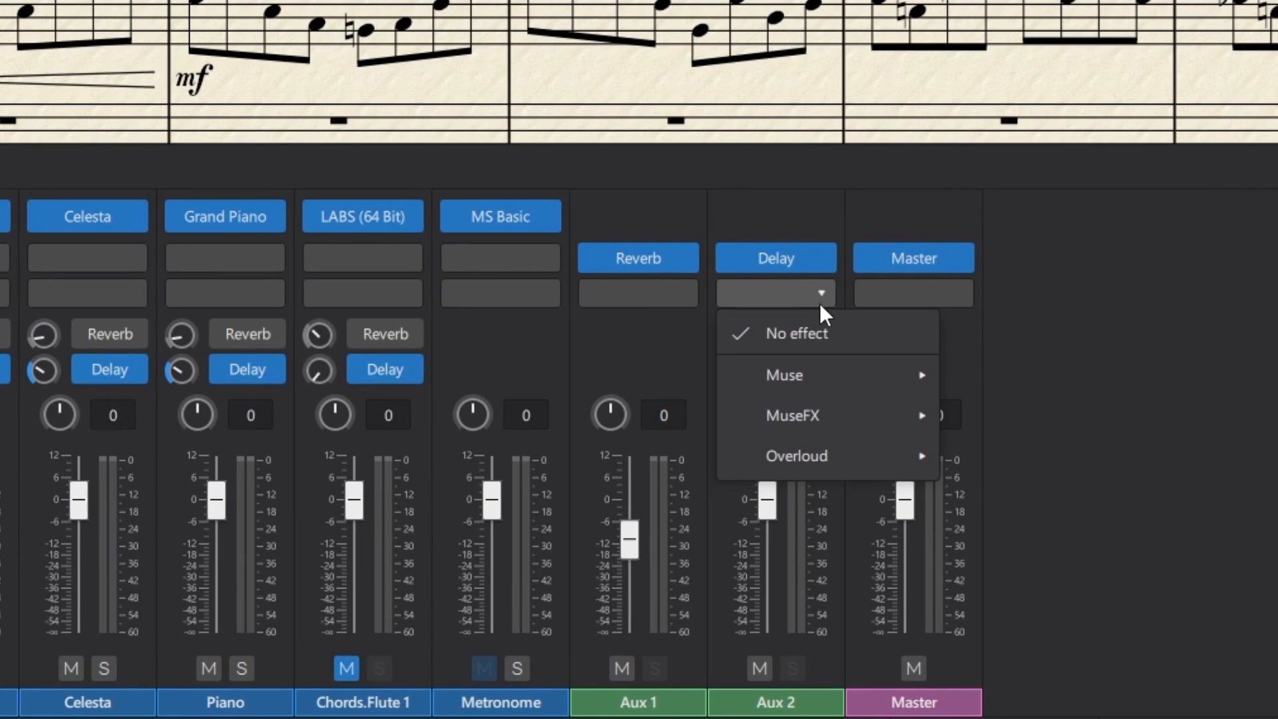
{"action": "mouse_move", "coordinate": [791, 415]}
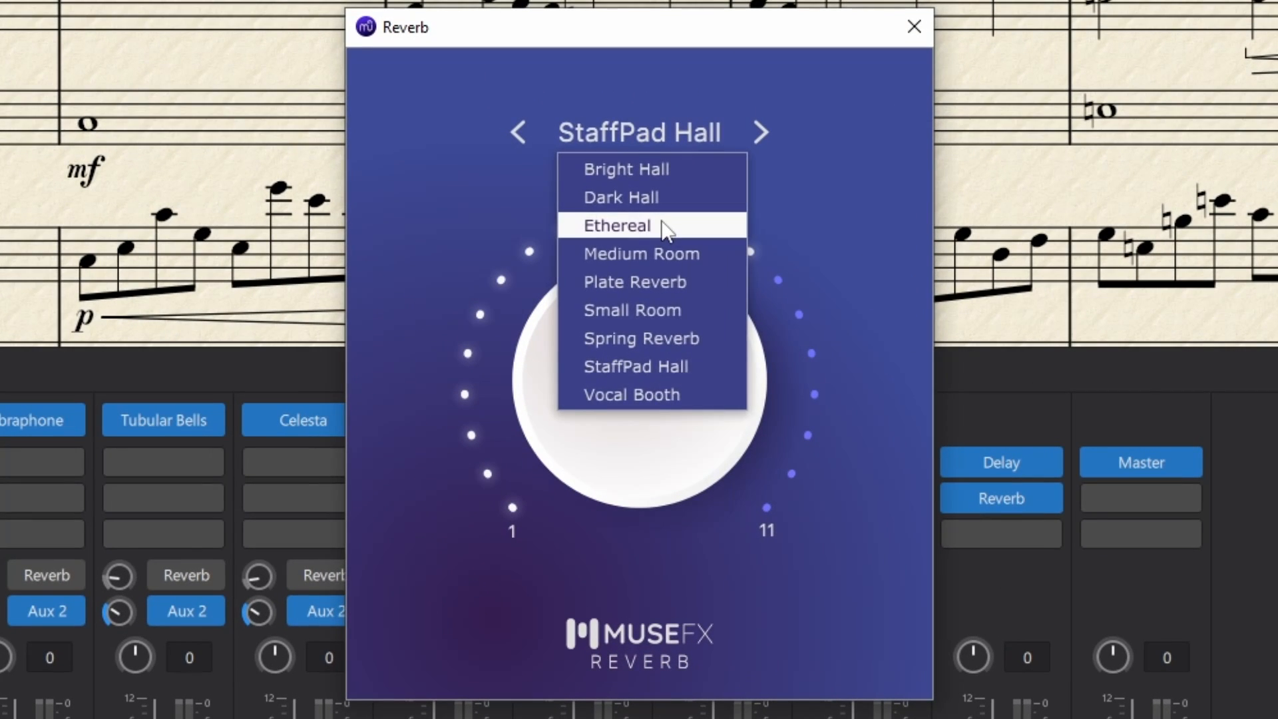
- Select the Ethereal preset for the Aux 2 reverb
{"action": "left_click", "coordinate": [618, 225]}
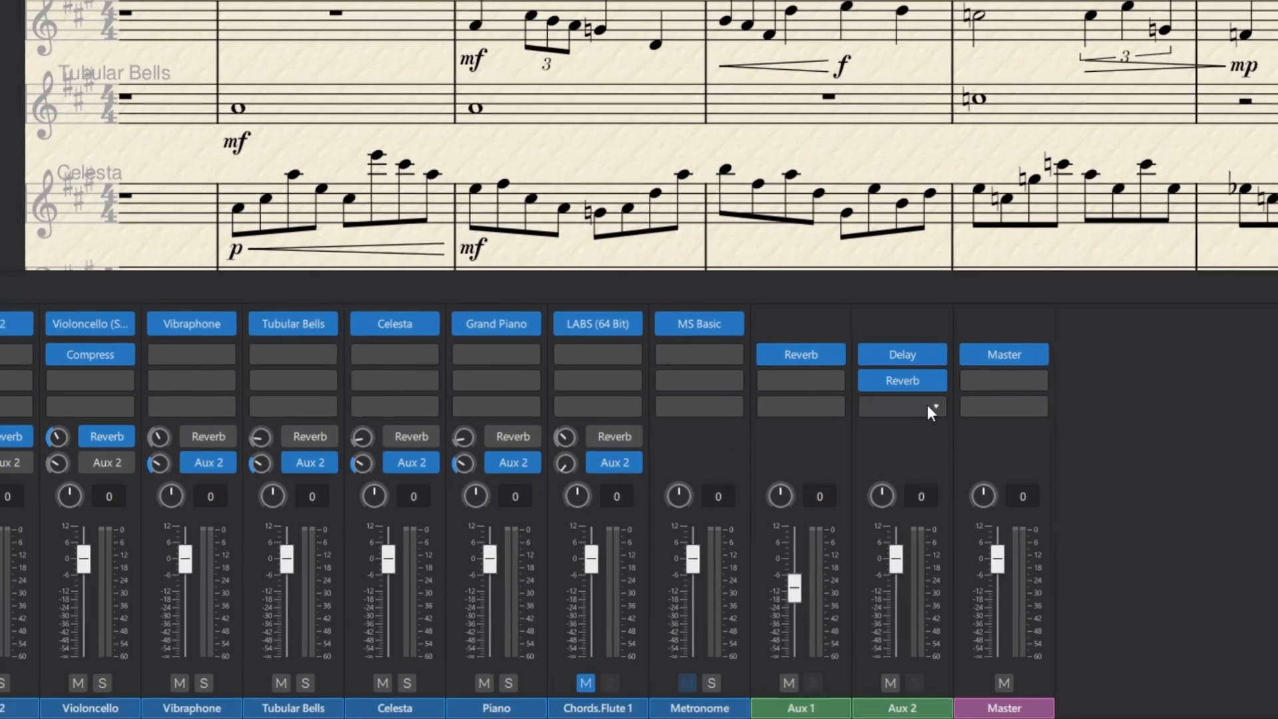
- Put ProEQ in Aux 2's third effect slot and adjust its EQ window
{"action": "left_click", "coordinate": [903, 400]}
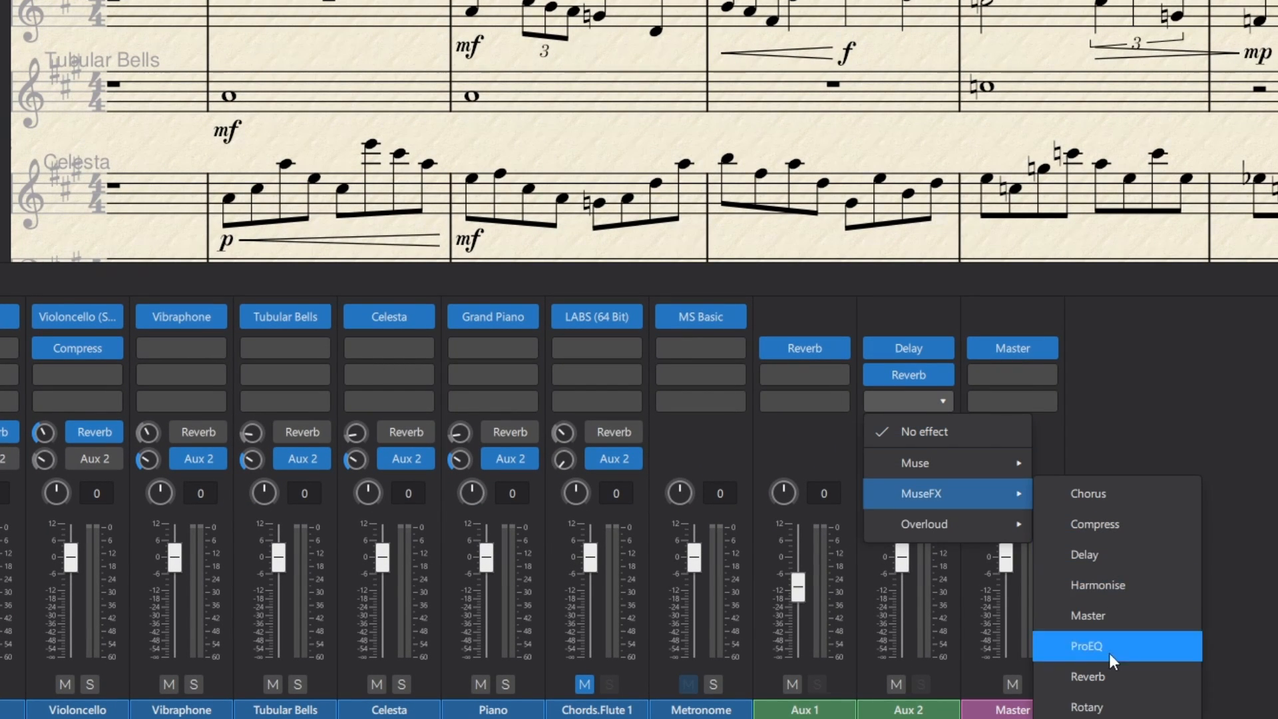
{"action": "left_click", "coordinate": [1085, 646]}
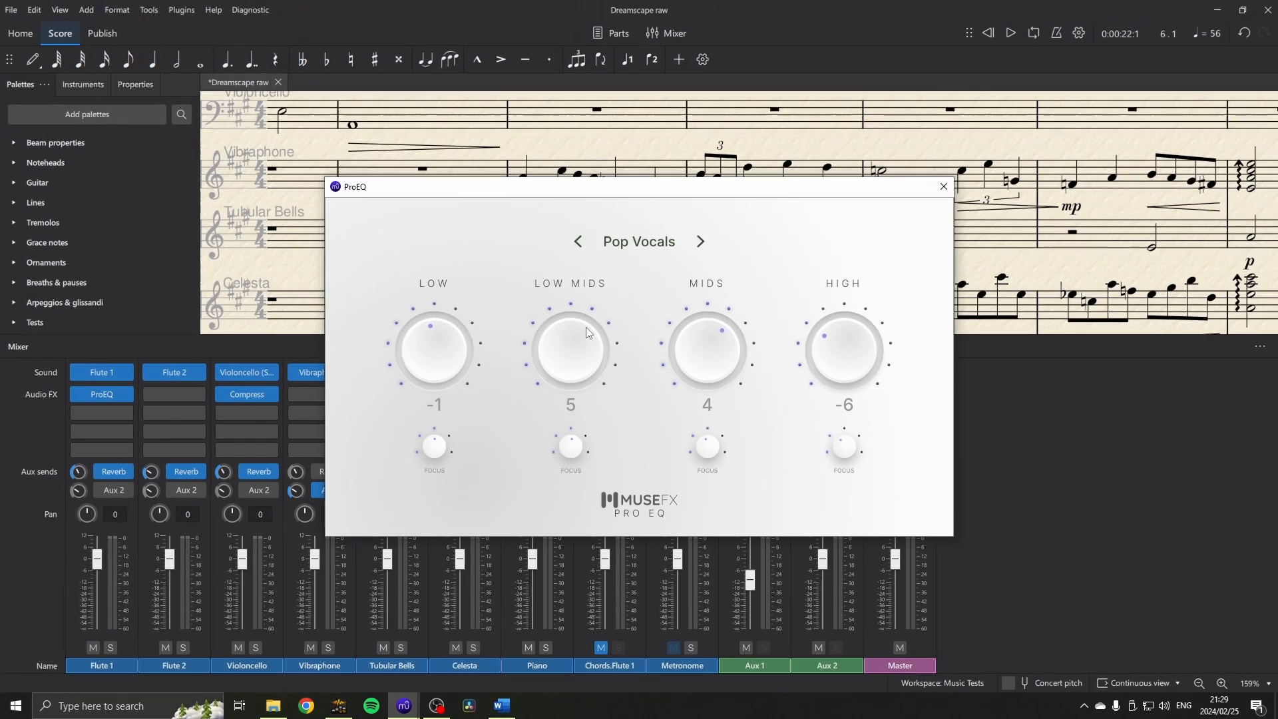
{"action": "left_click", "coordinate": [943, 186]}
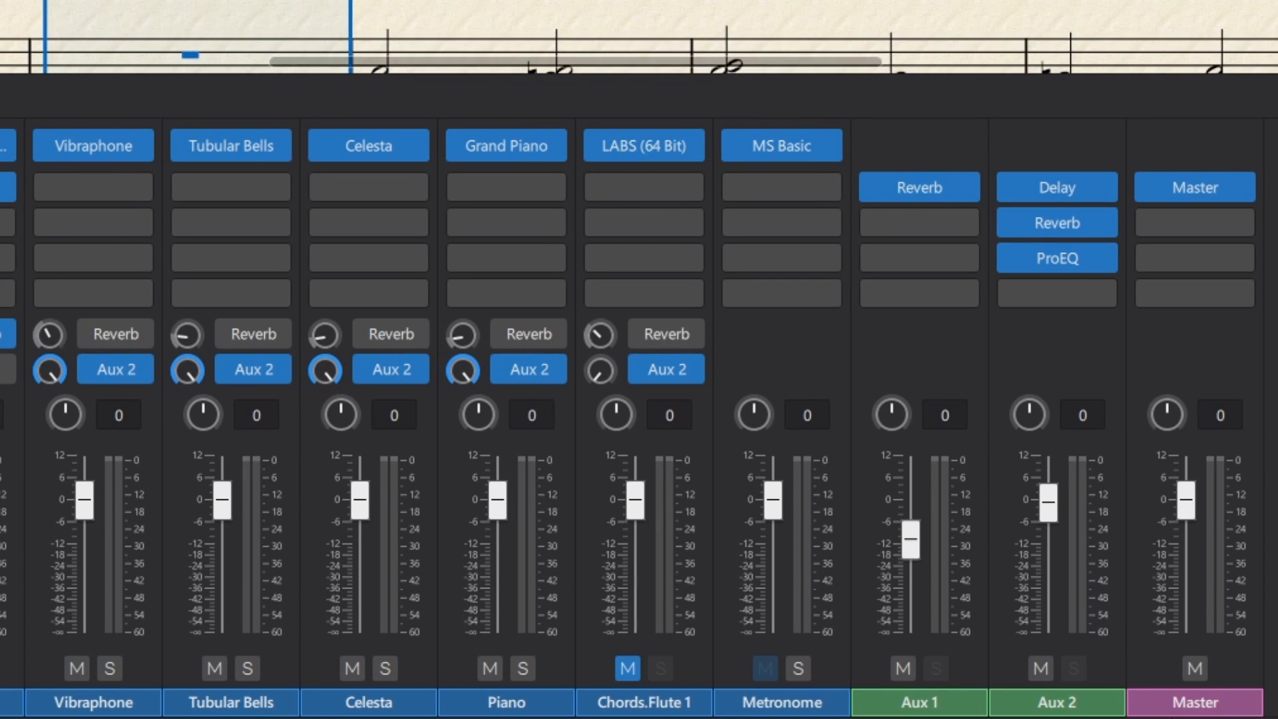
- Route Chords.Flute 1 to Reverb and bring the Celesta fader to about +6 dB
{"action": "left_click", "coordinate": [665, 333]}
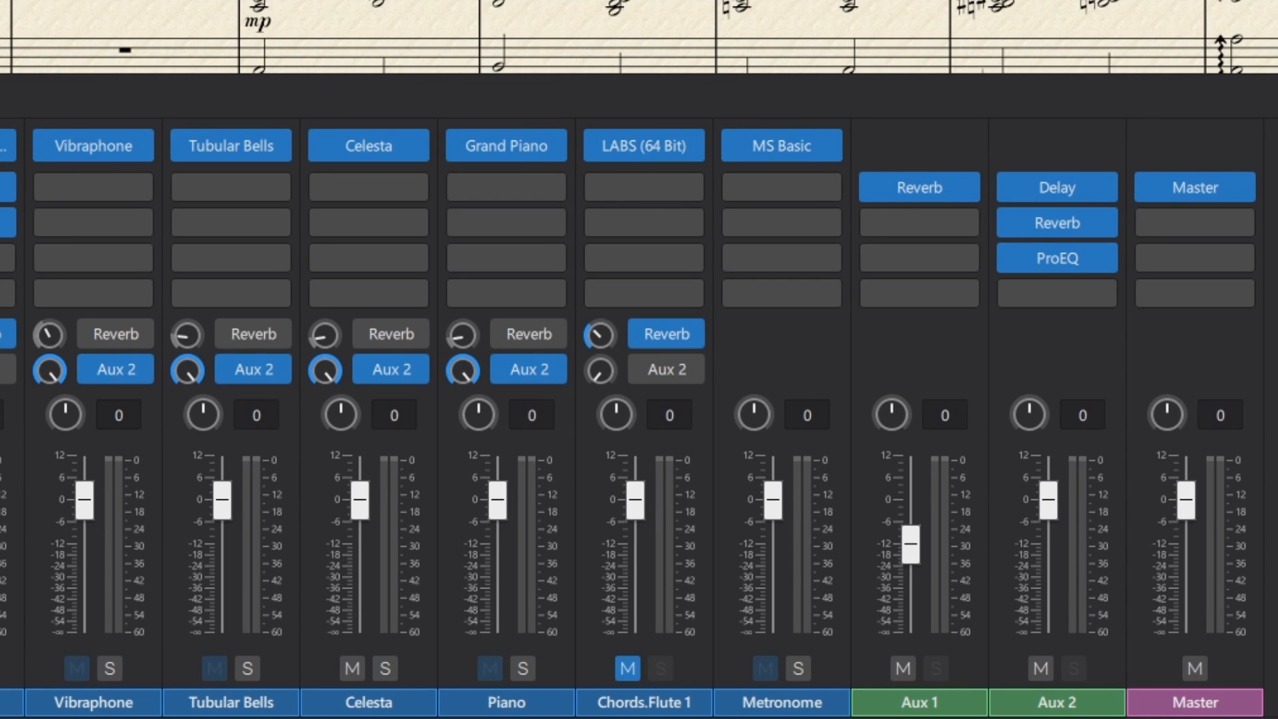
{"action": "mouse_move", "coordinate": [369, 523]}
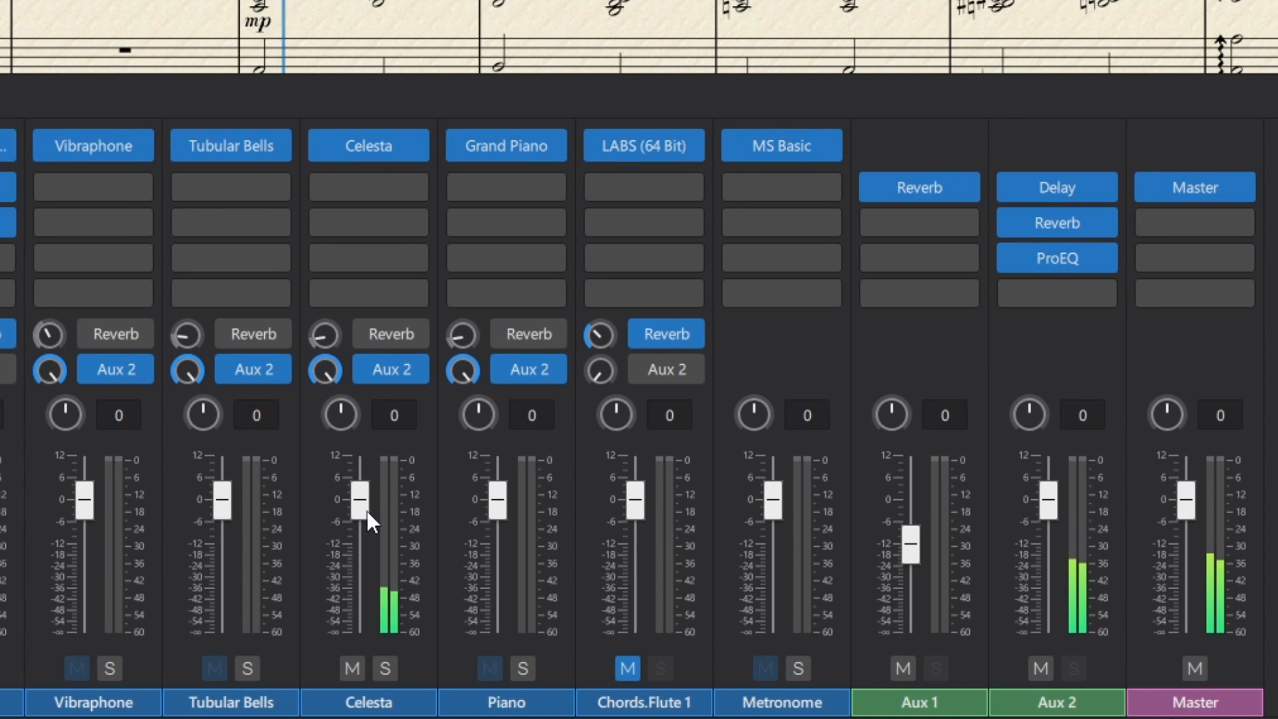
{"action": "left_click_drag", "start_coordinate": [359, 498], "coordinate": [359, 540]}
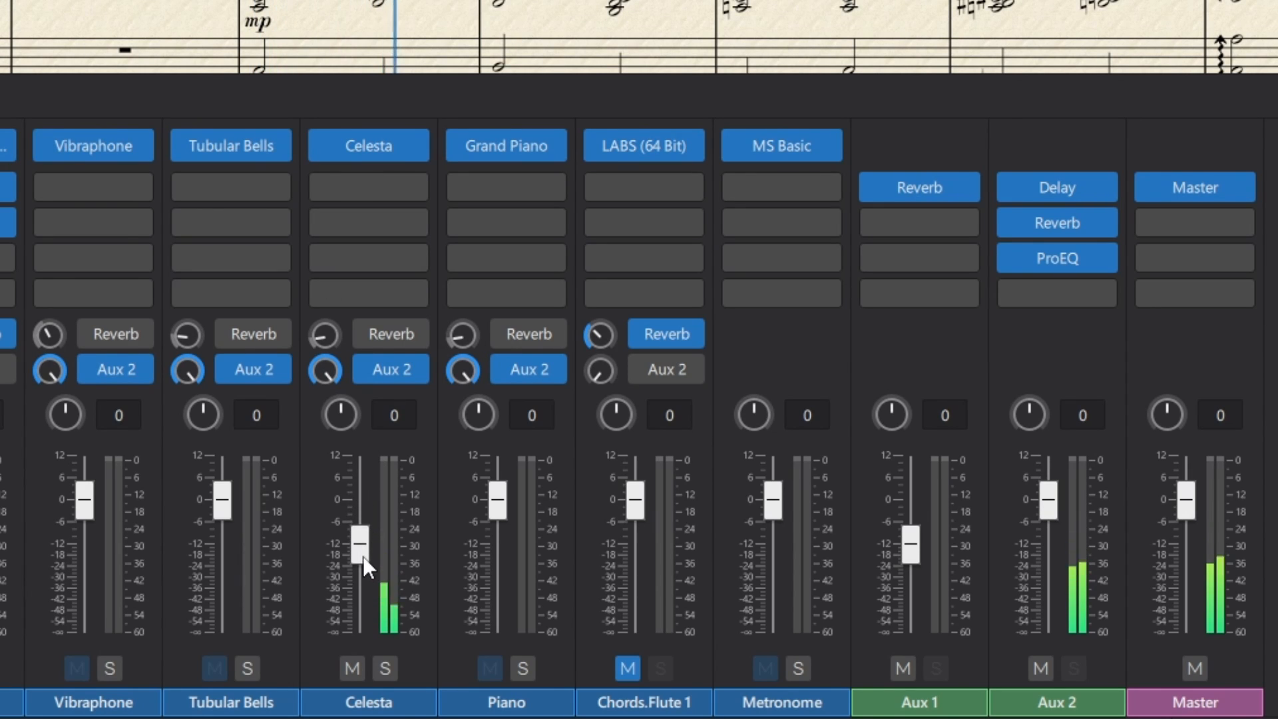
{"action": "left_click_drag", "start_coordinate": [359, 542], "coordinate": [359, 620]}
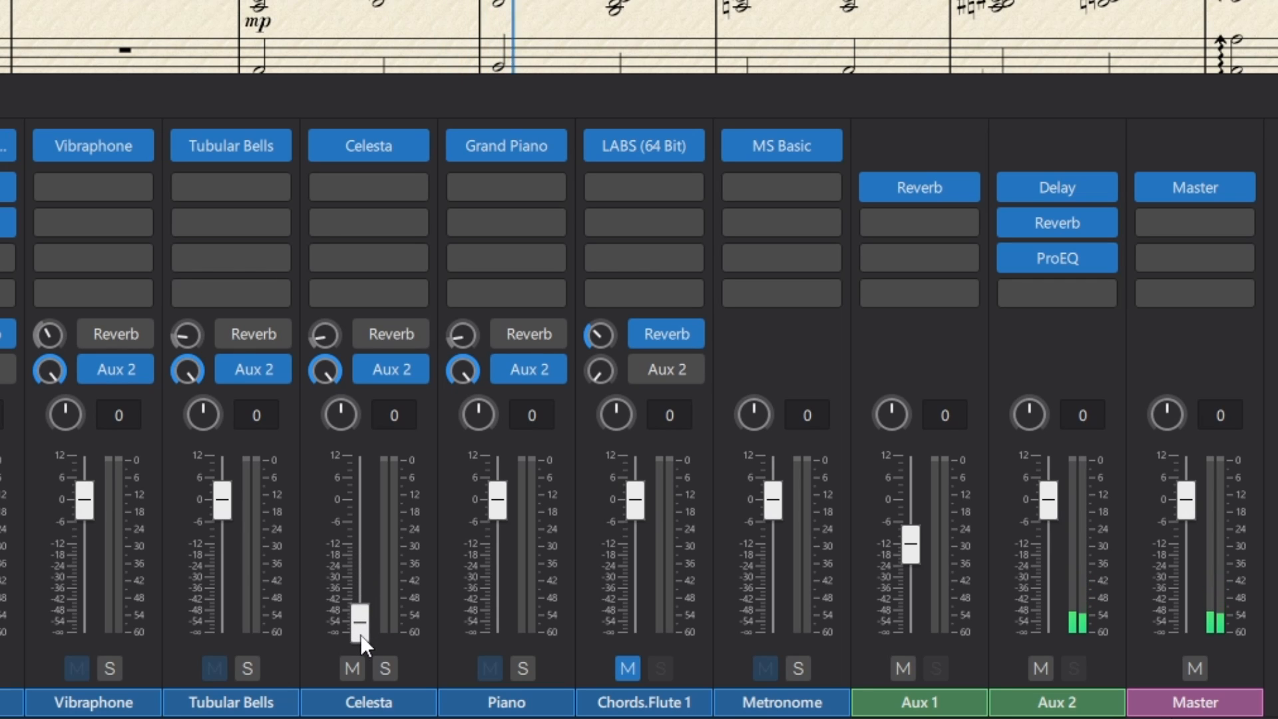
{"action": "left_click_drag", "start_coordinate": [360, 617], "coordinate": [360, 487]}
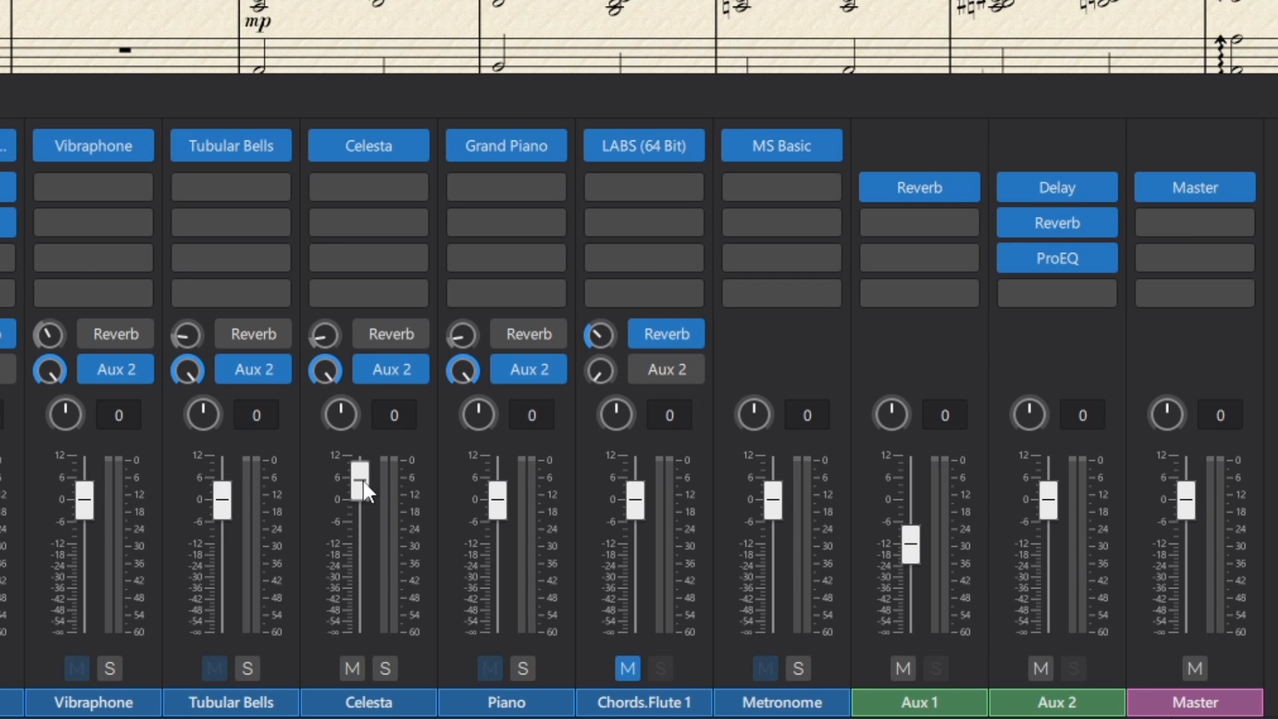
- Drop Celesta to around -30 dB and raise the Aux 2 fader to about +6 dB
{"action": "left_click_drag", "start_coordinate": [360, 472], "coordinate": [359, 588]}
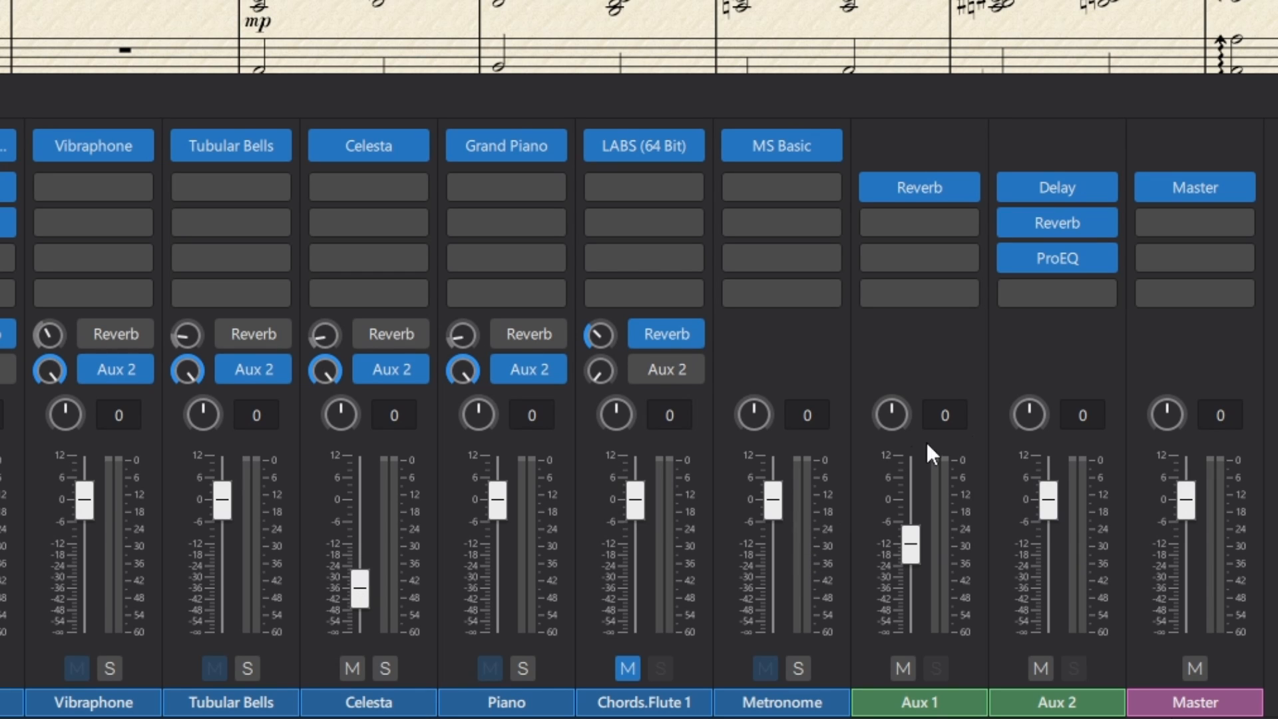
{"action": "mouse_move", "coordinate": [1070, 524]}
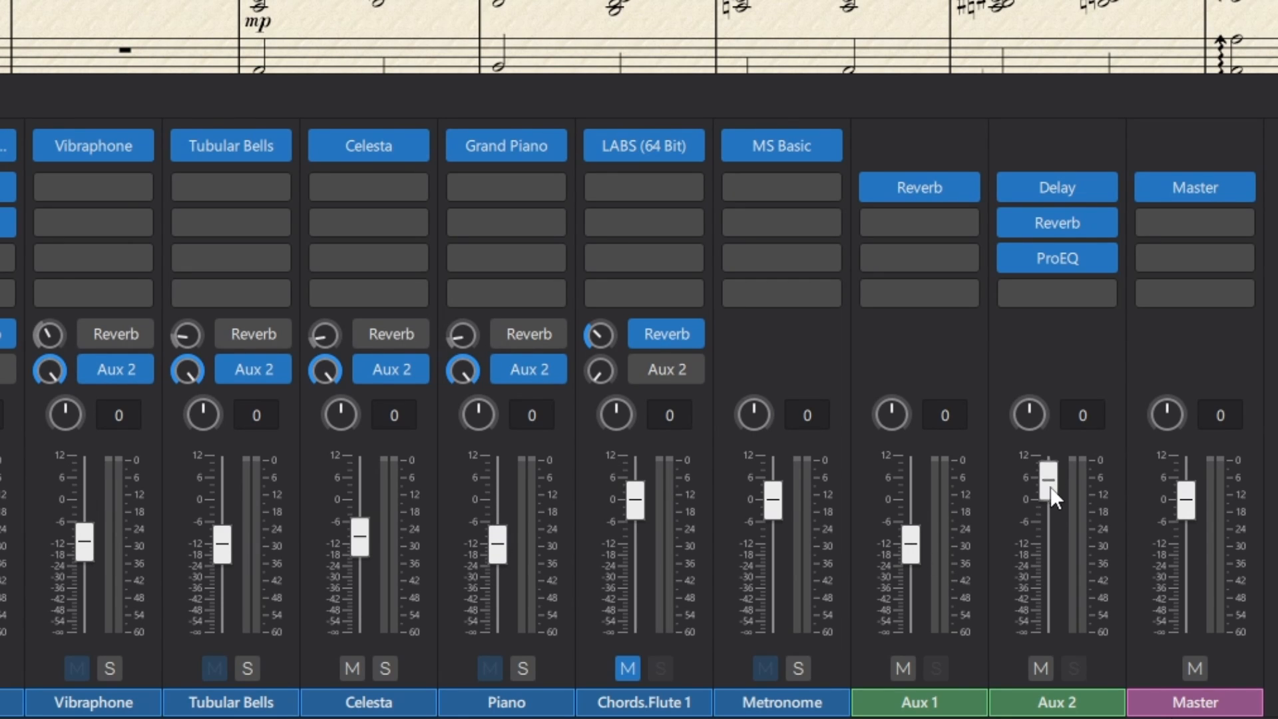
{"action": "left_click_drag", "start_coordinate": [1051, 498], "coordinate": [1049, 461]}
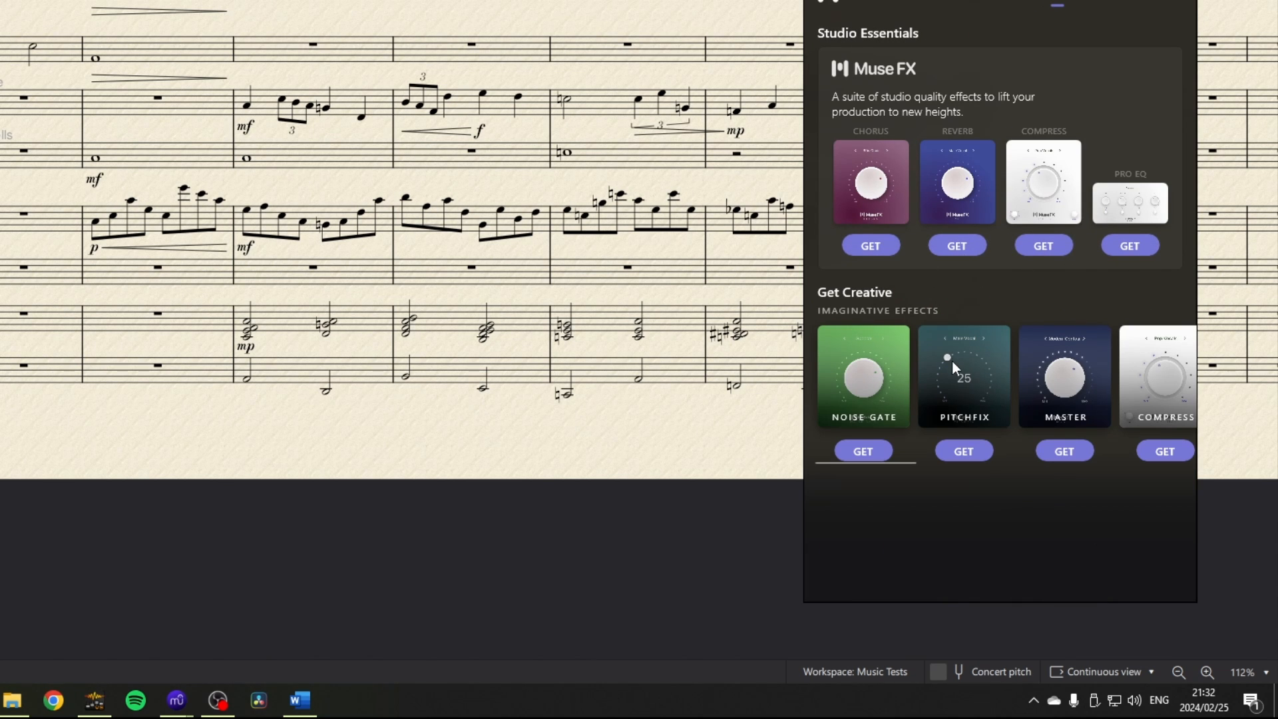
- Open an effect card in MuseHub's Muse FX section
{"action": "left_click", "coordinate": [962, 450]}
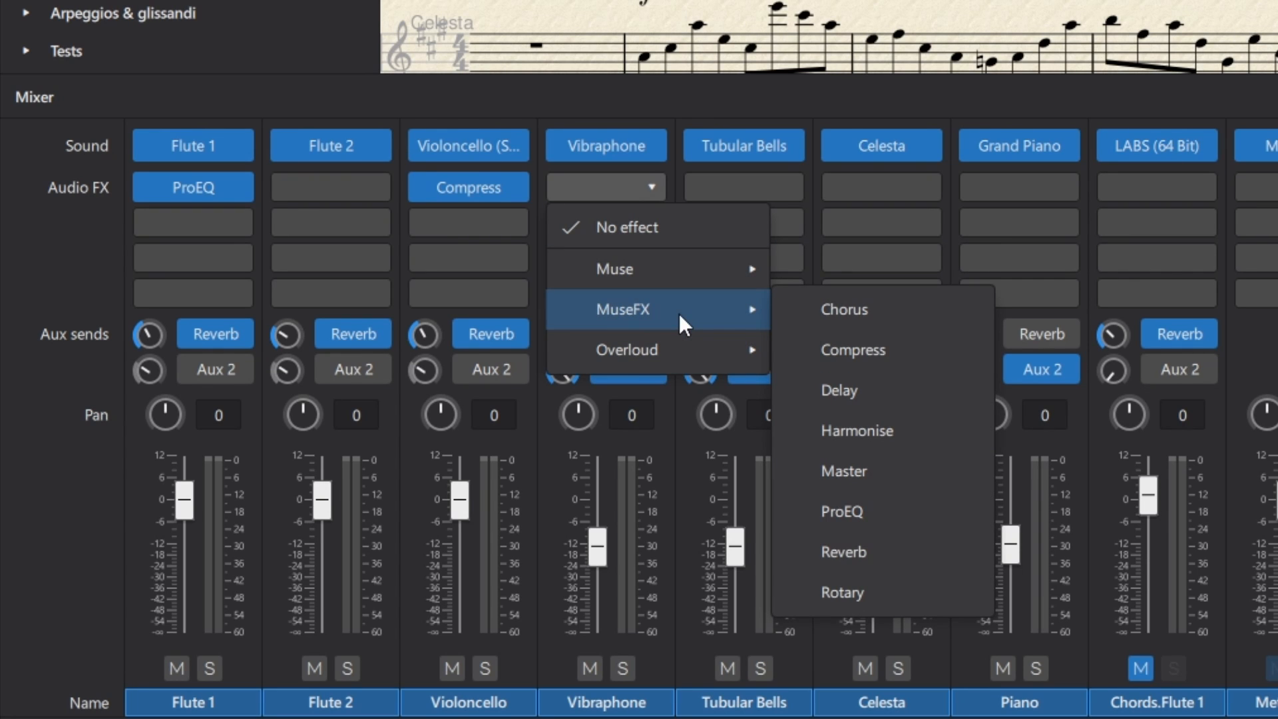
{"action": "mouse_move", "coordinate": [701, 324]}
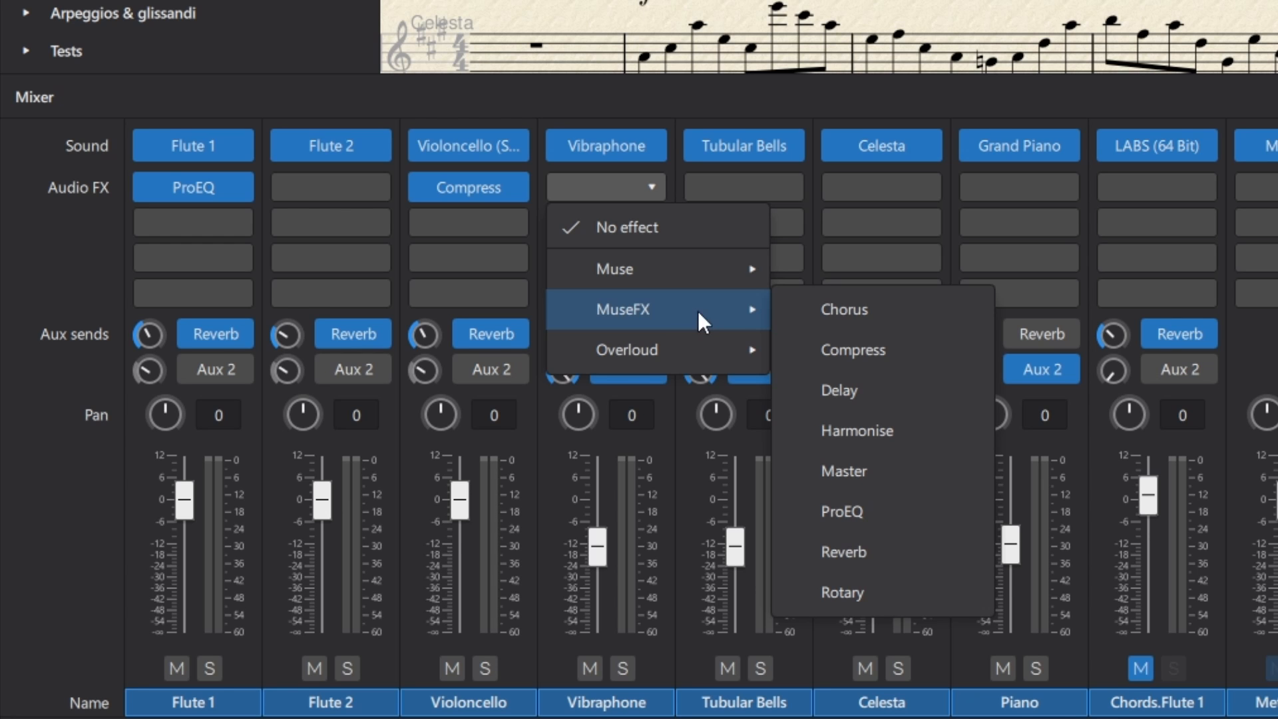